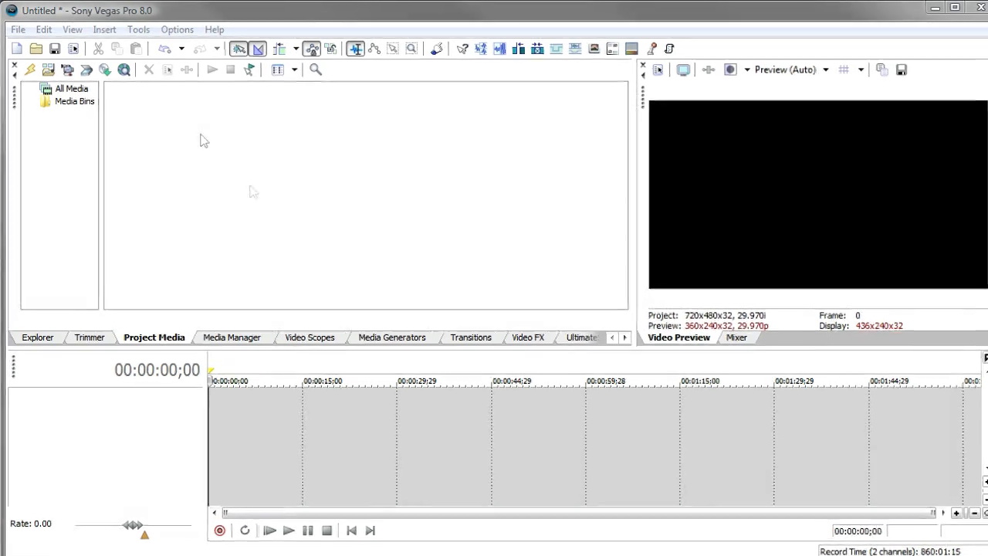
# - Open the View menu to reach the Production Assistant extension
pyautogui.click(71, 30)
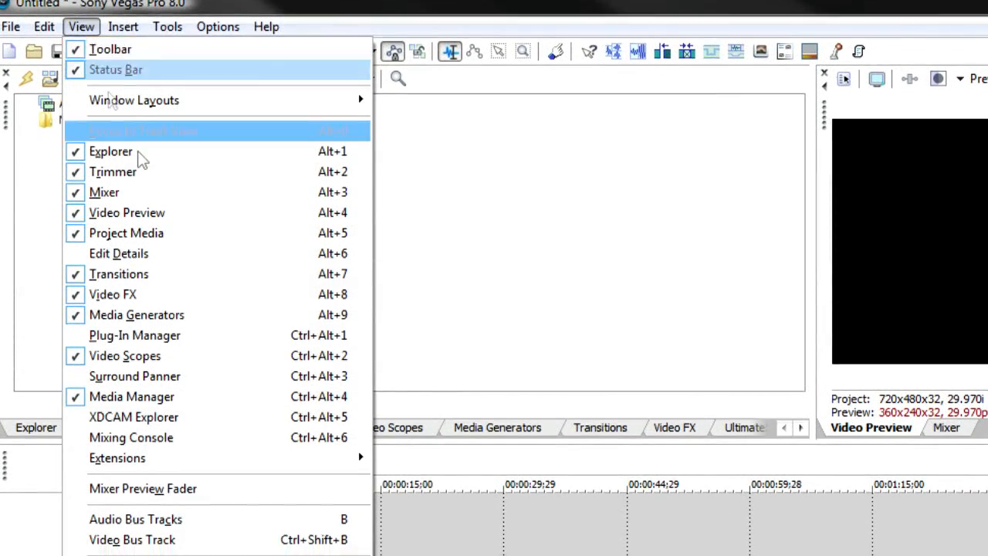
pyautogui.moveTo(118, 298)
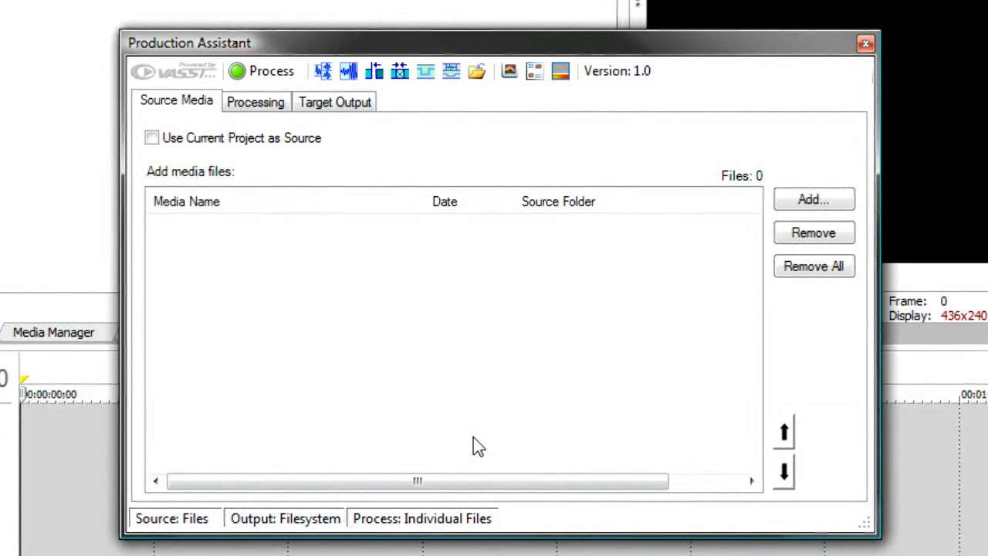
pyautogui.moveTo(469, 431)
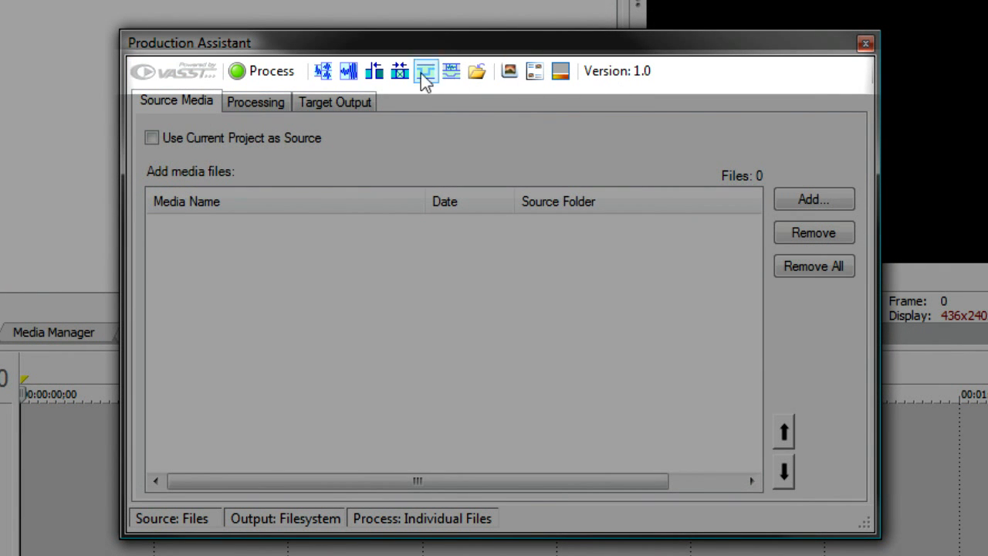
pyautogui.moveTo(324, 71)
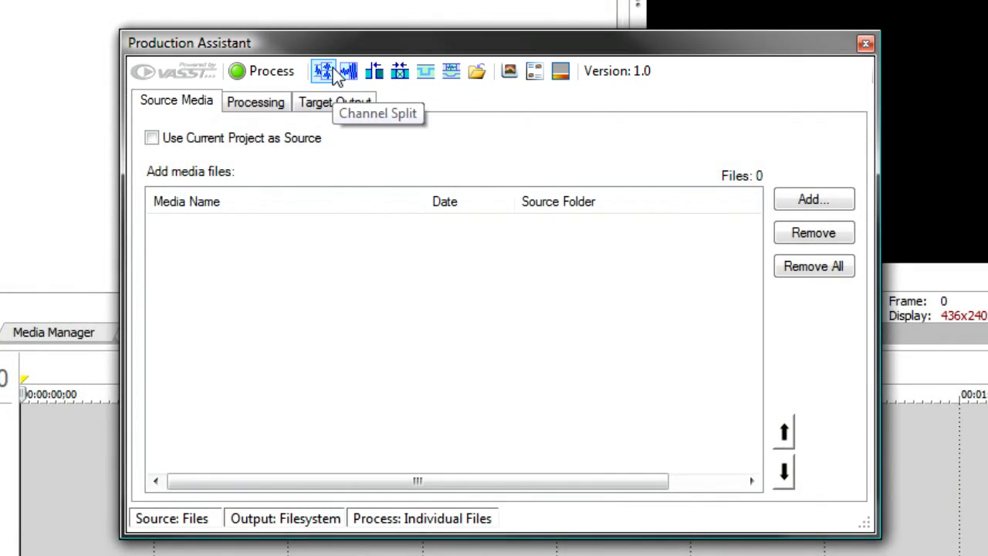
pyautogui.moveTo(342, 525)
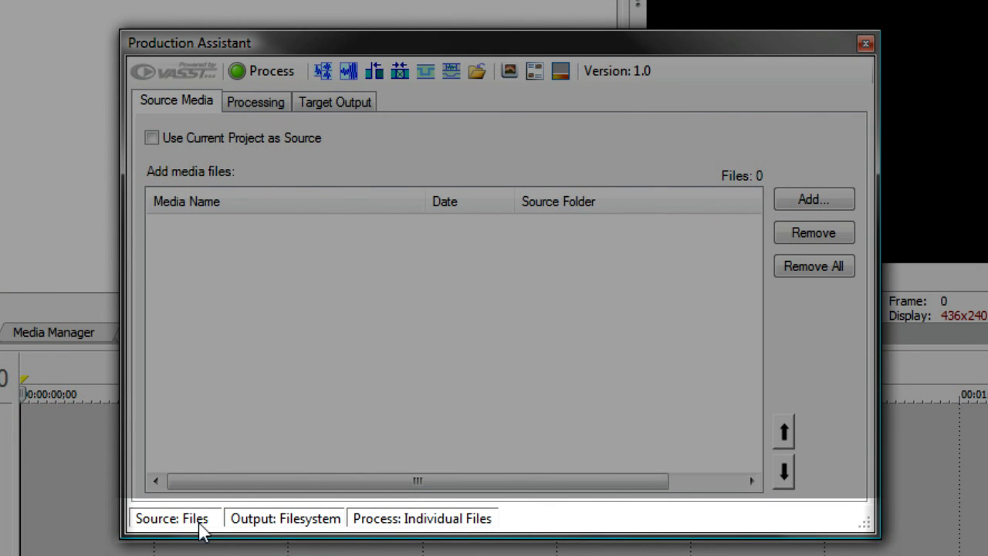
pyautogui.moveTo(345, 533)
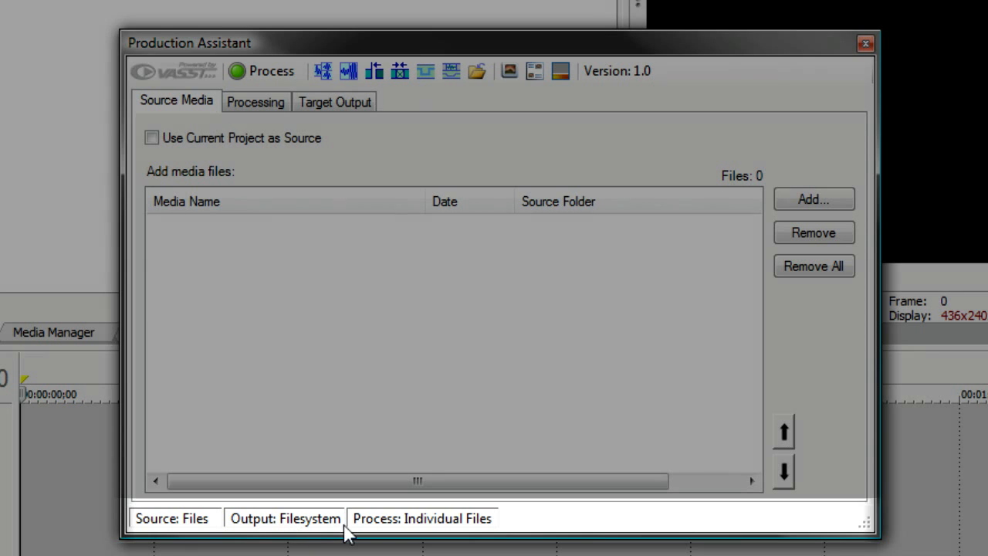
pyautogui.moveTo(269, 317)
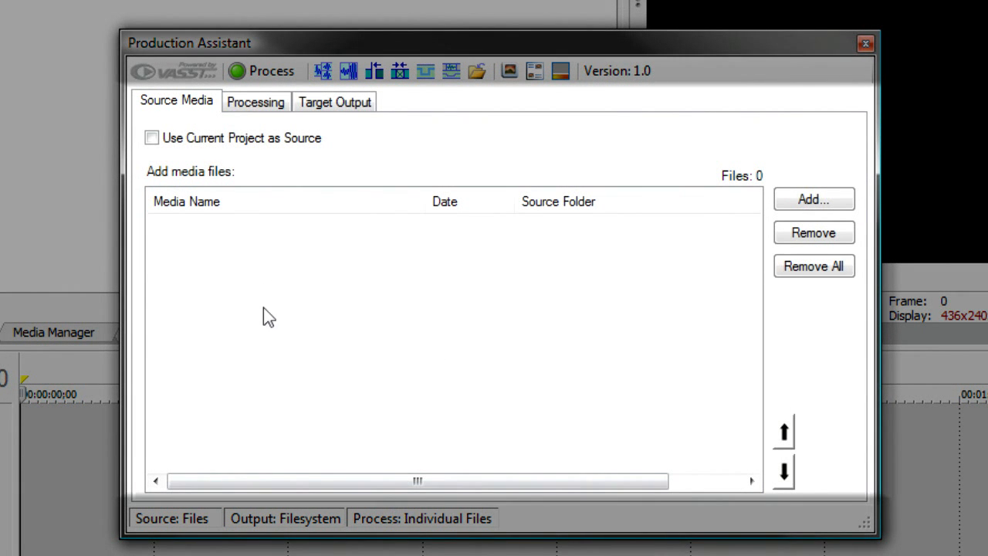
pyautogui.moveTo(271, 326)
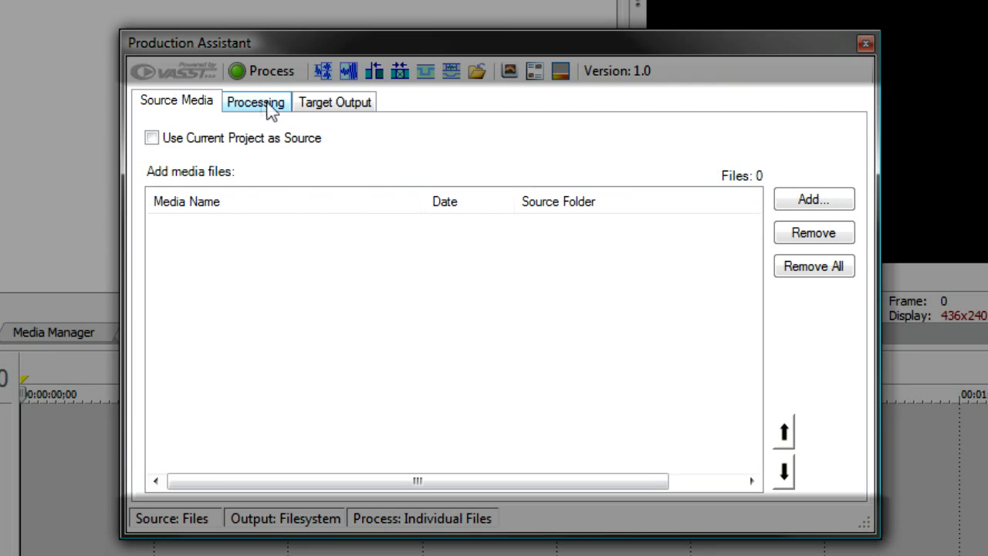
pyautogui.click(256, 101)
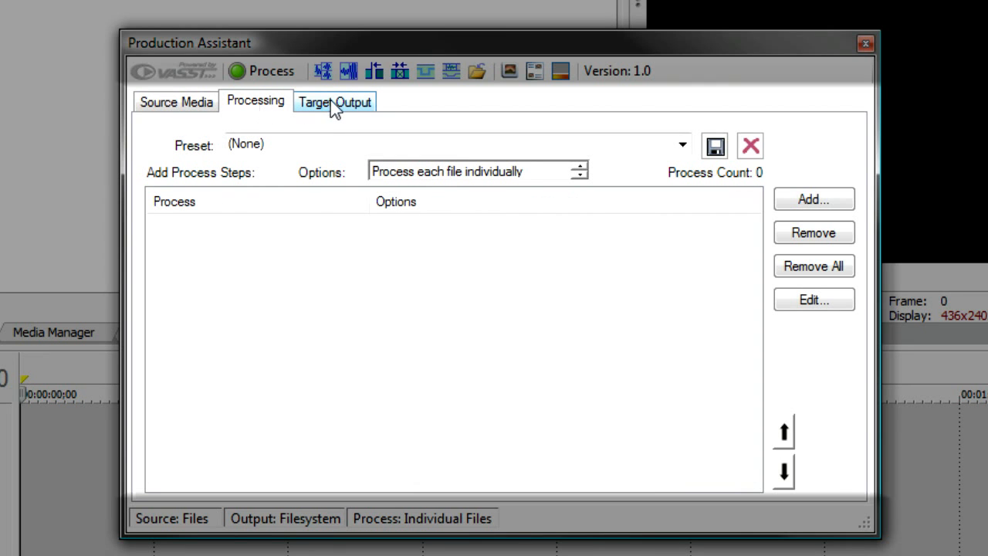
pyautogui.click(334, 101)
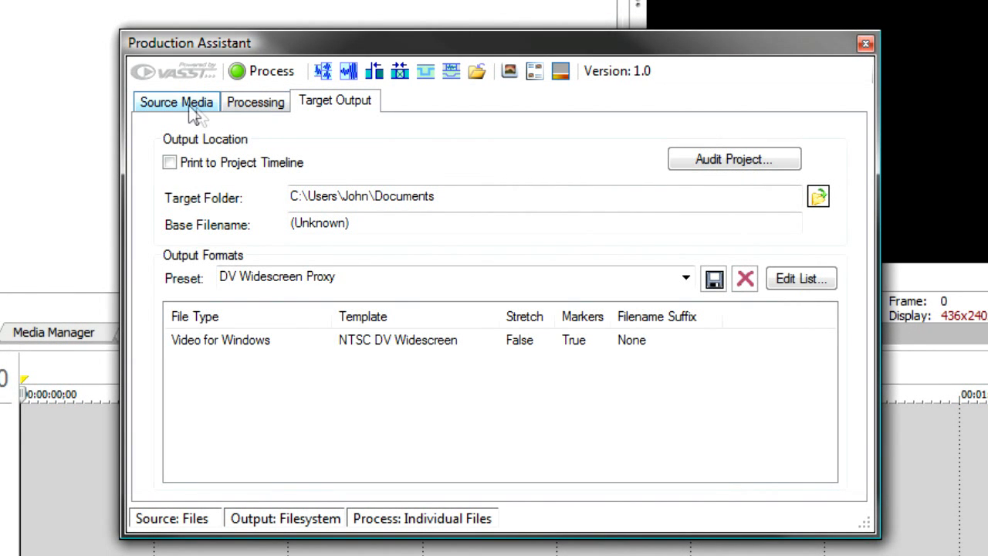
pyautogui.click(176, 101)
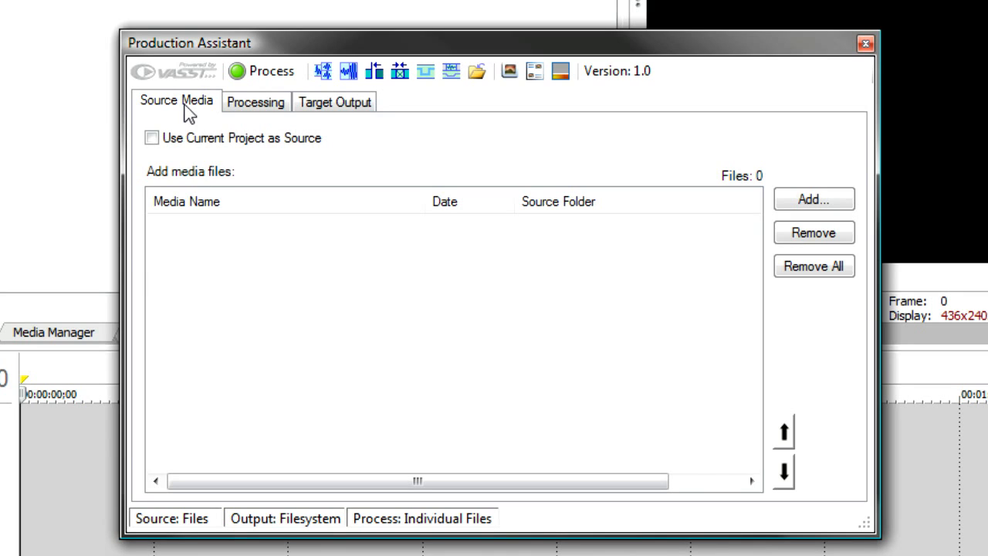
pyautogui.click(256, 101)
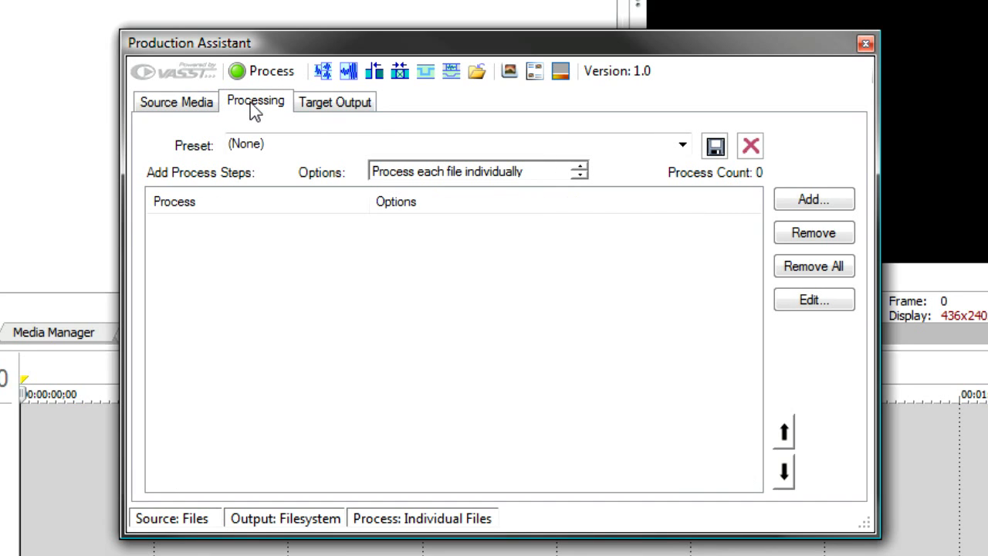
pyautogui.click(334, 101)
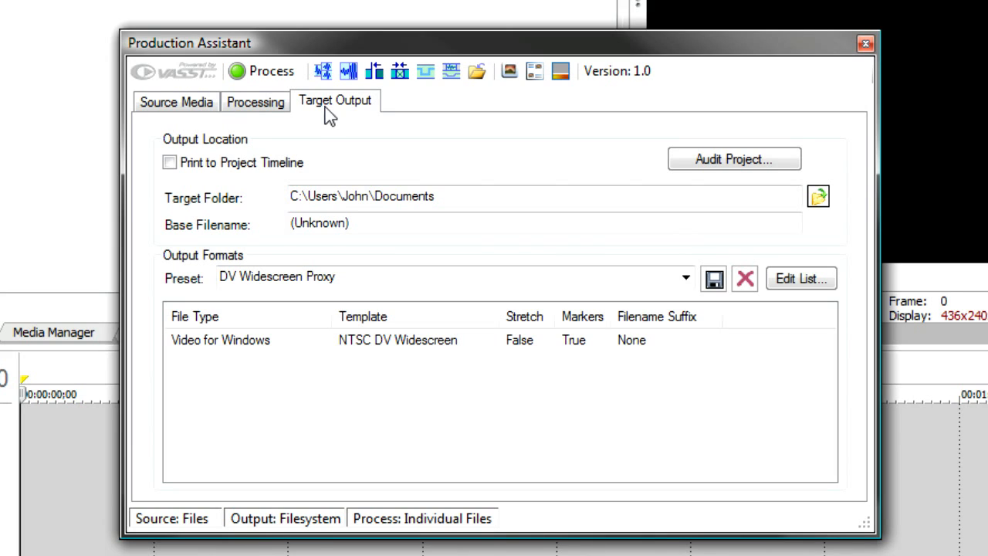
pyautogui.click(176, 101)
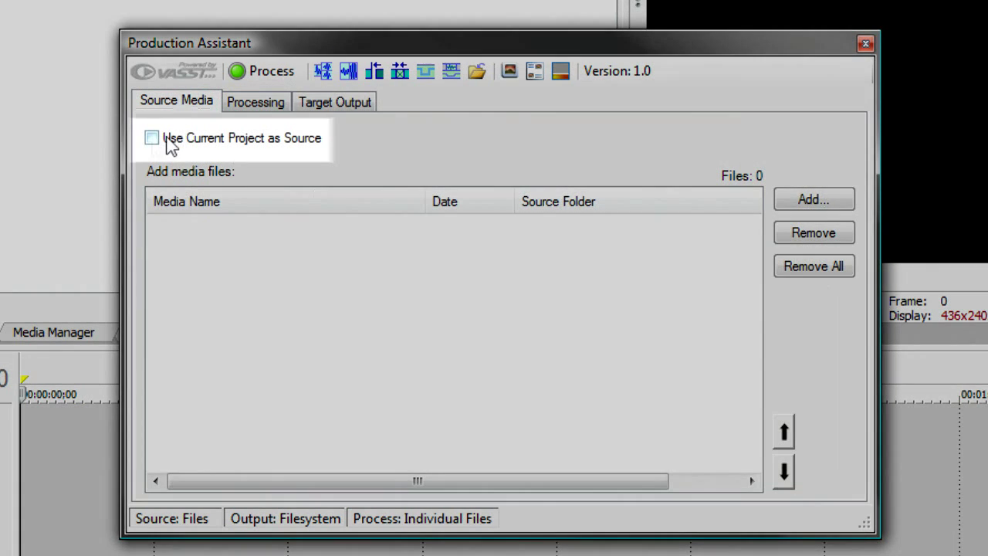
pyautogui.click(152, 138)
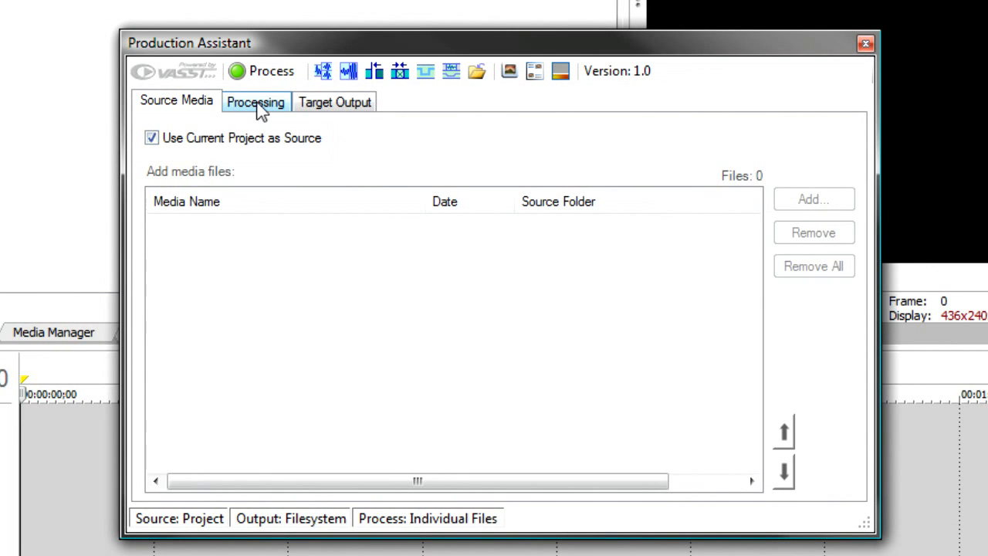
pyautogui.click(255, 101)
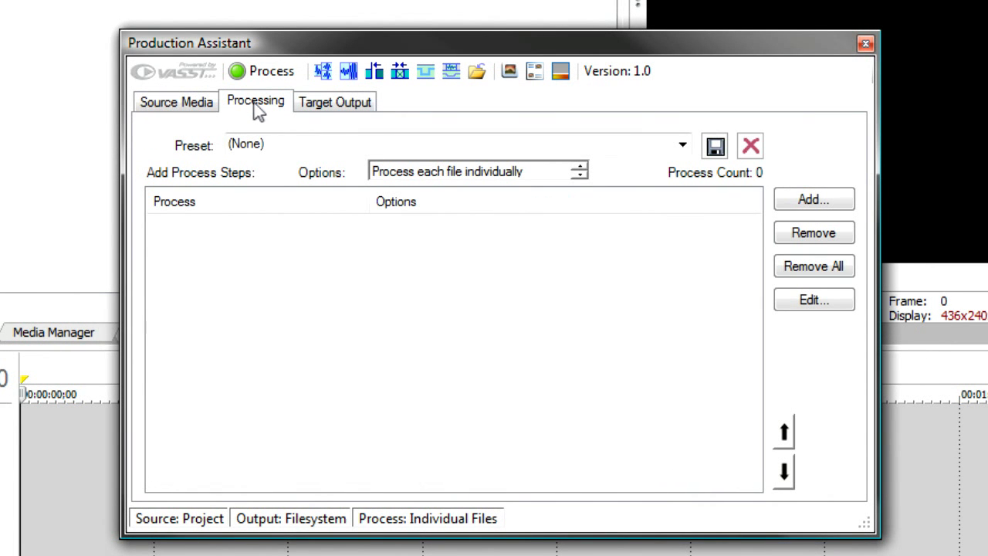
pyautogui.click(335, 101)
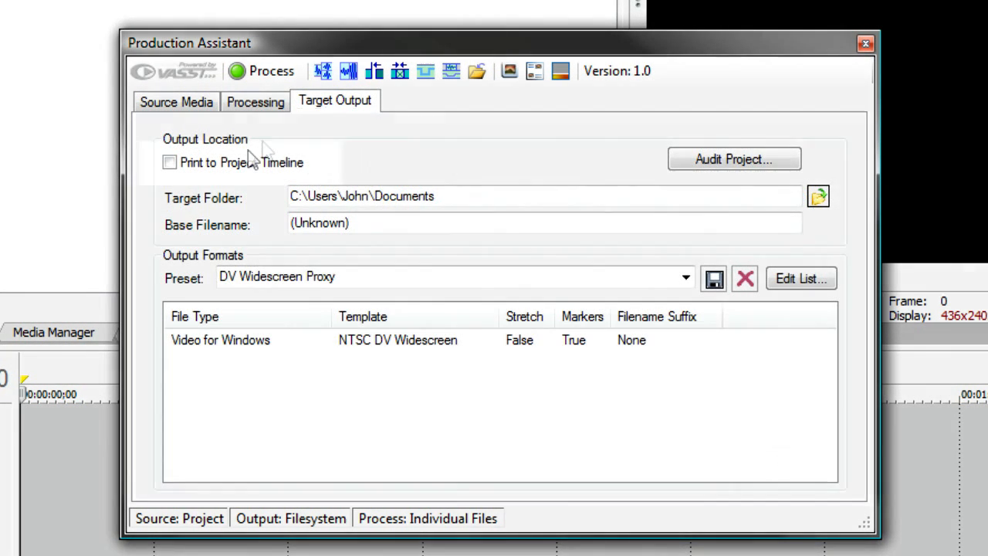
pyautogui.click(169, 163)
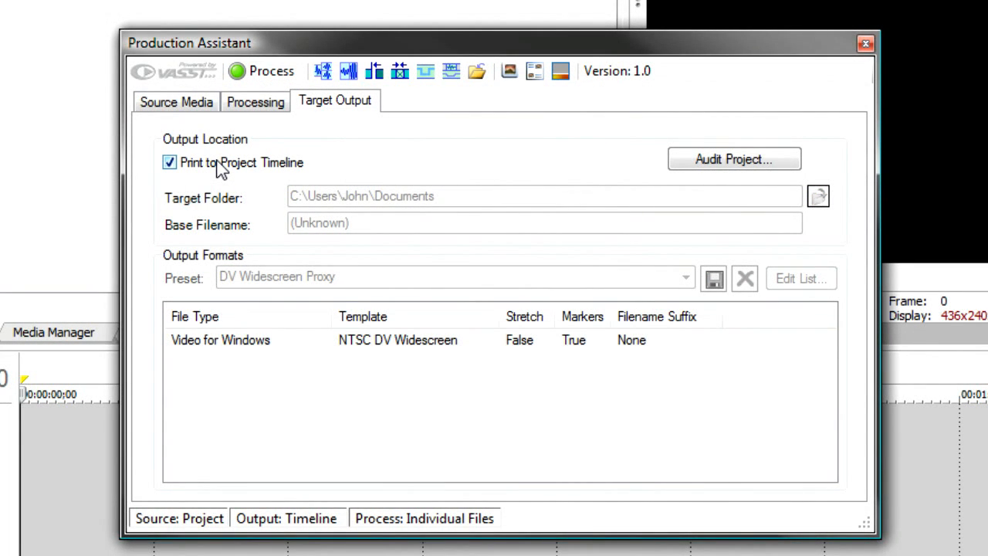
pyautogui.moveTo(230, 173)
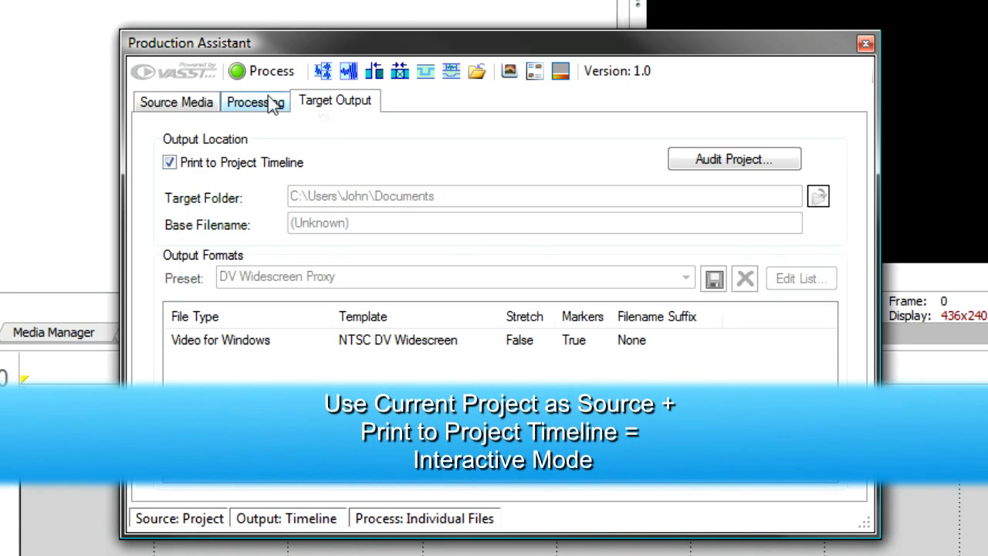
pyautogui.click(176, 101)
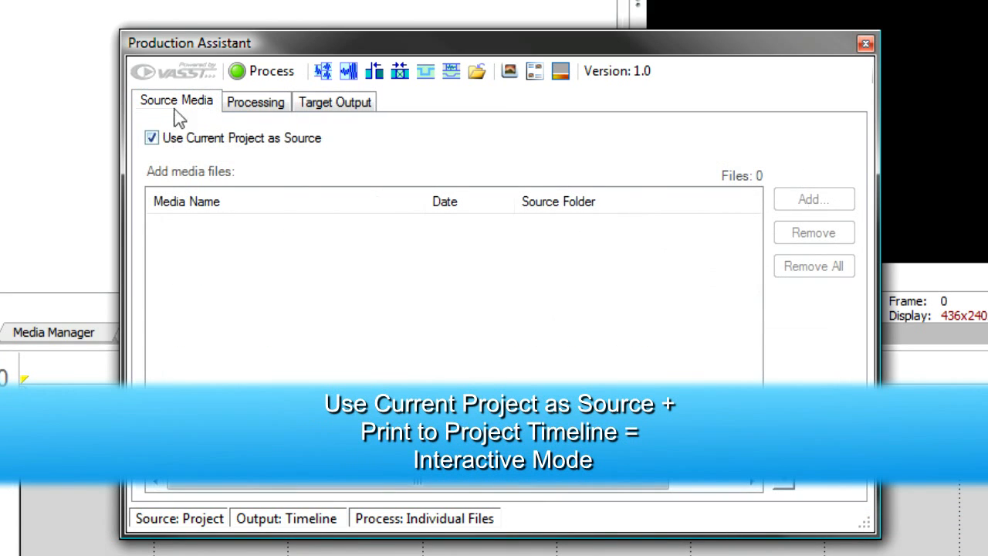
pyautogui.click(256, 101)
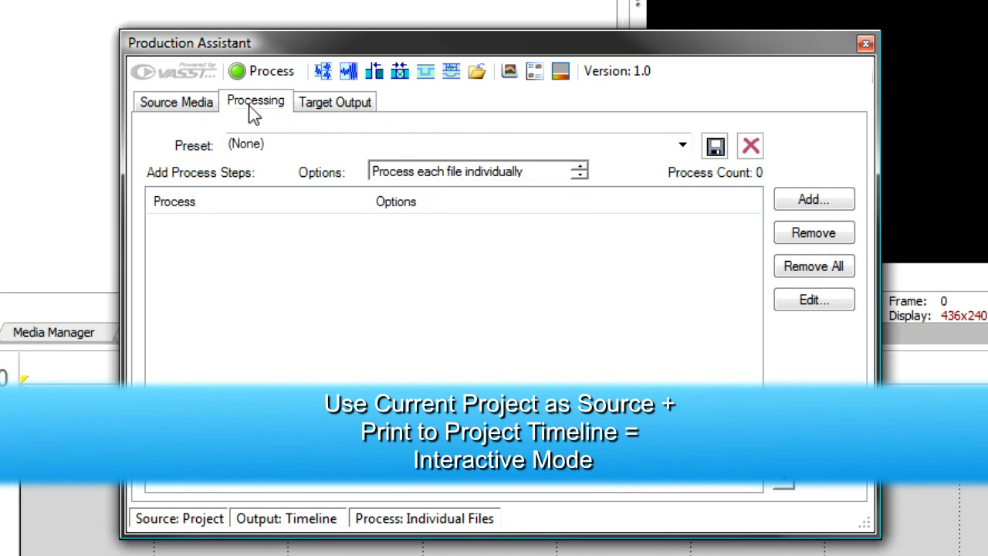
pyautogui.click(813, 199)
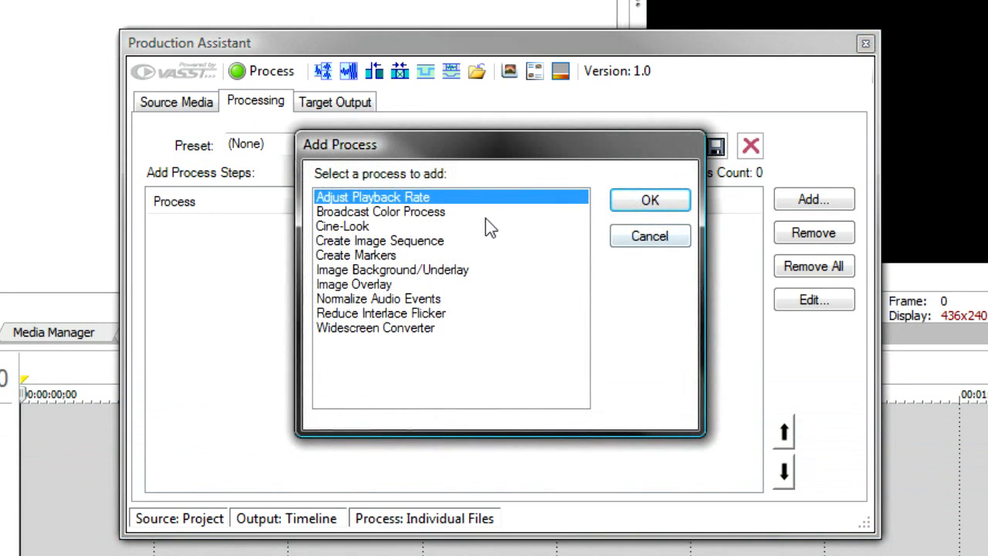
pyautogui.moveTo(458, 349)
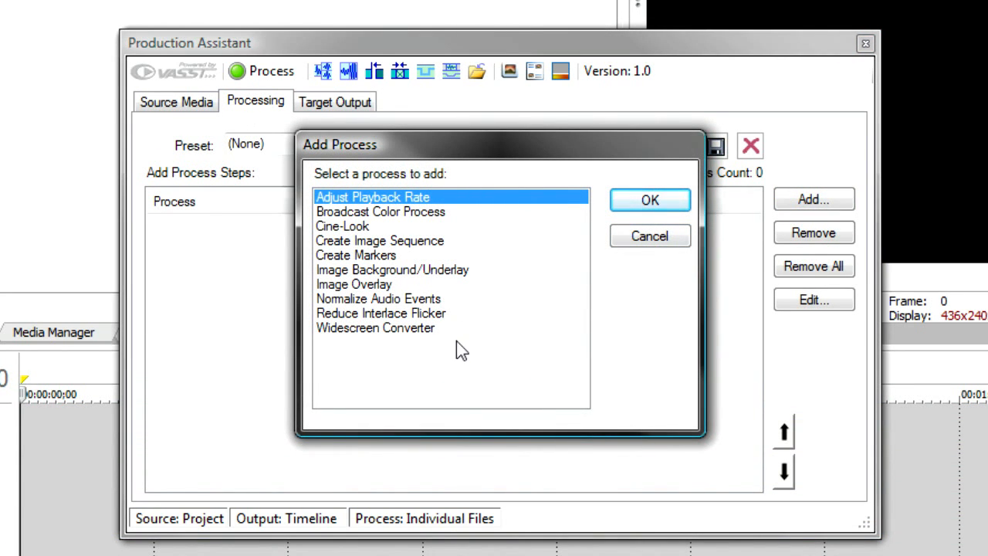
pyautogui.moveTo(502, 324)
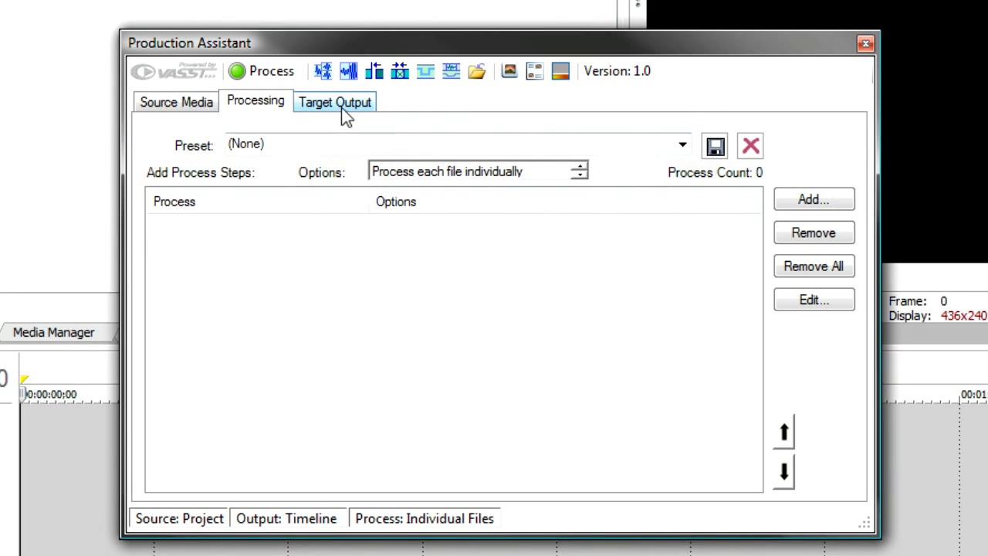
pyautogui.click(335, 101)
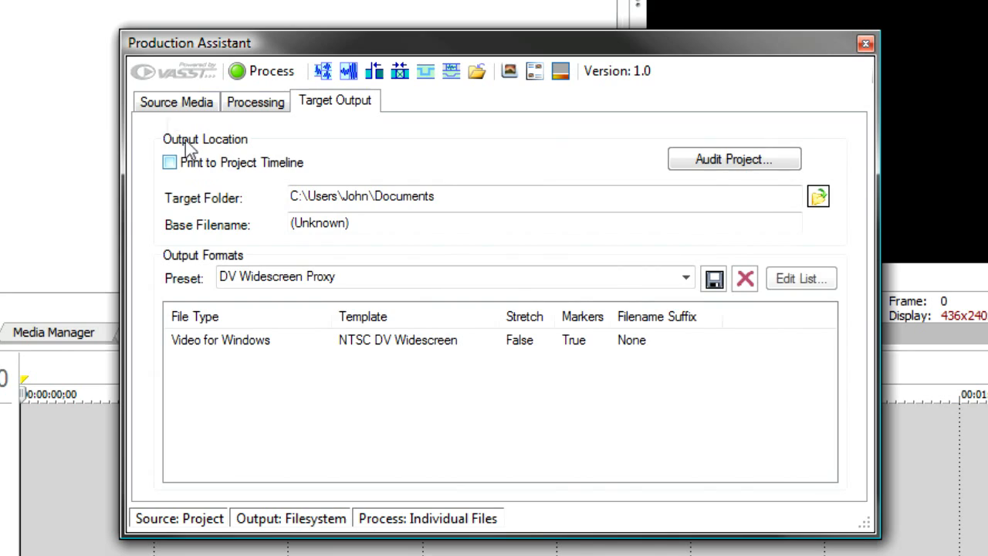
pyautogui.click(176, 101)
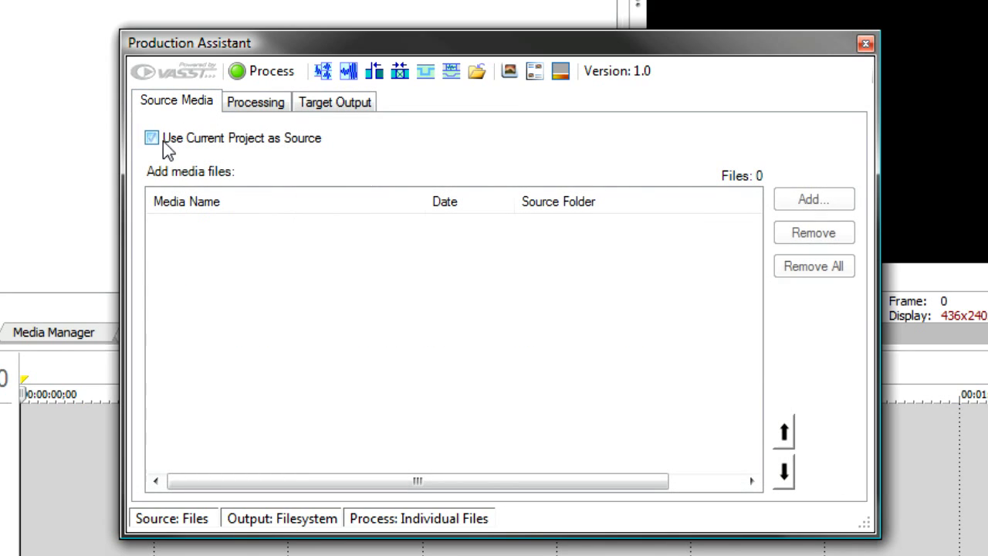
pyautogui.click(152, 137)
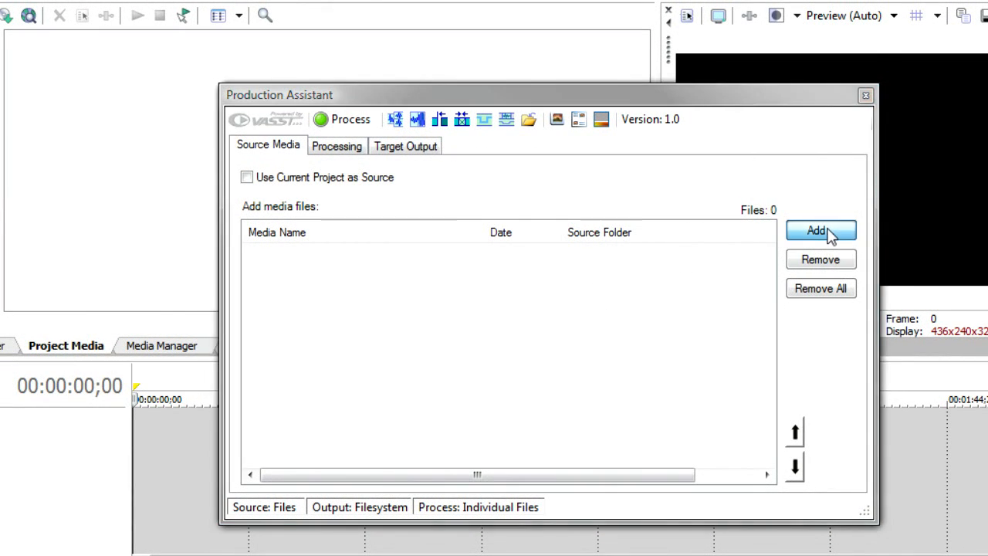
# - Add the 33 Extreme sports clips ES102 through ES134 as source media
pyautogui.click(821, 230)
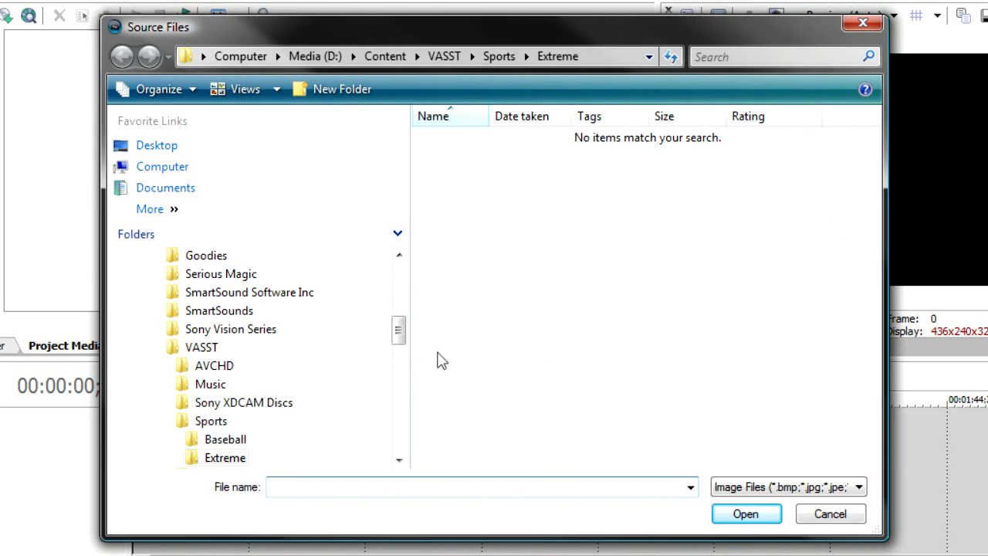
pyautogui.scroll(-3)
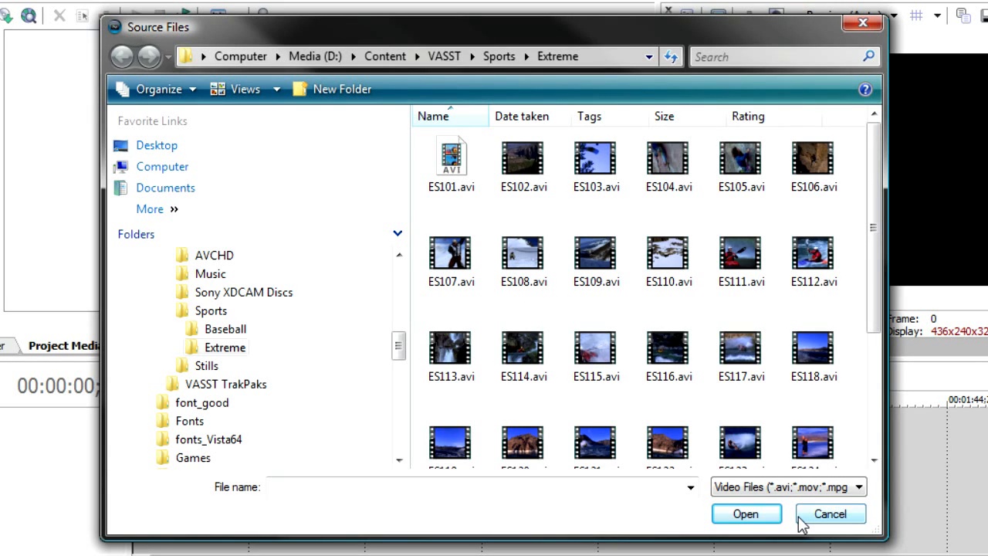
pyautogui.click(523, 158)
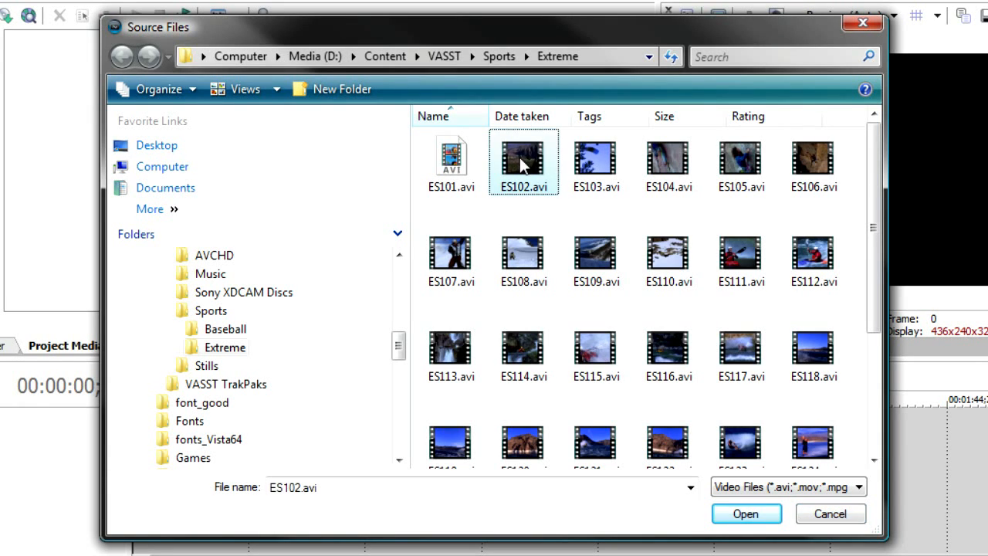
pyautogui.scroll(-3)
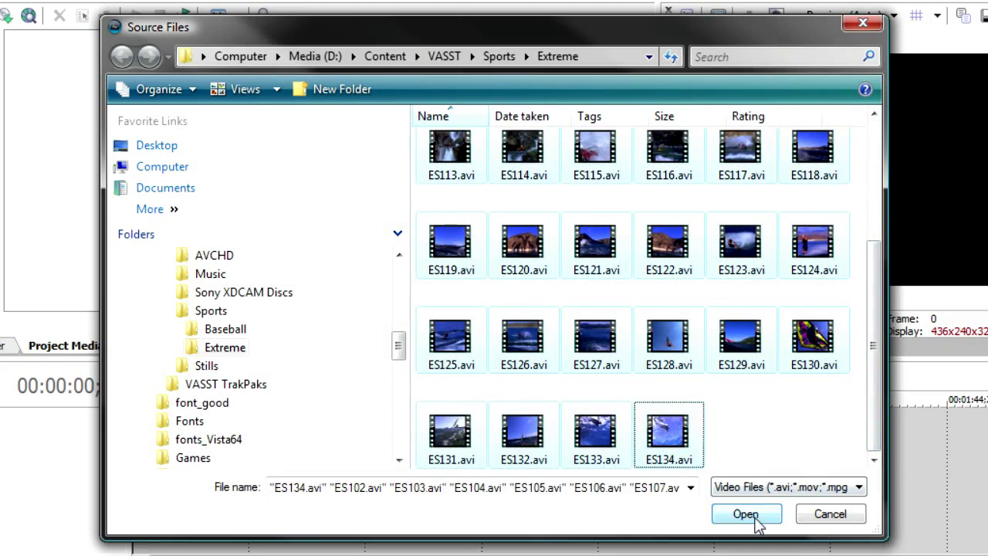
pyautogui.click(746, 513)
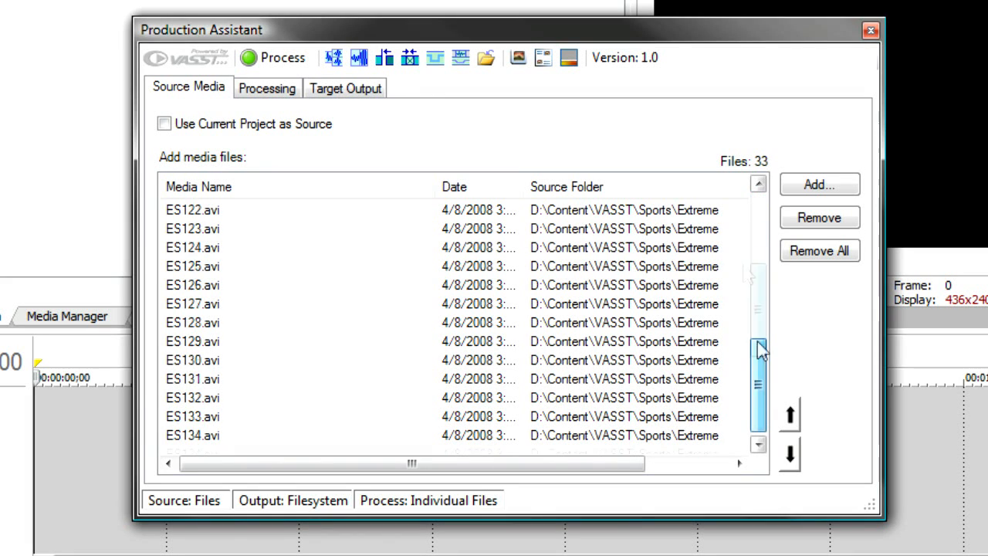
# - Add a Create Markers process placing four evenly spaced Chapter markers
pyautogui.click(266, 87)
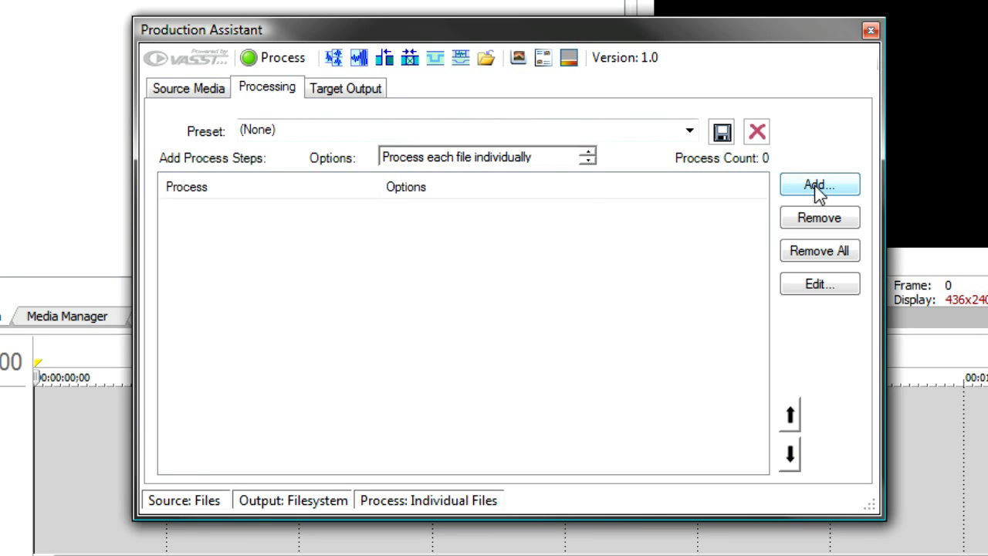
pyautogui.click(820, 185)
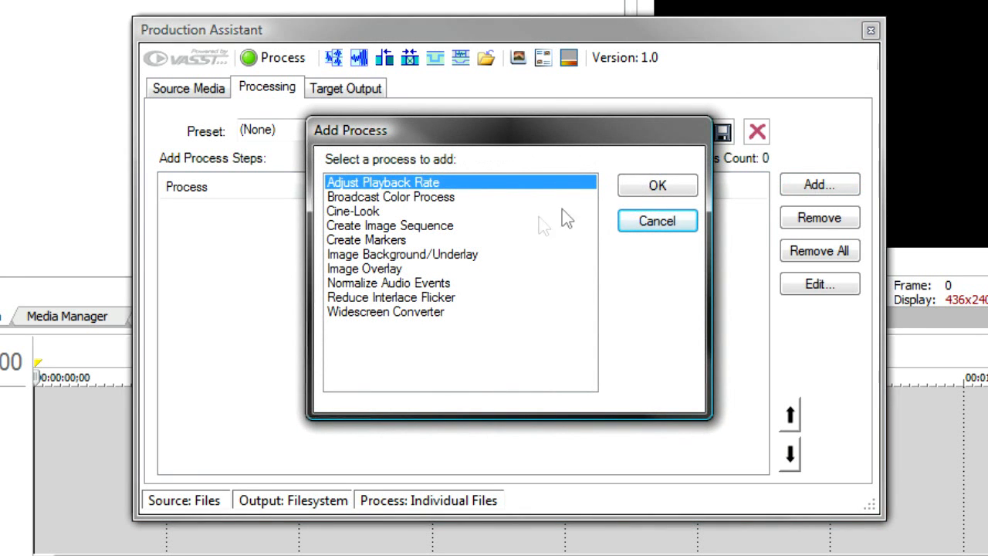
pyautogui.click(367, 240)
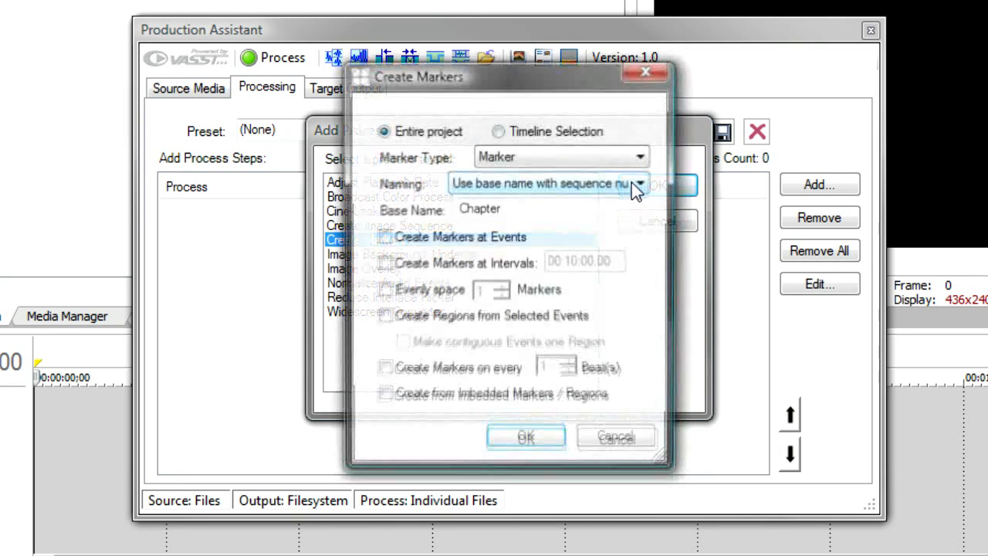
pyautogui.moveTo(460, 266)
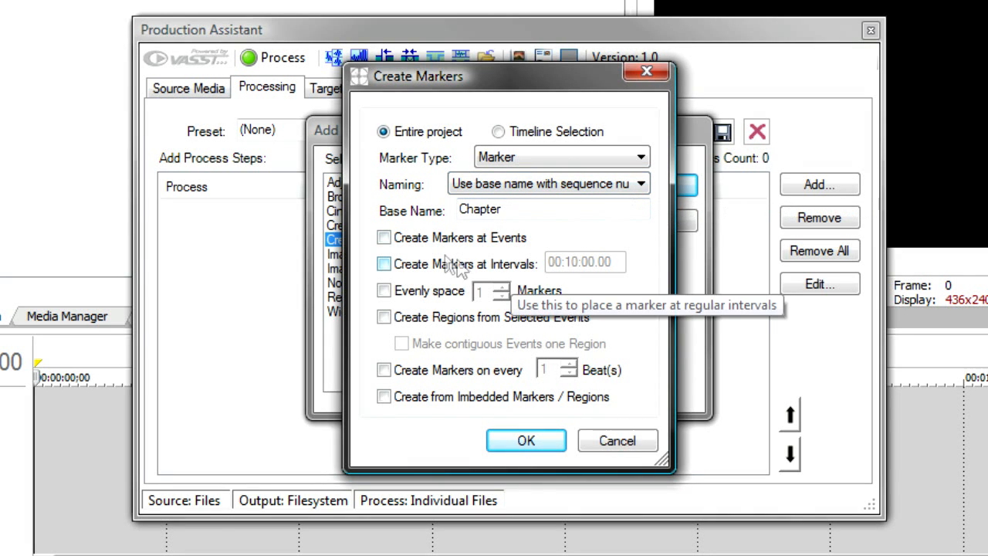
pyautogui.click(384, 290)
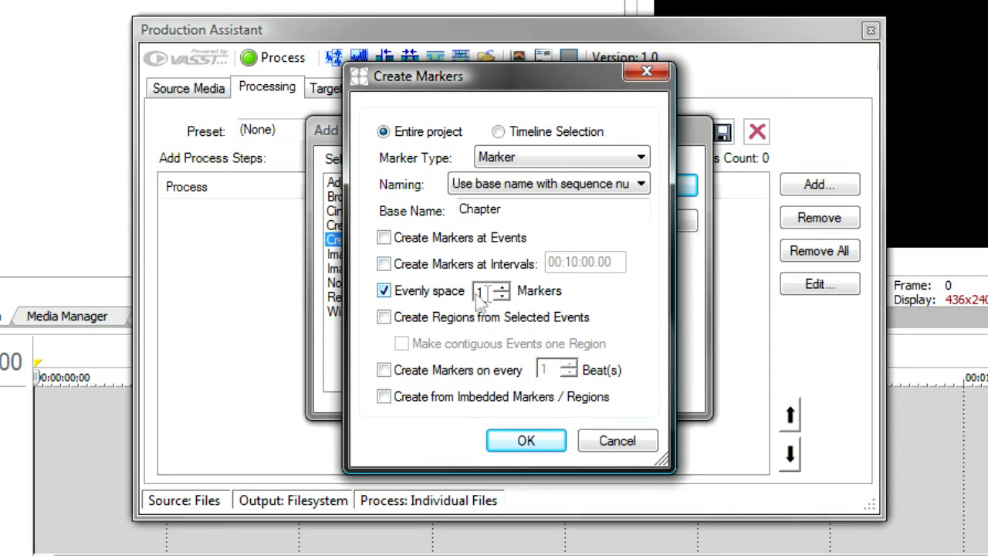
pyautogui.click(503, 287)
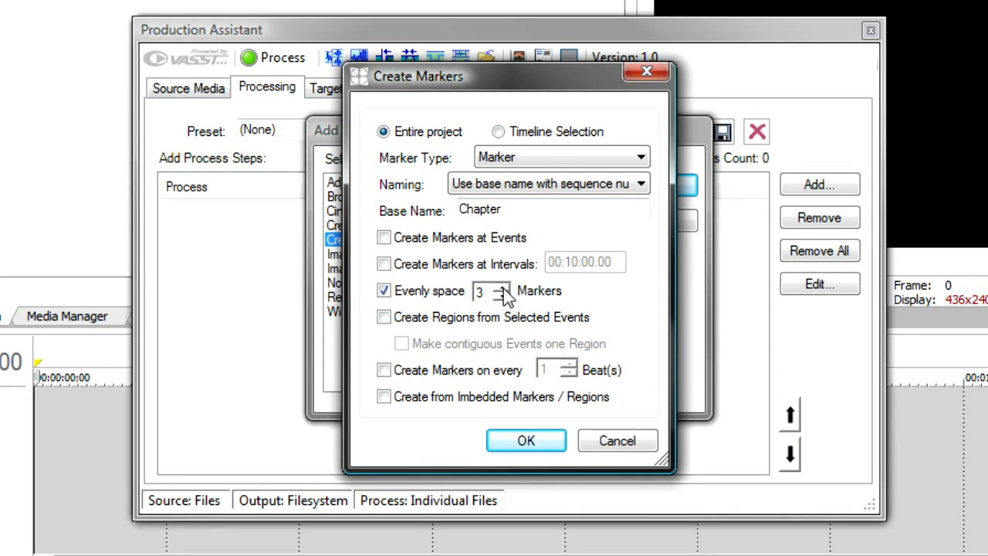
pyautogui.click(503, 287)
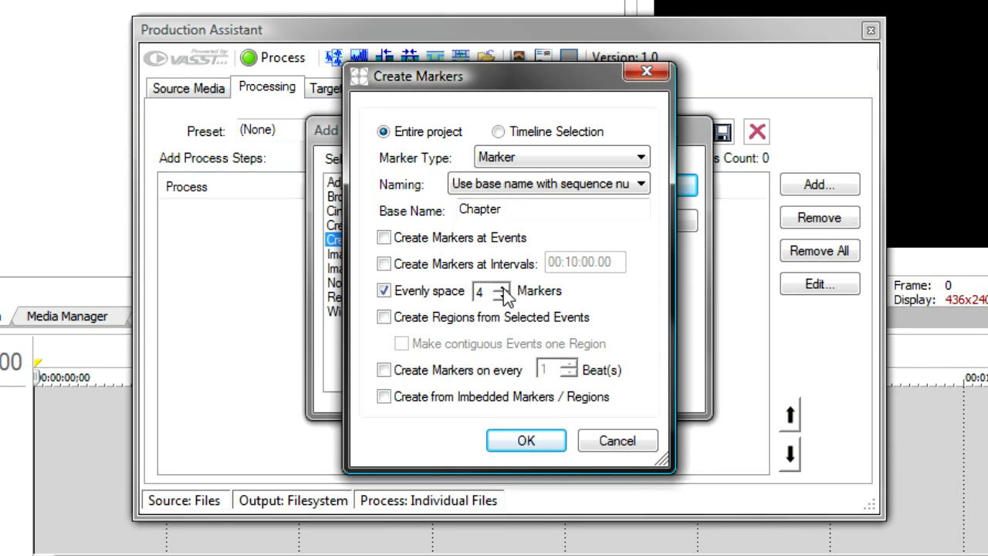
pyautogui.click(526, 440)
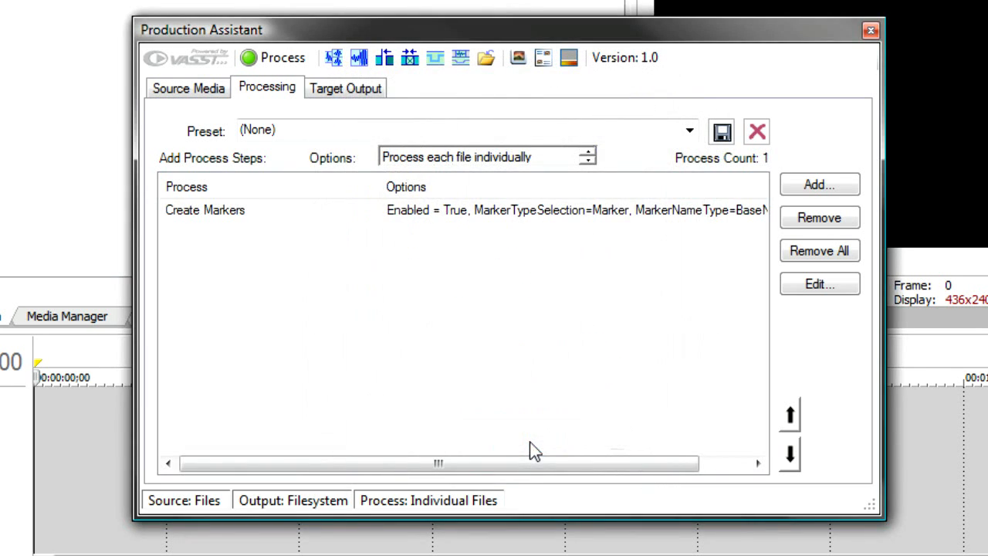
pyautogui.moveTo(242, 282)
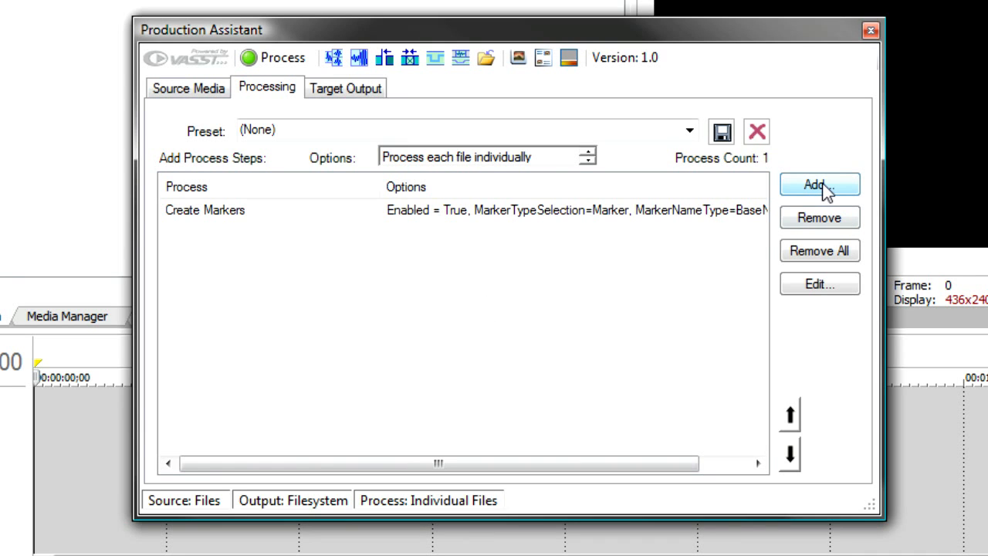
# - Add a Create Image Sequence process saving JPEG stills at markers into E:\MyWorks
pyautogui.click(820, 184)
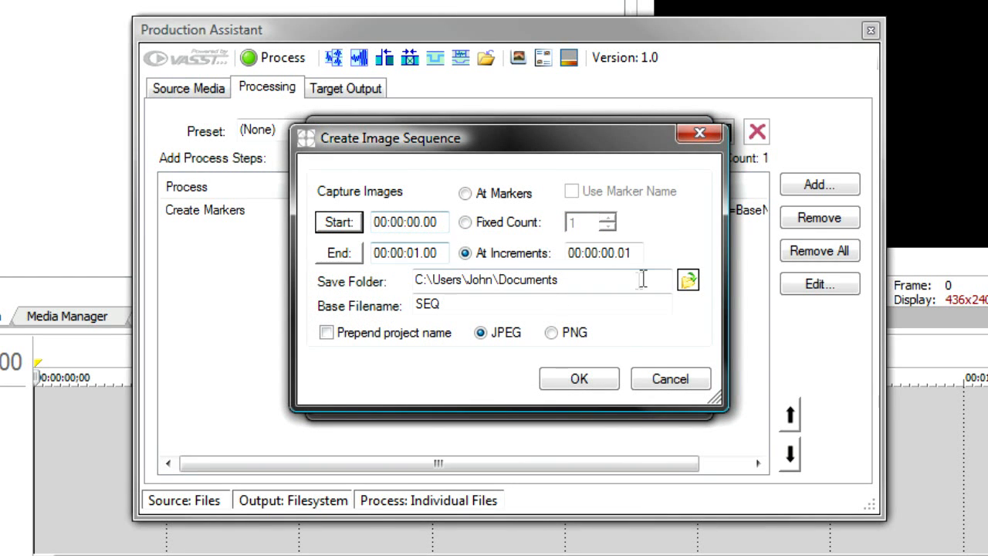
pyautogui.click(688, 279)
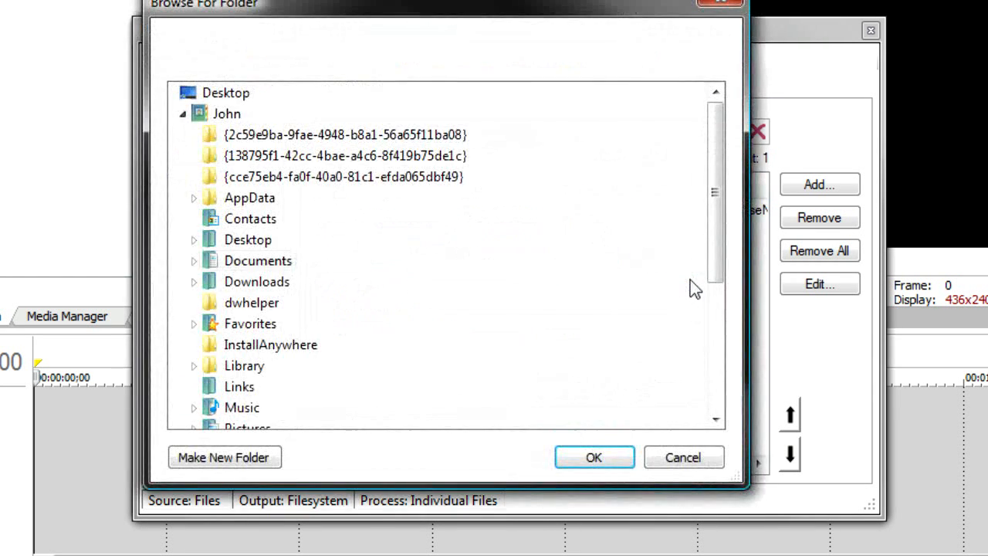
pyautogui.click(182, 114)
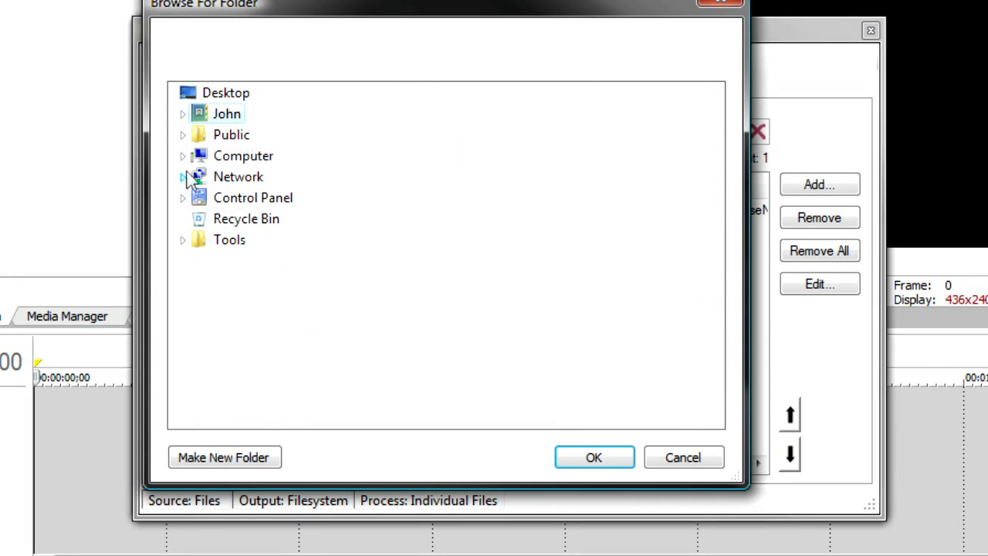
pyautogui.click(183, 155)
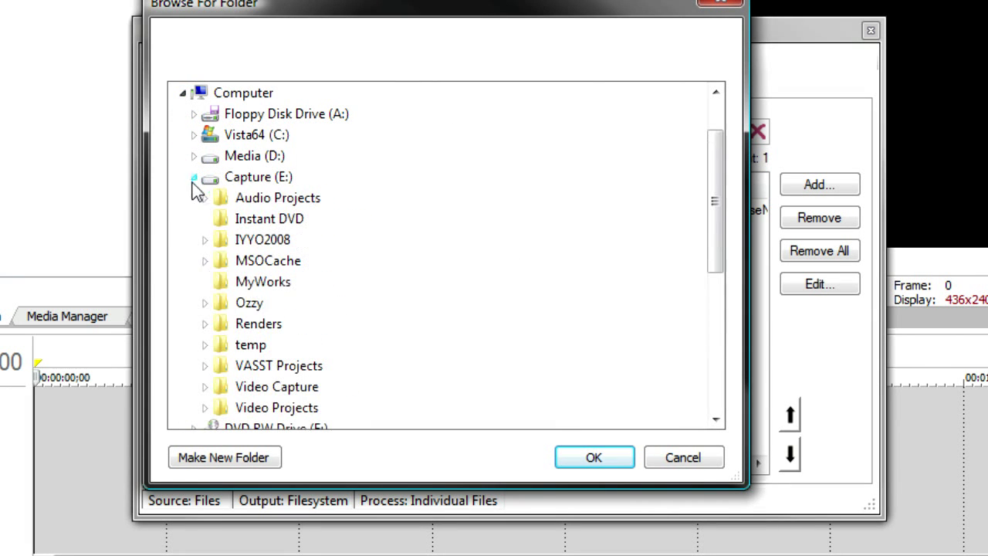
pyautogui.click(594, 457)
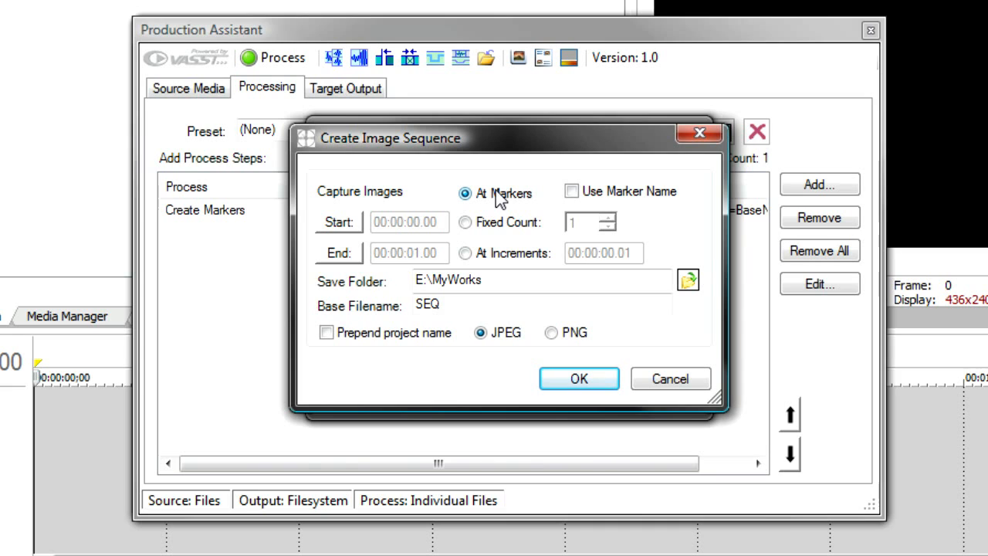
pyautogui.click(543, 304)
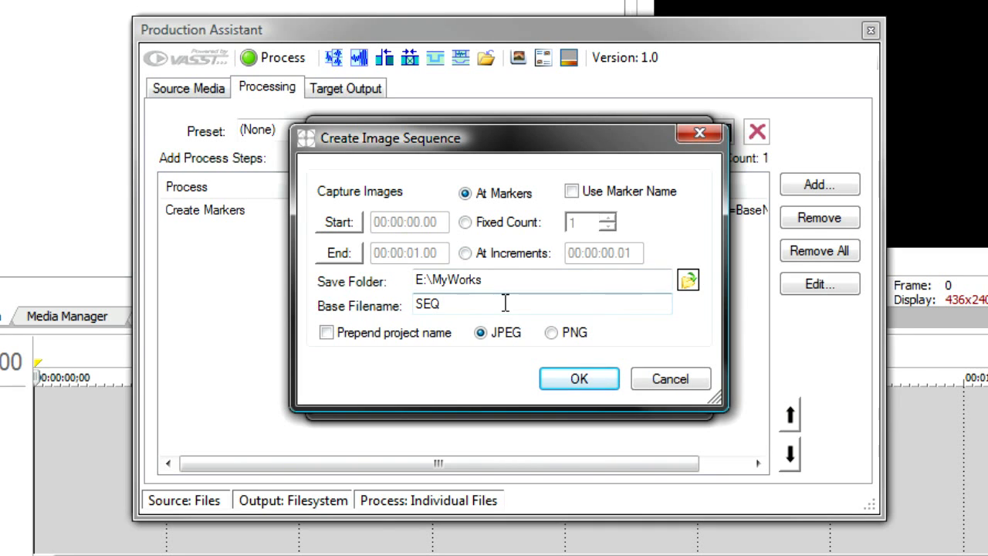
pyautogui.moveTo(326, 332)
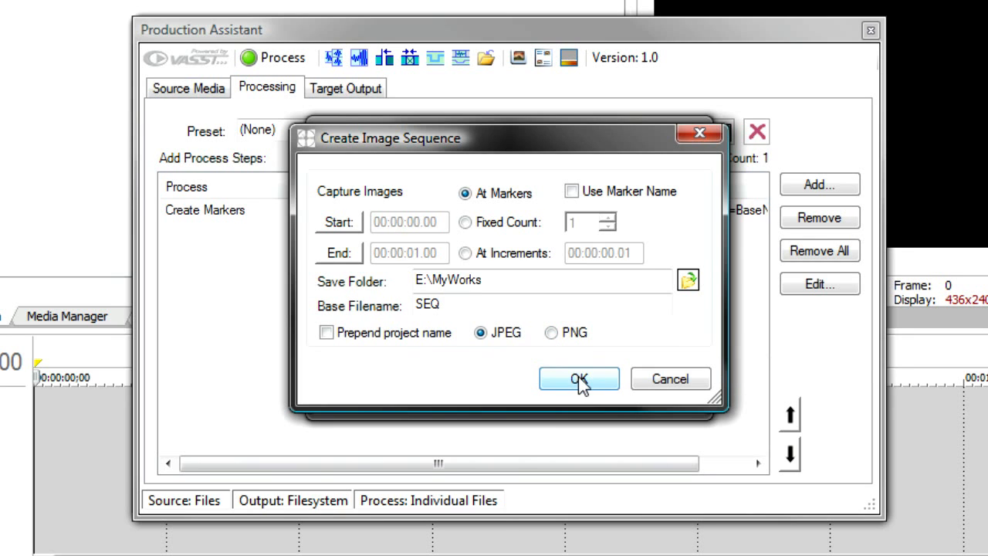
pyautogui.click(579, 379)
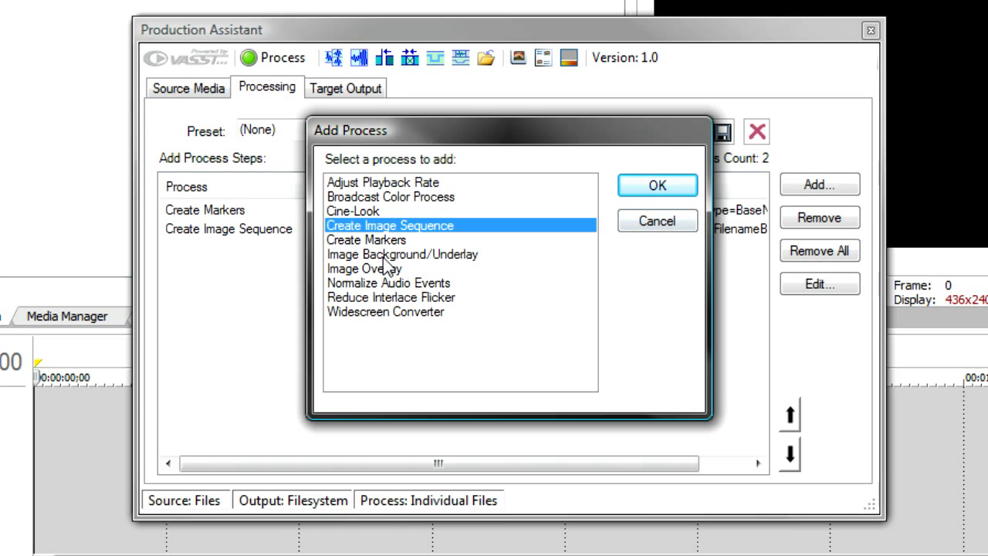
# - Add an Image Background/Underlay process using the (BP-1) Northern Lights backdrop
pyautogui.doubleClick(403, 254)
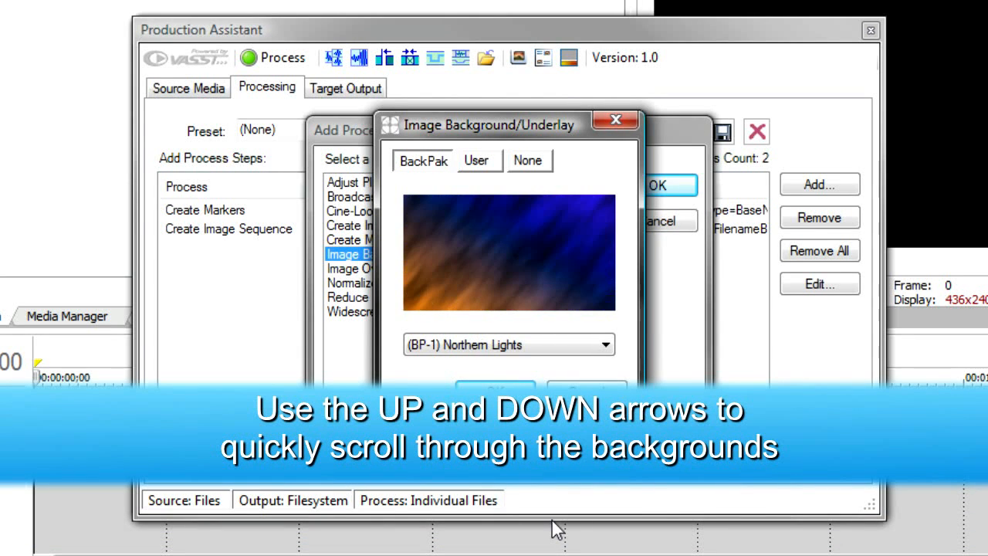
pyautogui.click(657, 185)
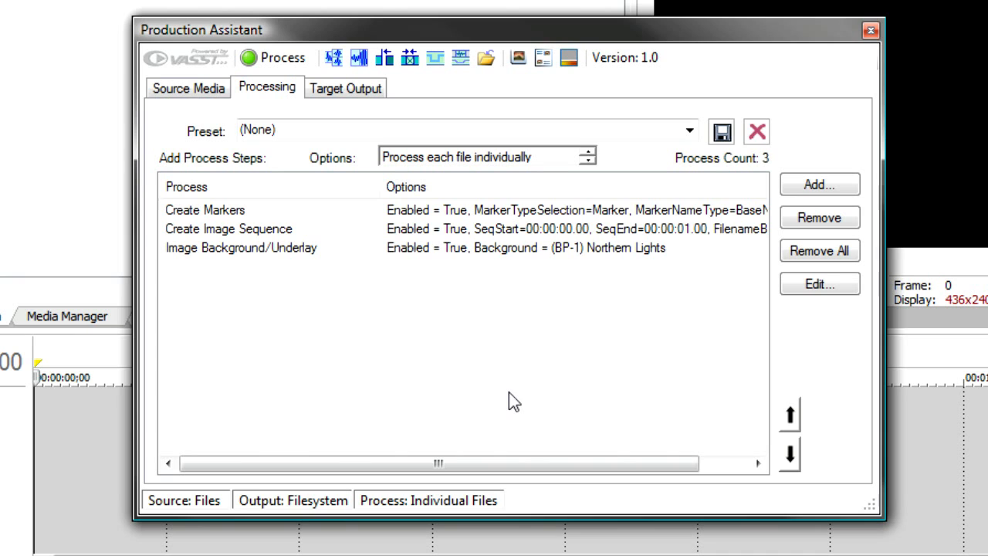
pyautogui.click(819, 183)
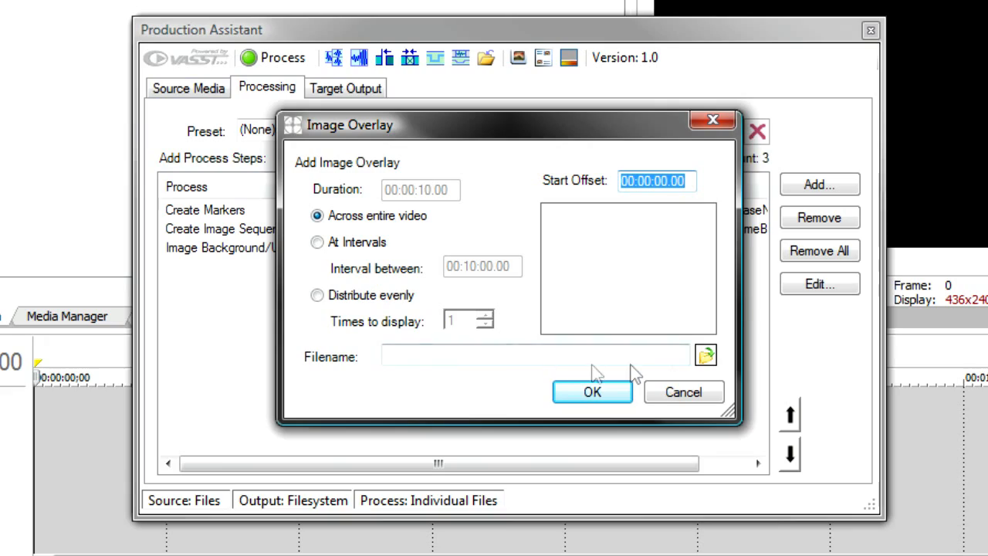
# - Add a TVBug.png Image Overlay lasting 10 seconds, distributed evenly five times
pyautogui.click(705, 356)
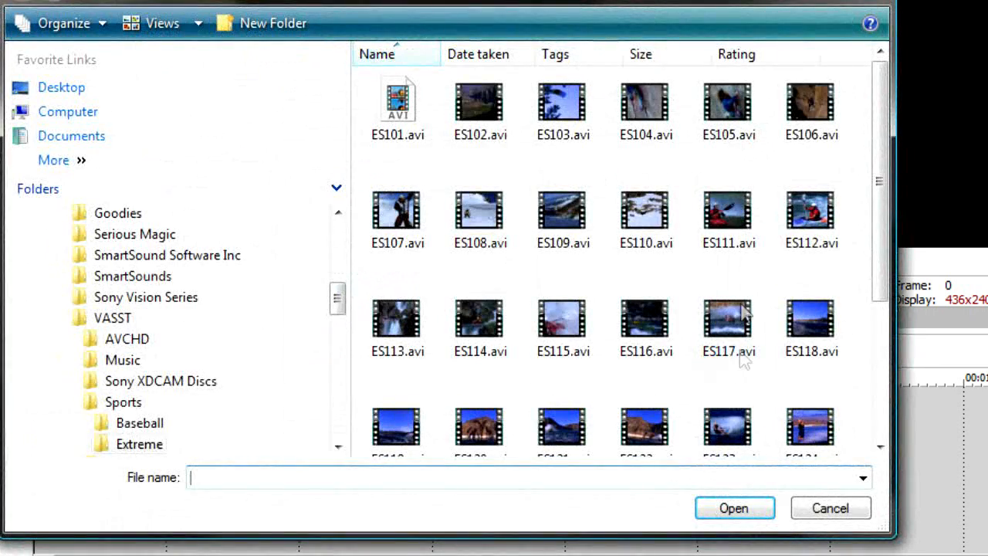
pyautogui.click(113, 317)
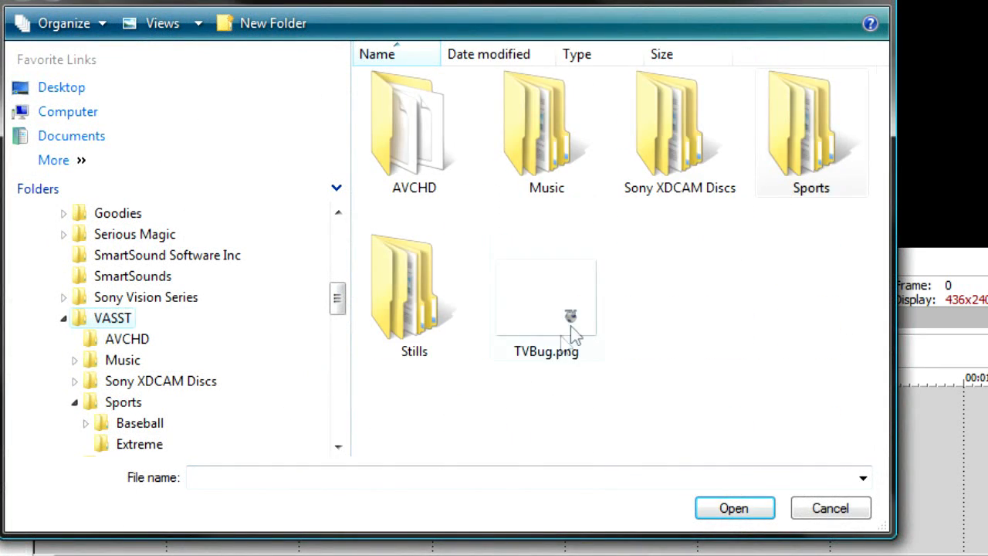
pyautogui.click(733, 508)
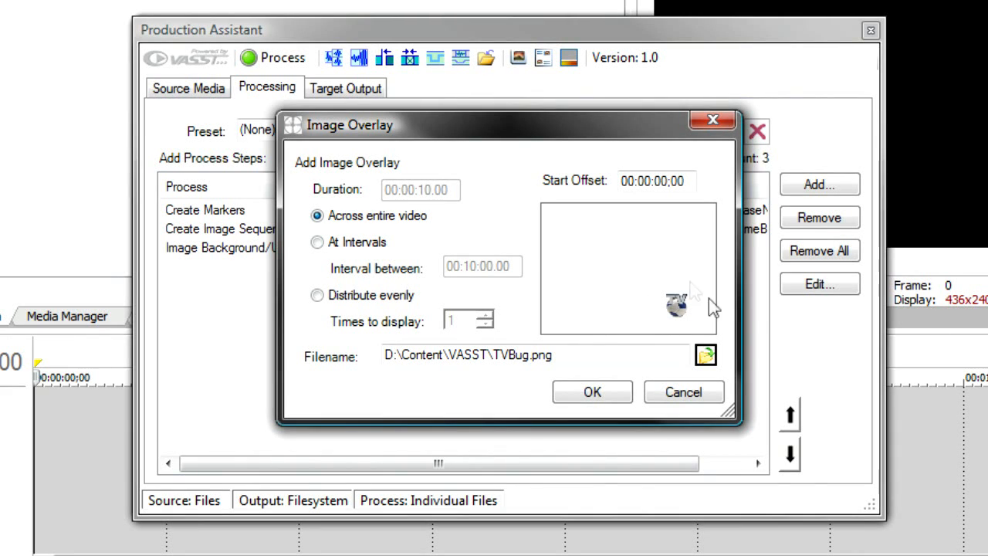
pyautogui.moveTo(660, 342)
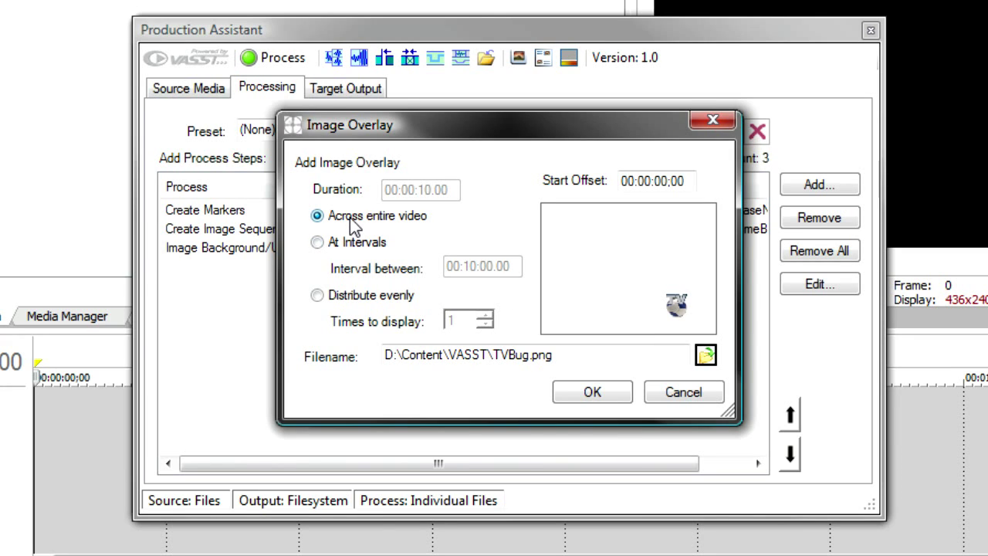
pyautogui.click(317, 242)
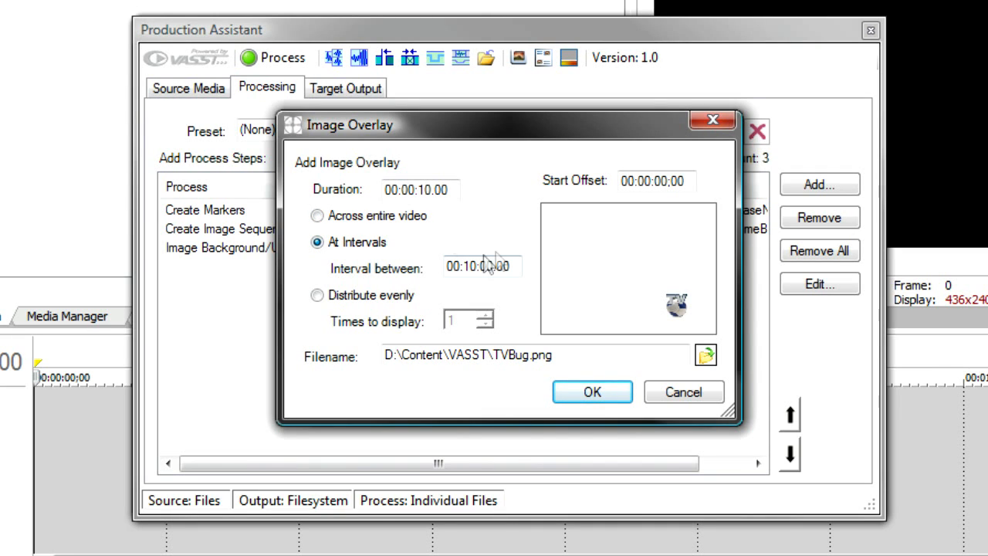
pyautogui.click(316, 295)
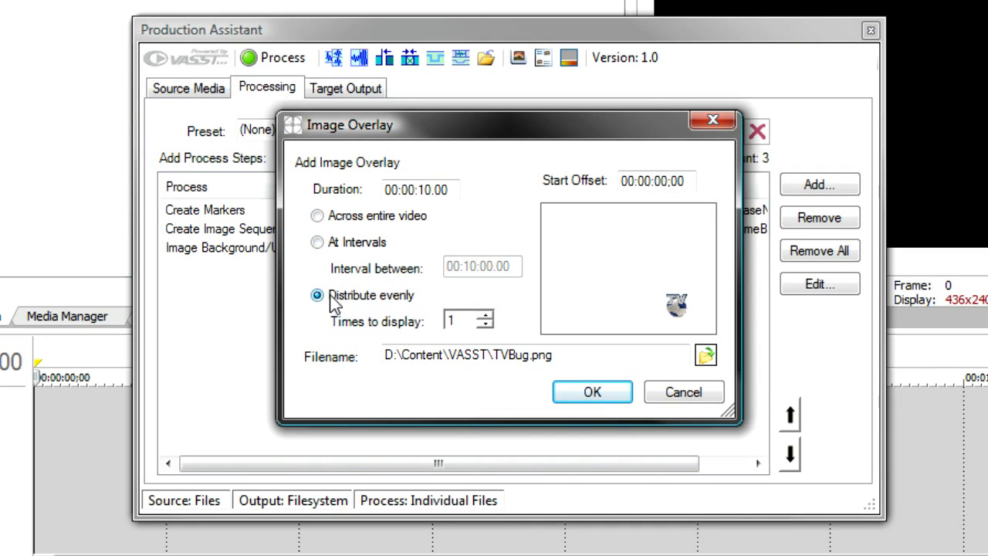
pyautogui.click(485, 315)
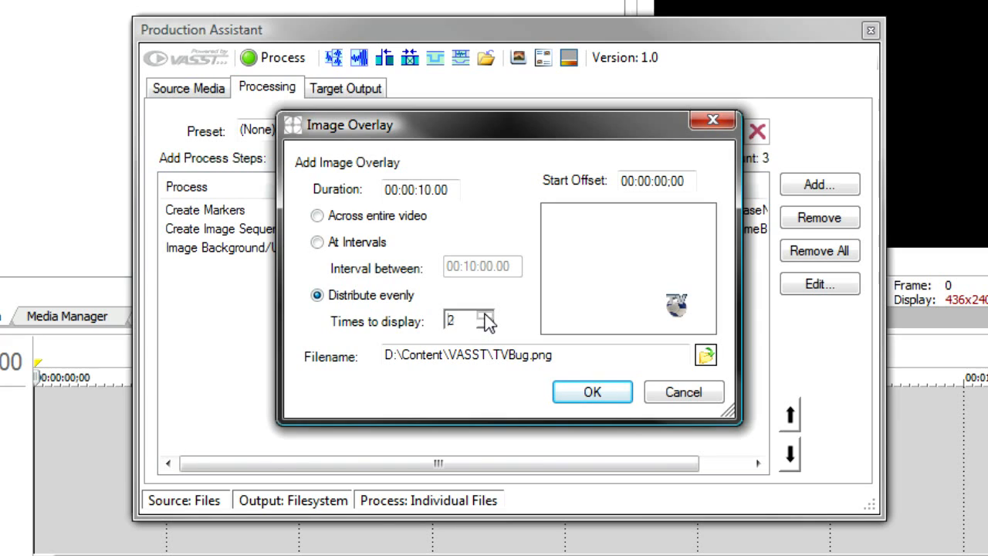
pyautogui.click(485, 316)
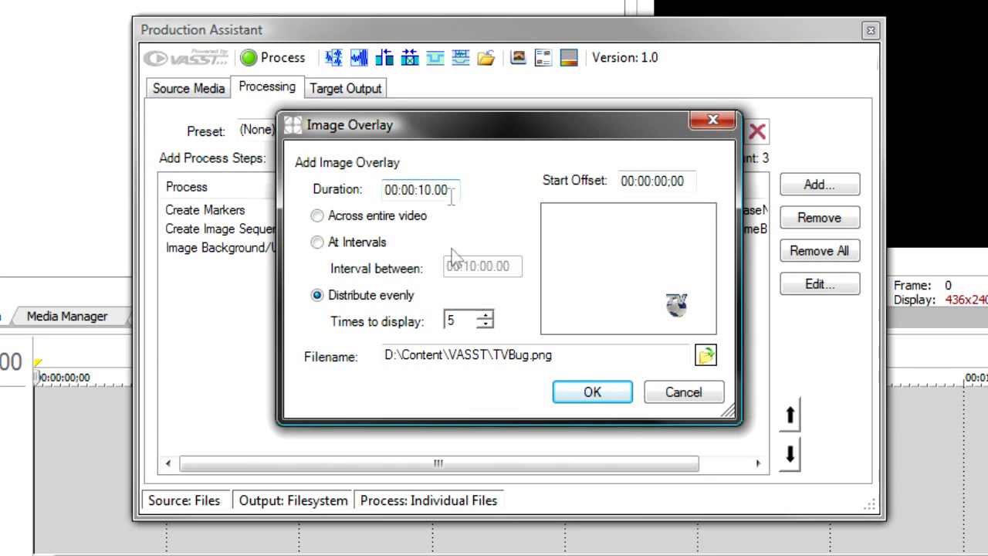
pyautogui.click(592, 392)
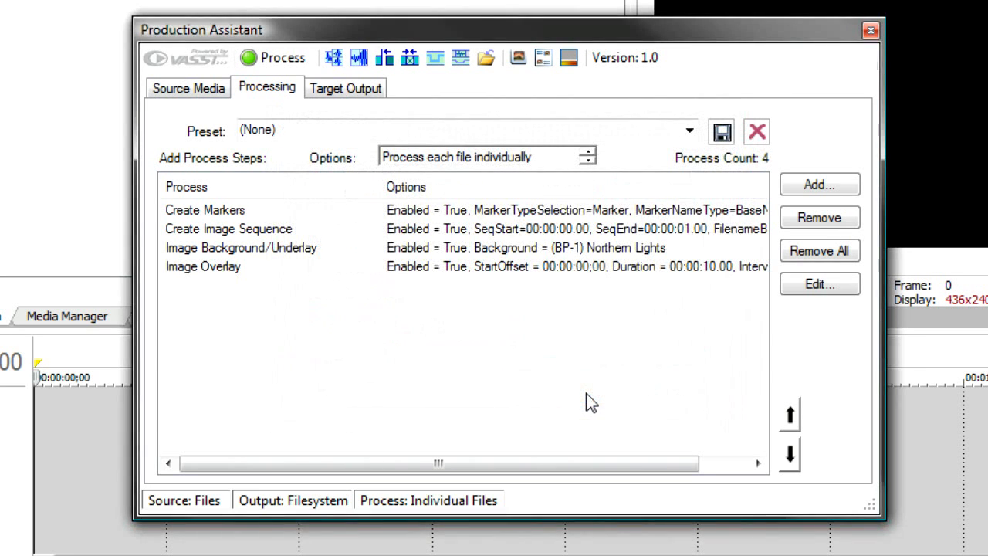
pyautogui.moveTo(819, 185)
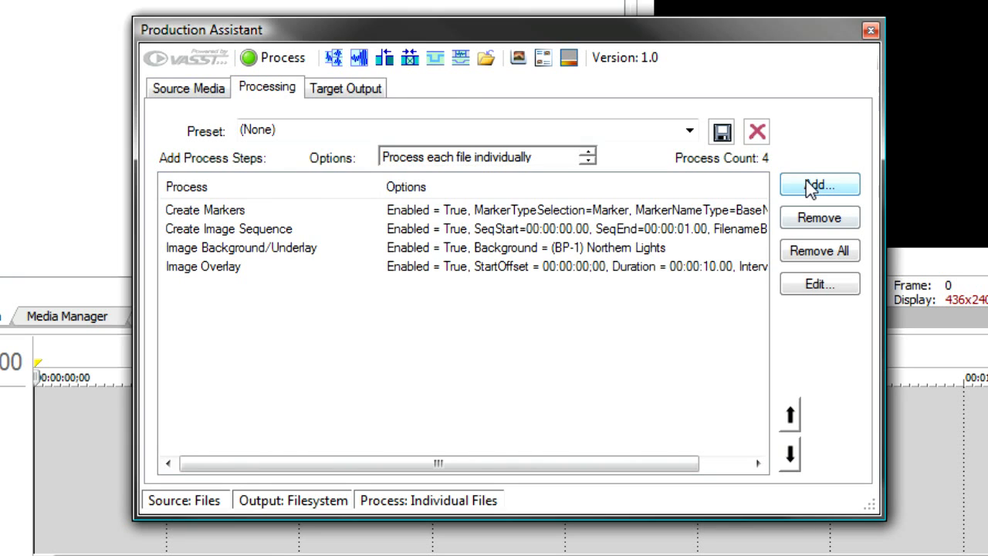
pyautogui.click(819, 183)
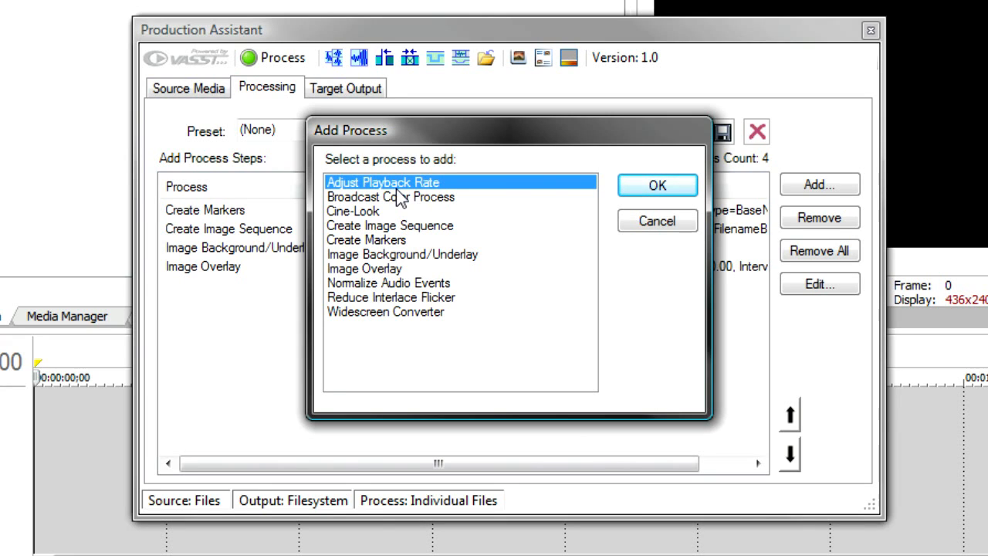
pyautogui.moveTo(351, 219)
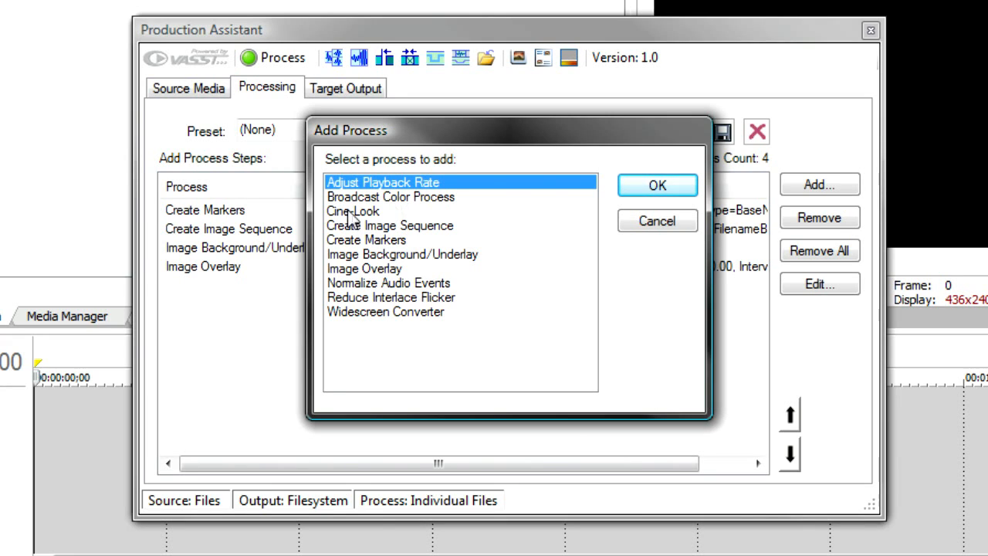
pyautogui.click(353, 211)
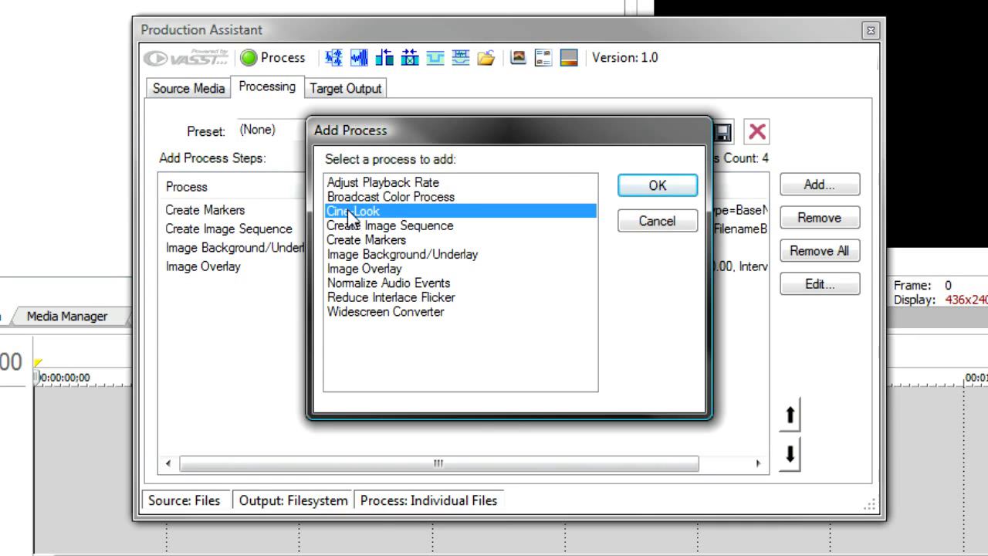
pyautogui.click(657, 221)
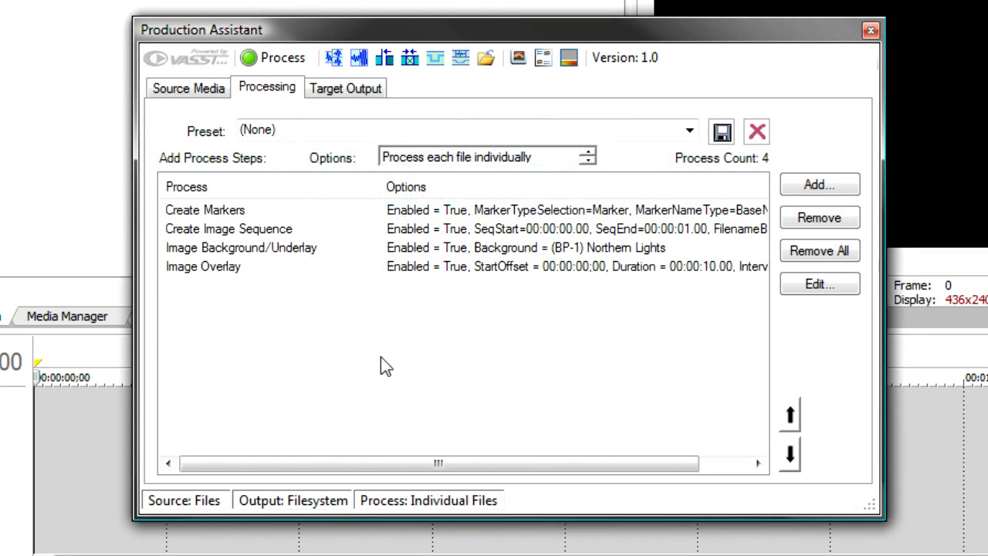
pyautogui.moveTo(254, 216)
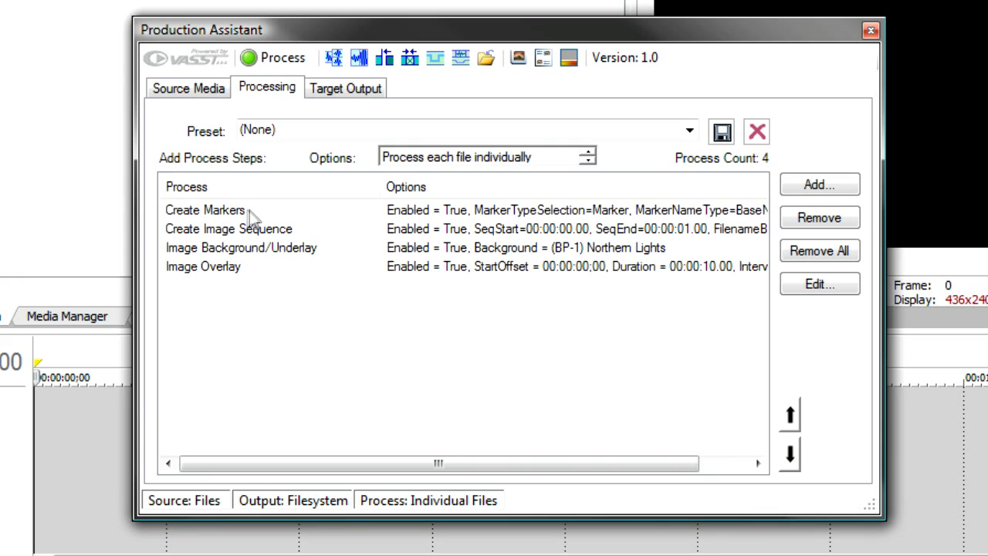
pyautogui.moveTo(237, 242)
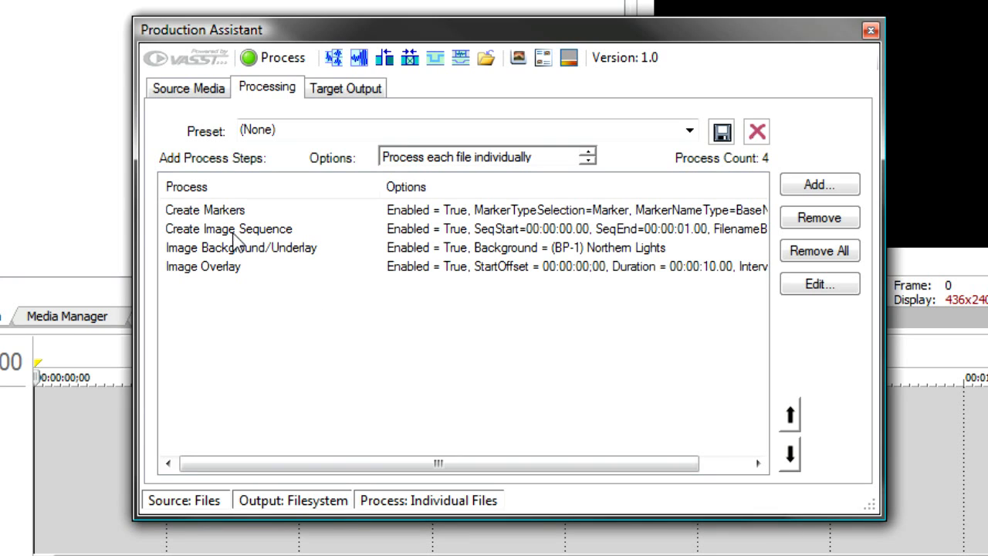
pyautogui.moveTo(245, 259)
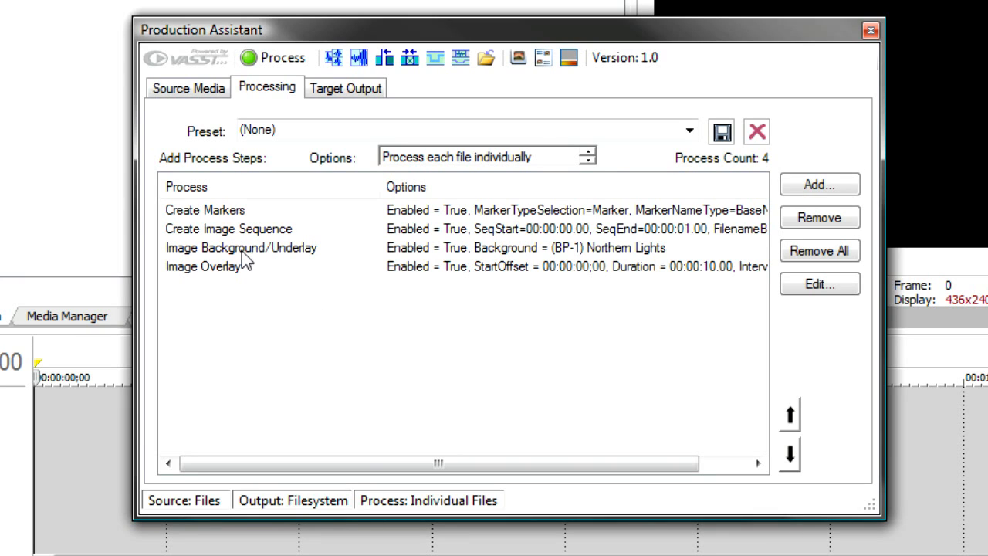
pyautogui.moveTo(247, 232)
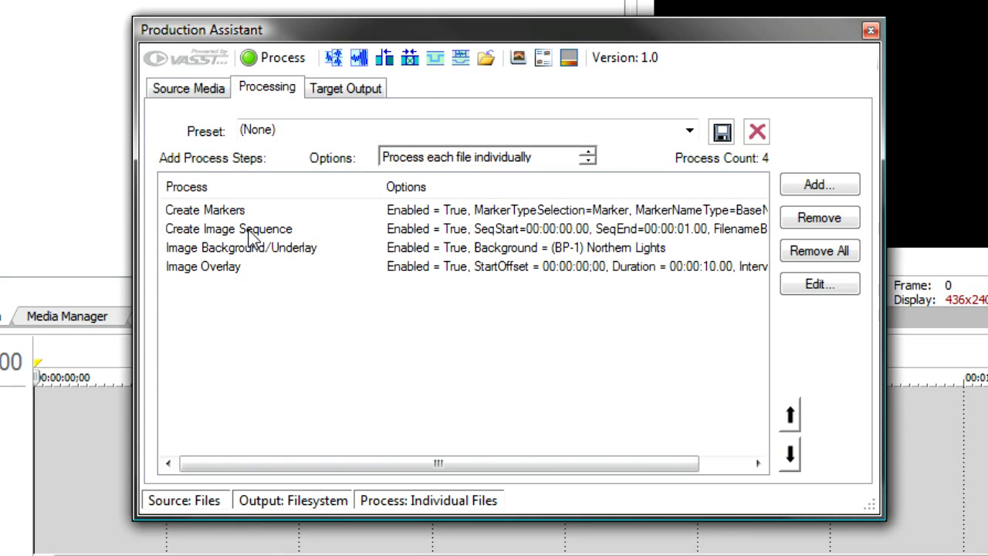
# - Move Create Image Sequence down twice so it sits below Image Overlay
pyautogui.click(228, 229)
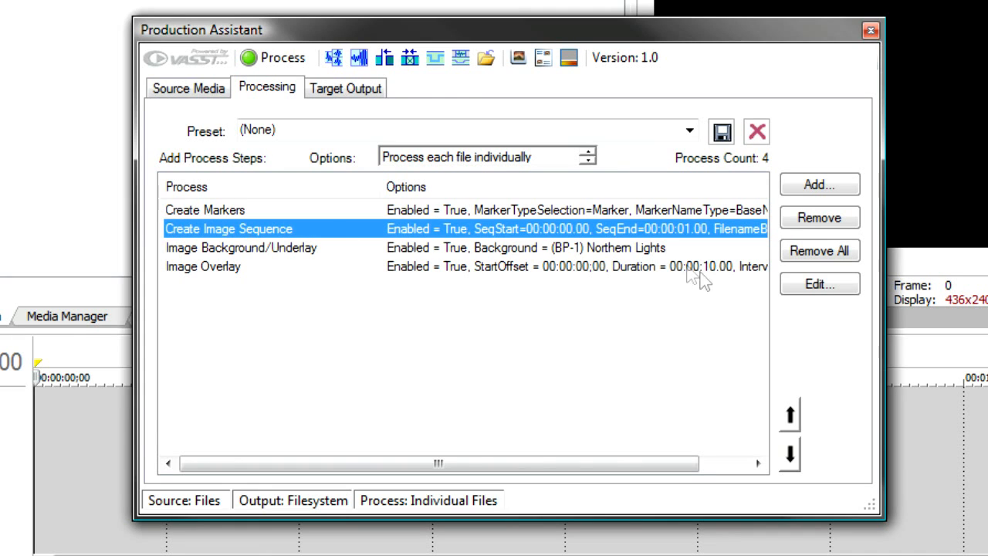
pyautogui.click(790, 454)
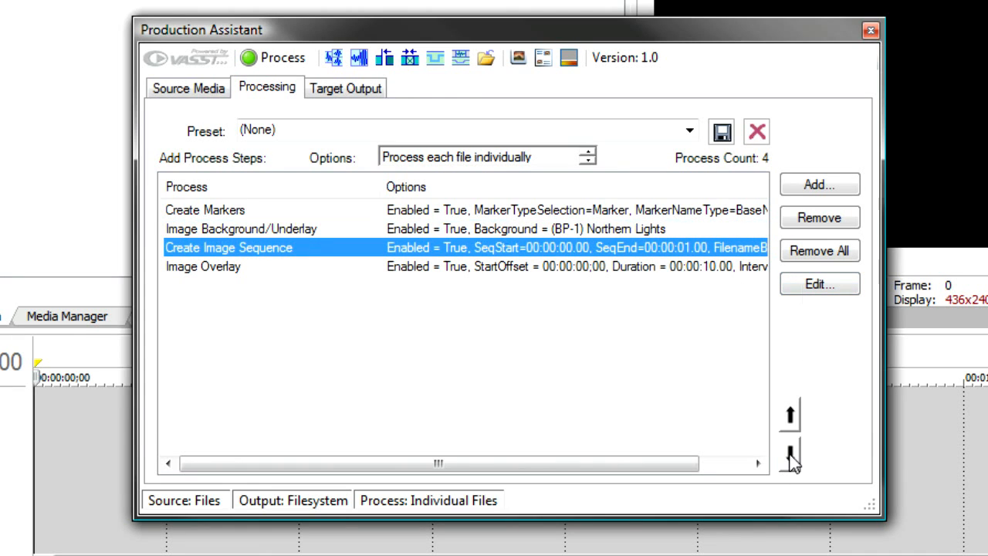
pyautogui.moveTo(245, 228)
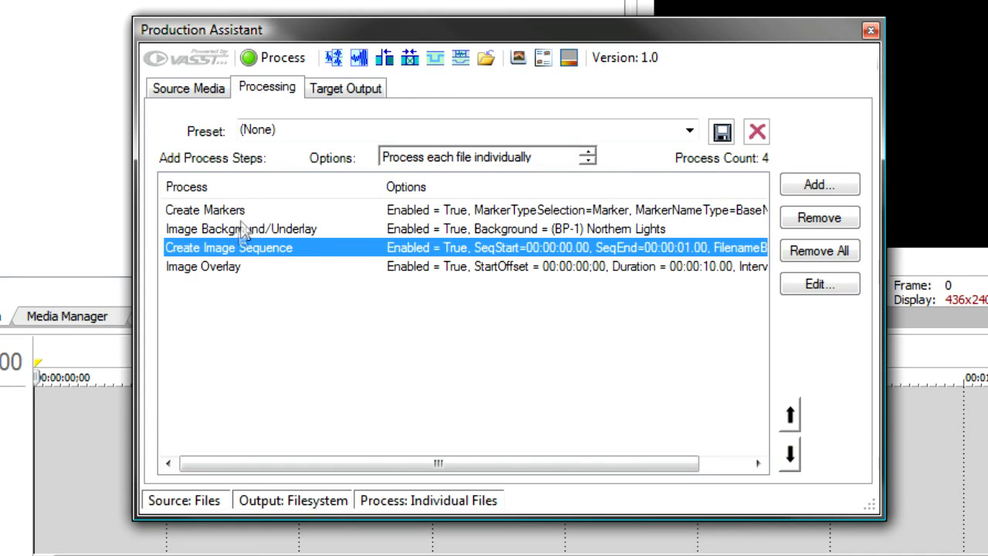
pyautogui.moveTo(206, 269)
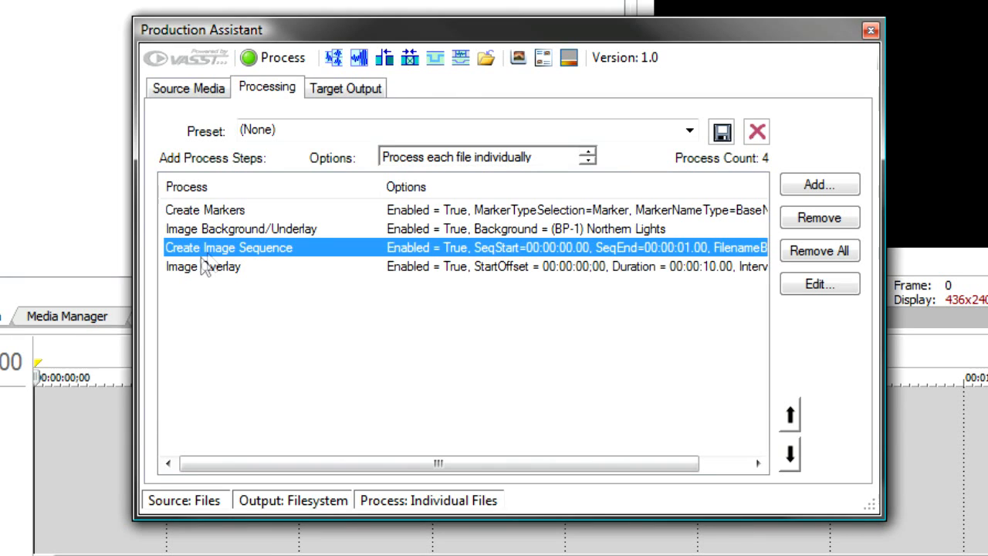
pyautogui.moveTo(212, 276)
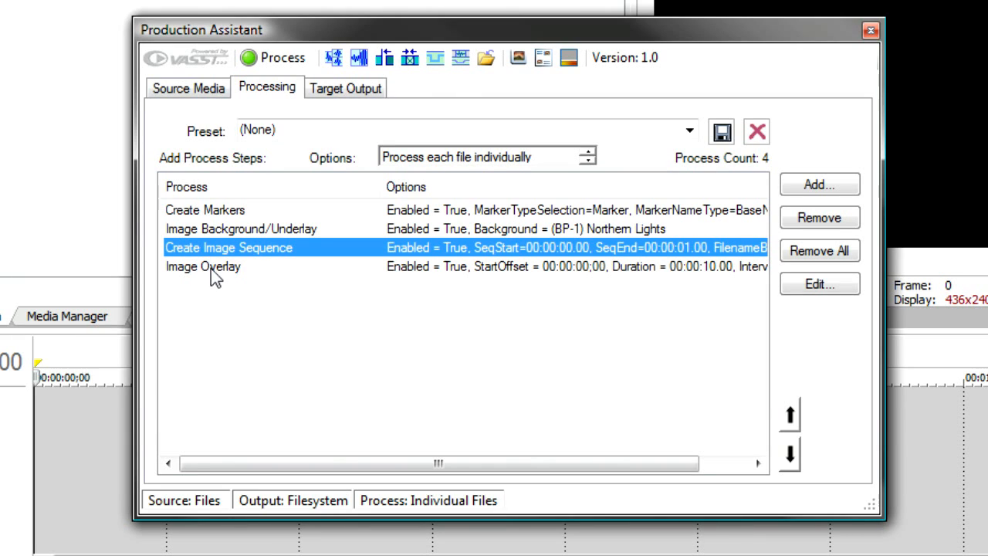
pyautogui.click(203, 267)
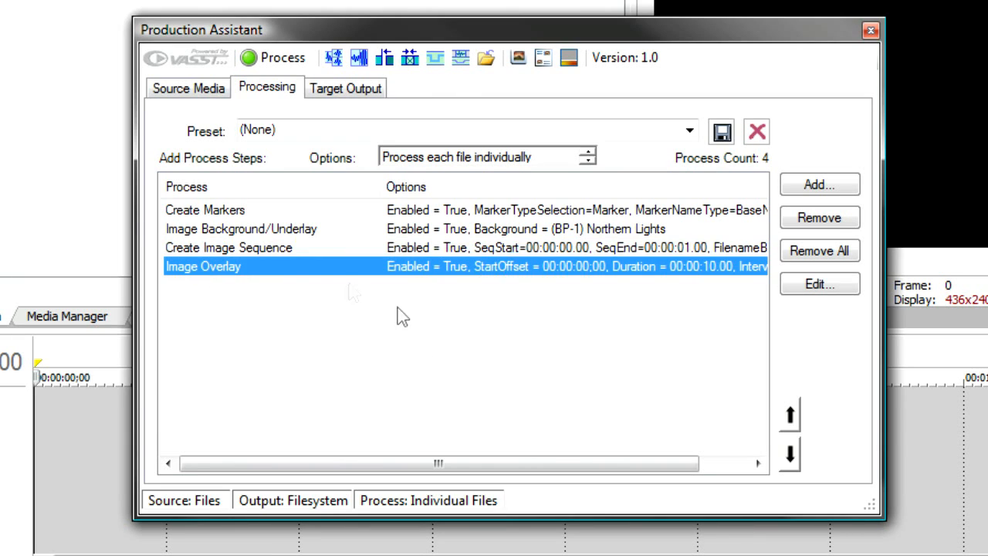
pyautogui.click(229, 247)
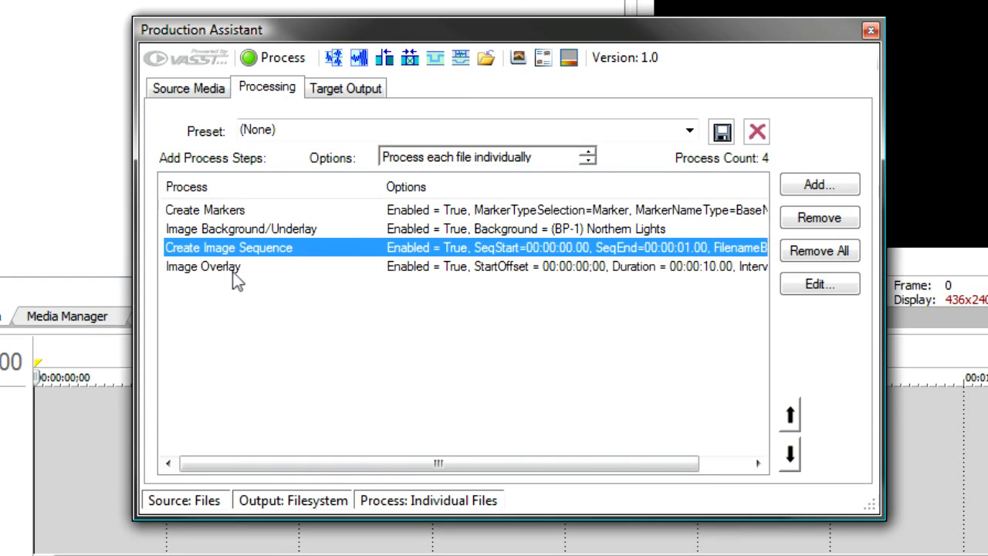
pyautogui.click(789, 414)
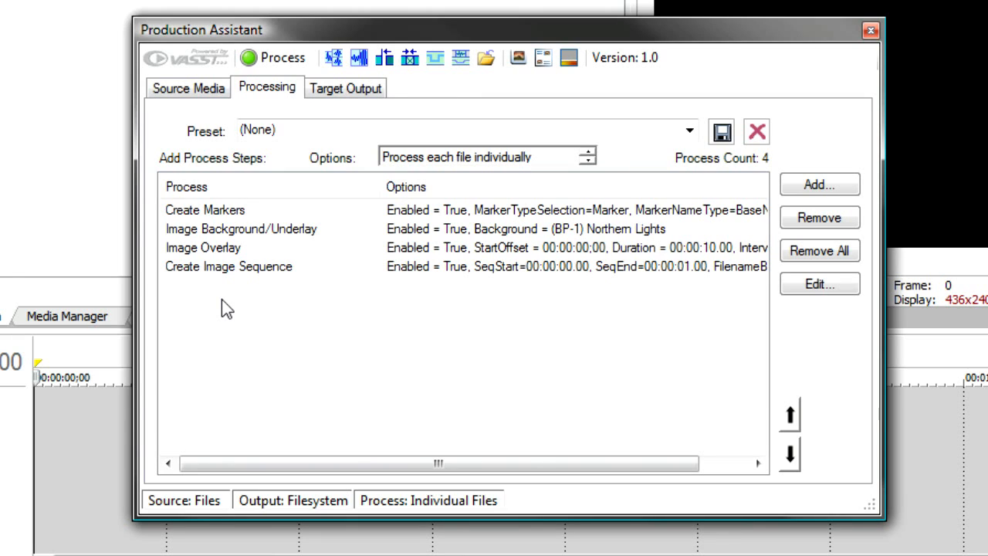
pyautogui.moveTo(231, 249)
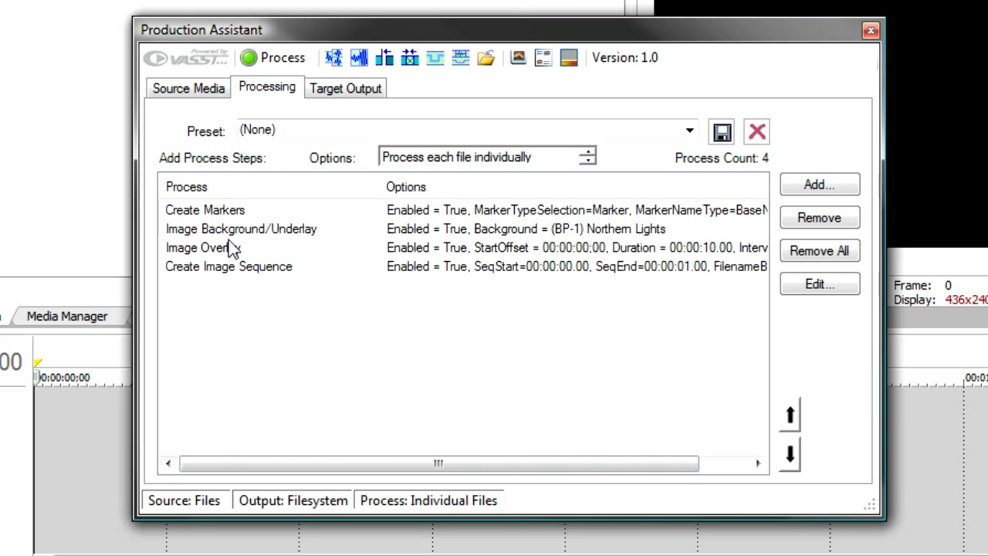
pyautogui.moveTo(313, 123)
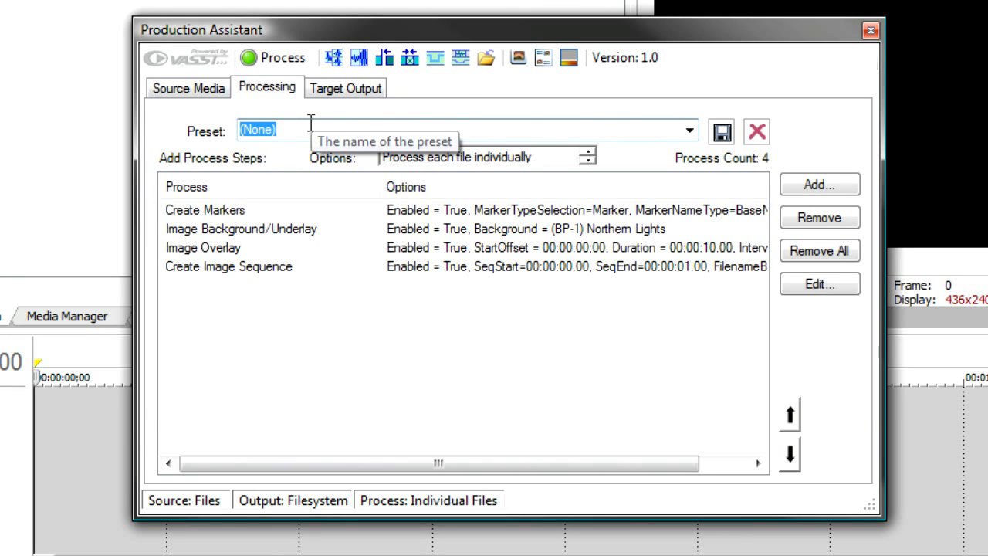
# - Save the four-step chain as preset 'Widescreen with Bug' and verify it in the Preset list
pyautogui.write('Widescreen wit')
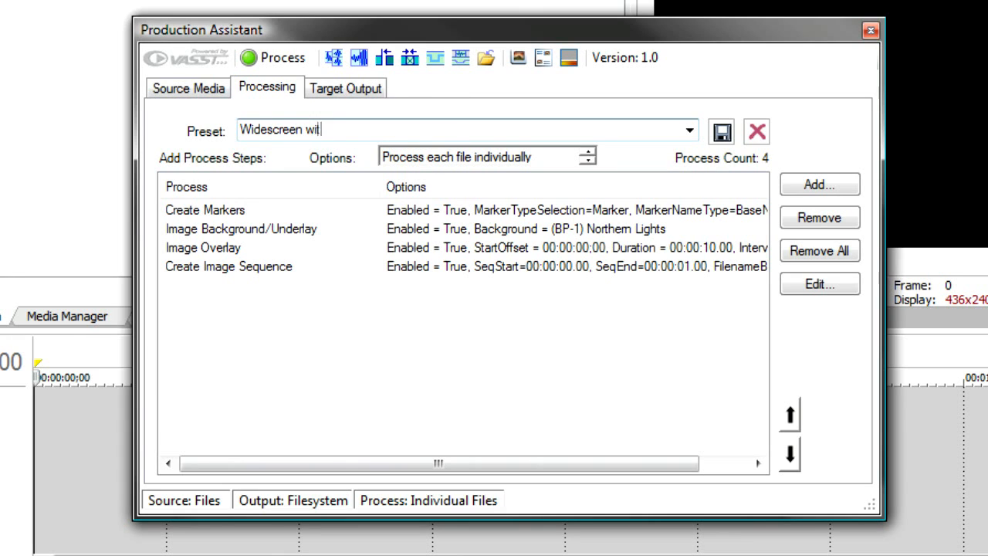
pyautogui.write('h Bug')
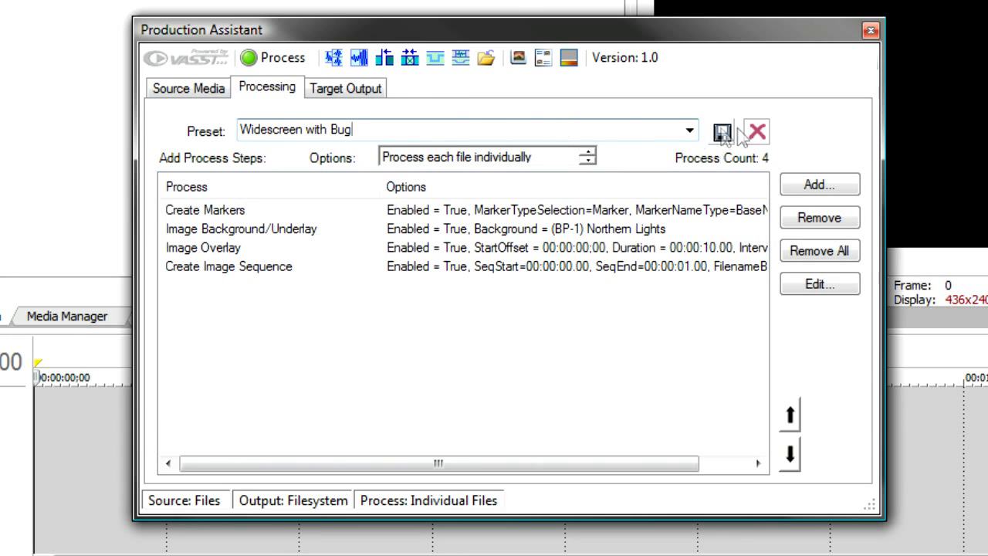
pyautogui.click(721, 132)
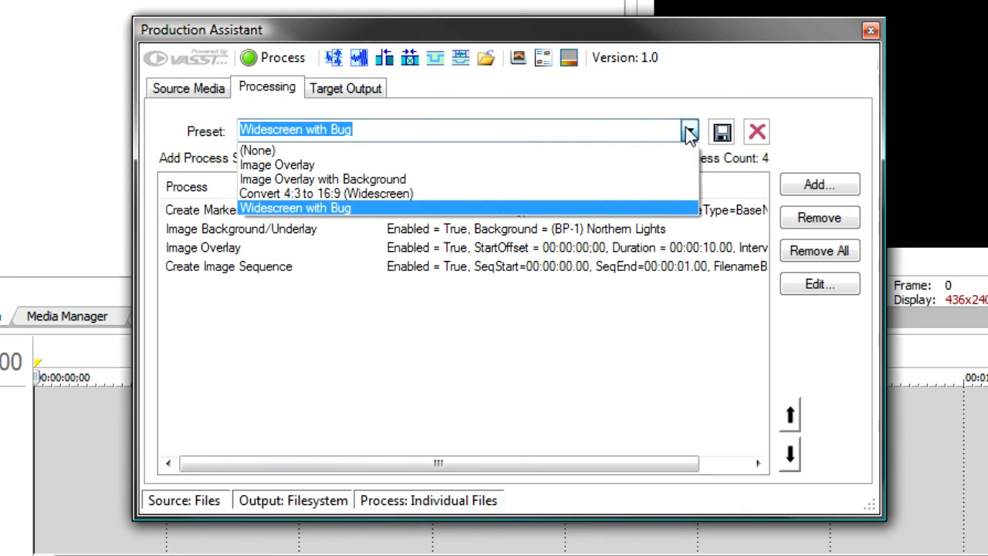
pyautogui.click(326, 193)
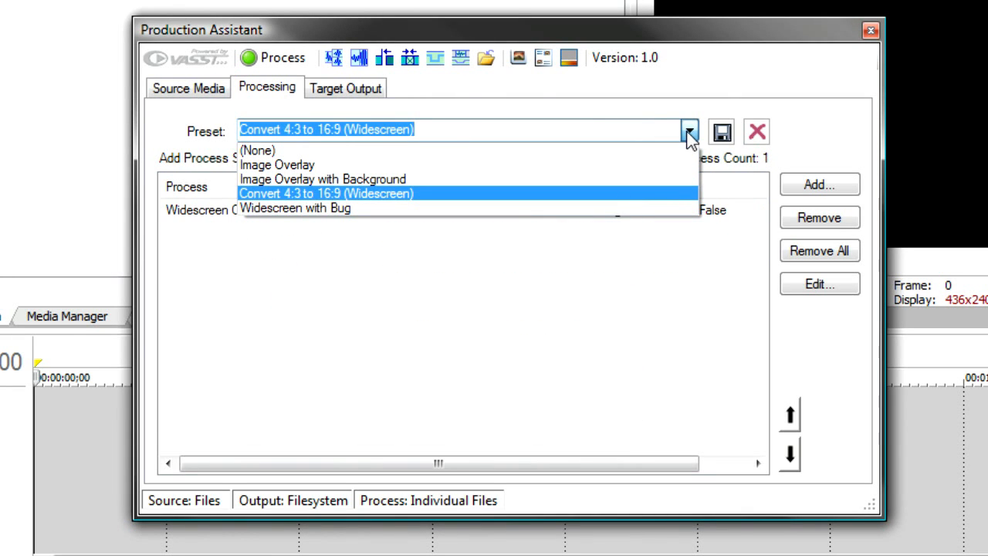
pyautogui.click(295, 208)
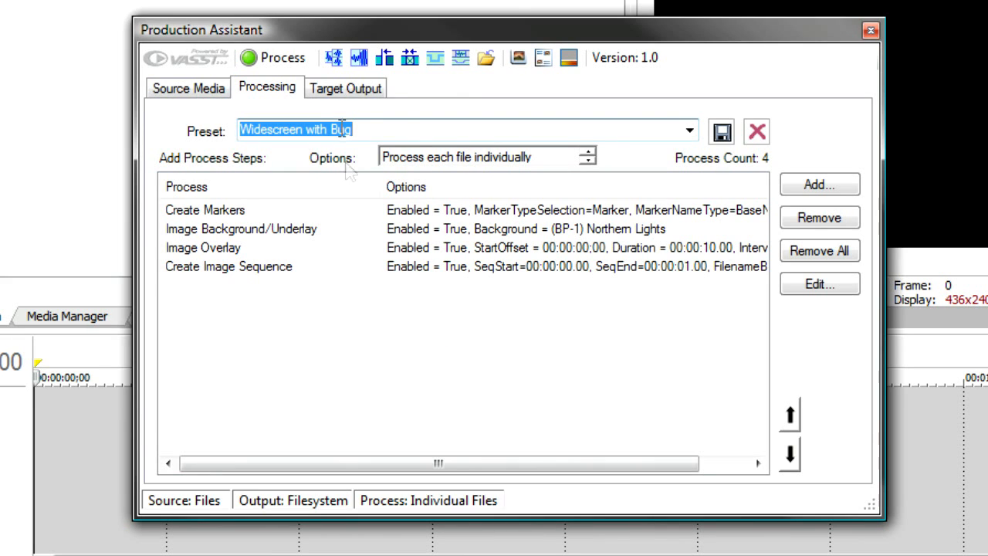
pyautogui.click(345, 87)
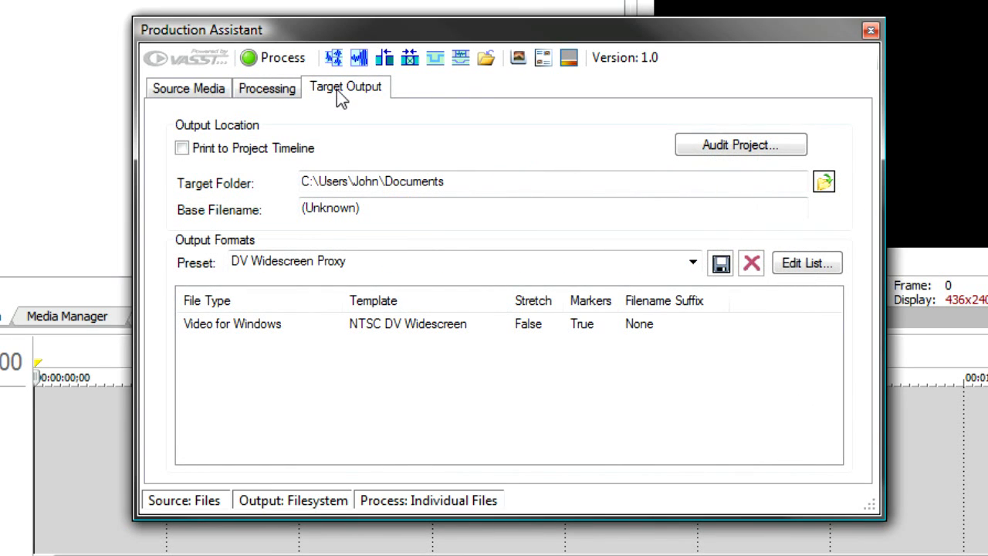
# - Set the output target folder to E:\MyWorks, keeping the DV Widescreen Proxy preset
pyautogui.click(823, 182)
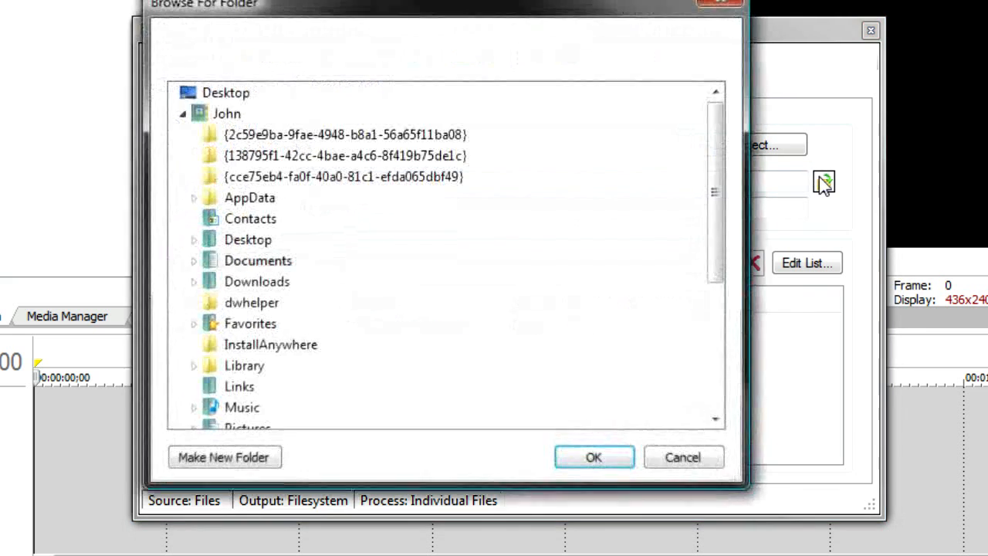
pyautogui.scroll(-3)
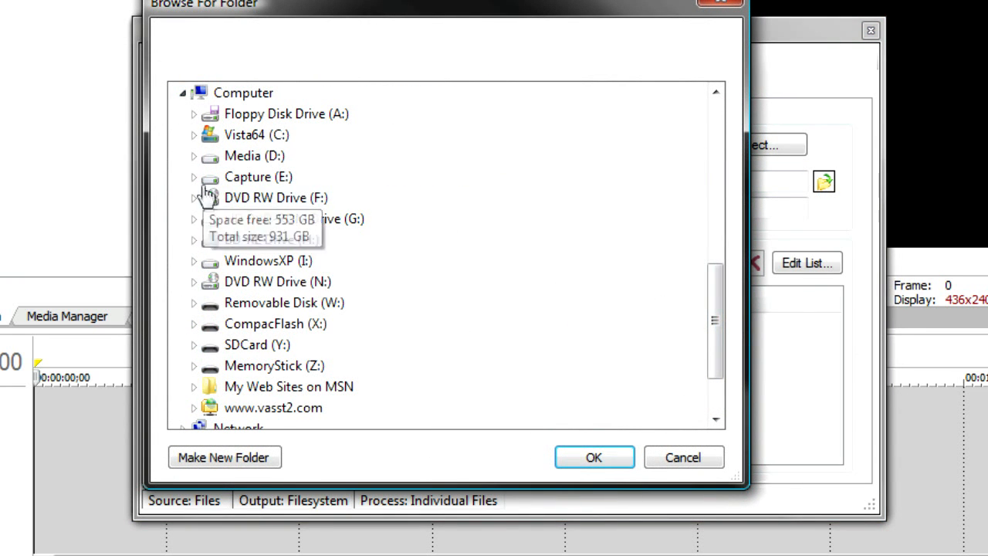
pyautogui.click(194, 176)
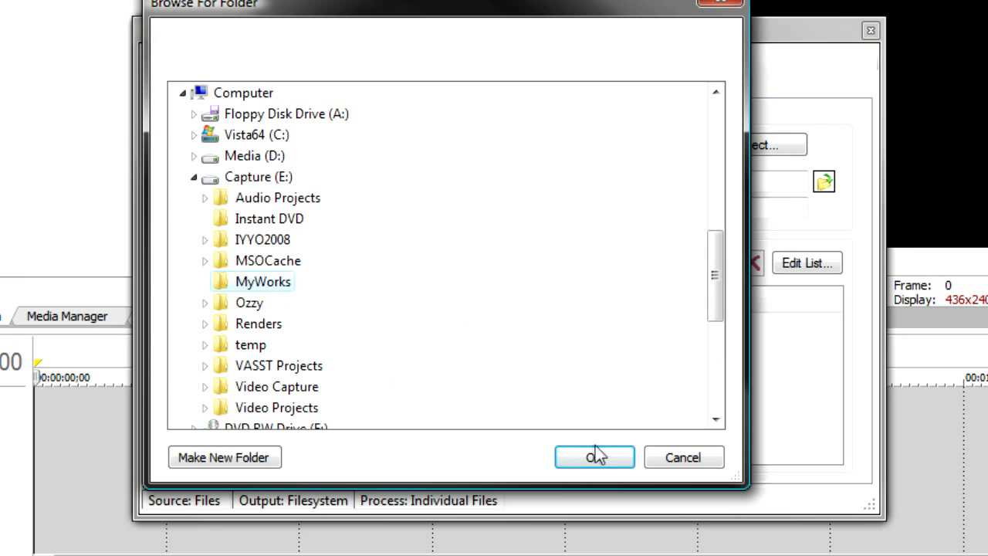
pyautogui.click(595, 457)
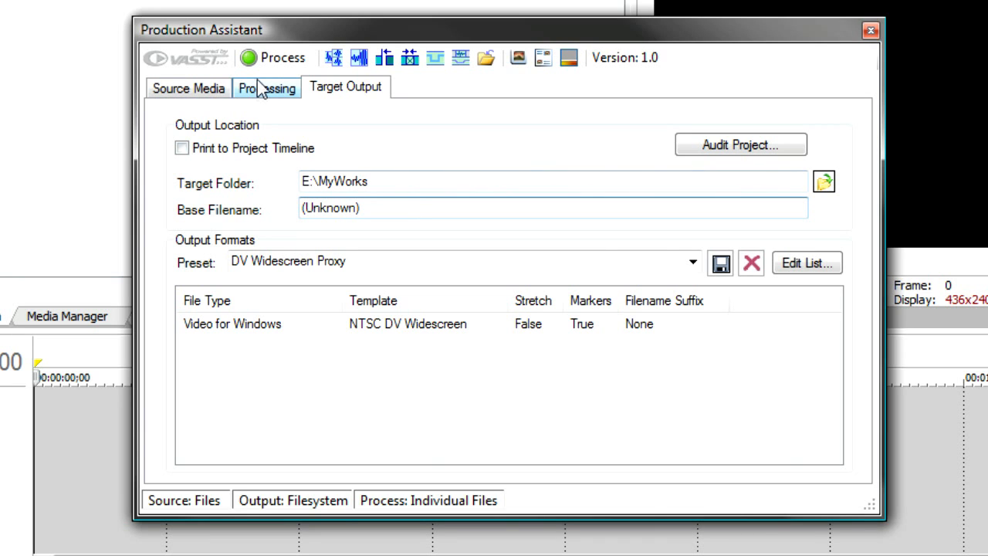
# - Toggle the processing option to single timeline and back to each file individually
pyautogui.click(266, 87)
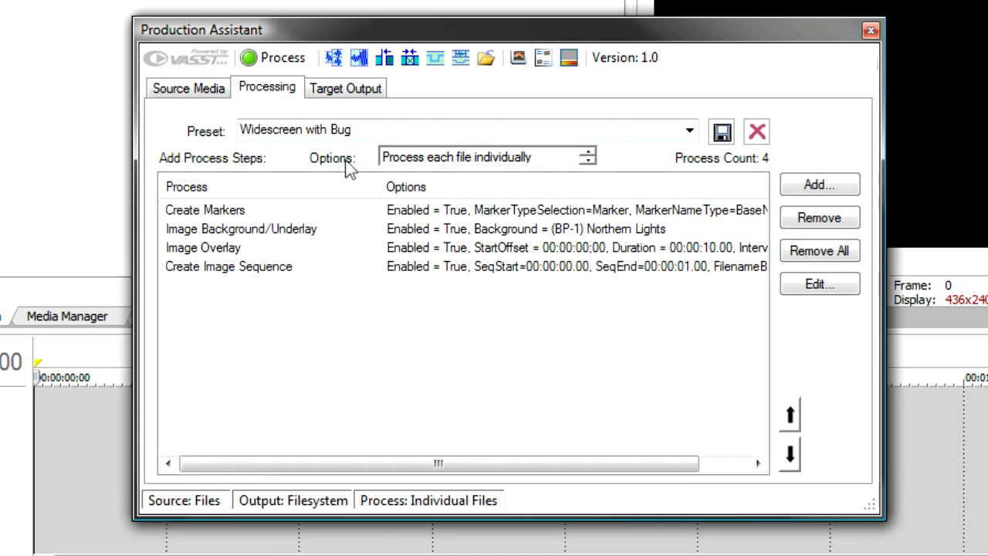
pyautogui.moveTo(460, 177)
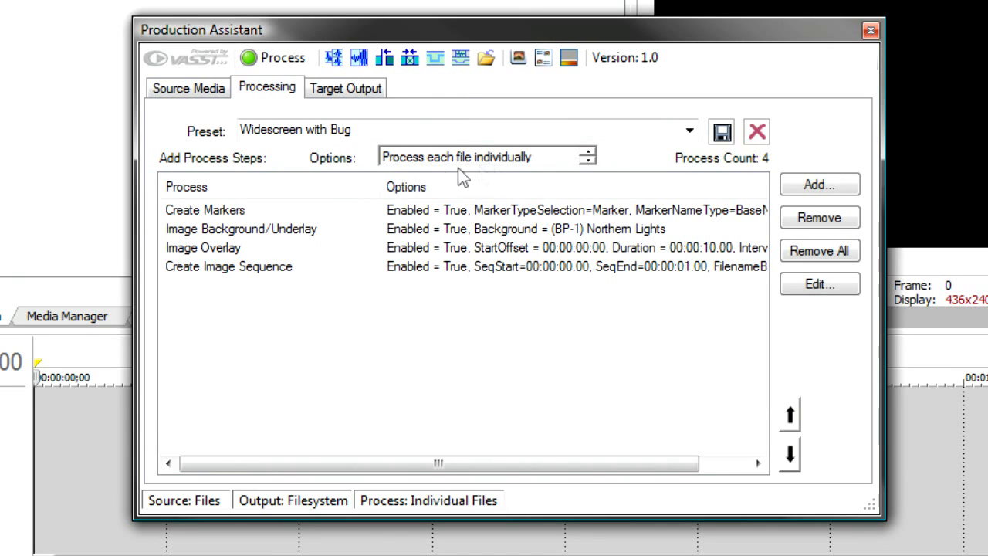
pyautogui.click(587, 161)
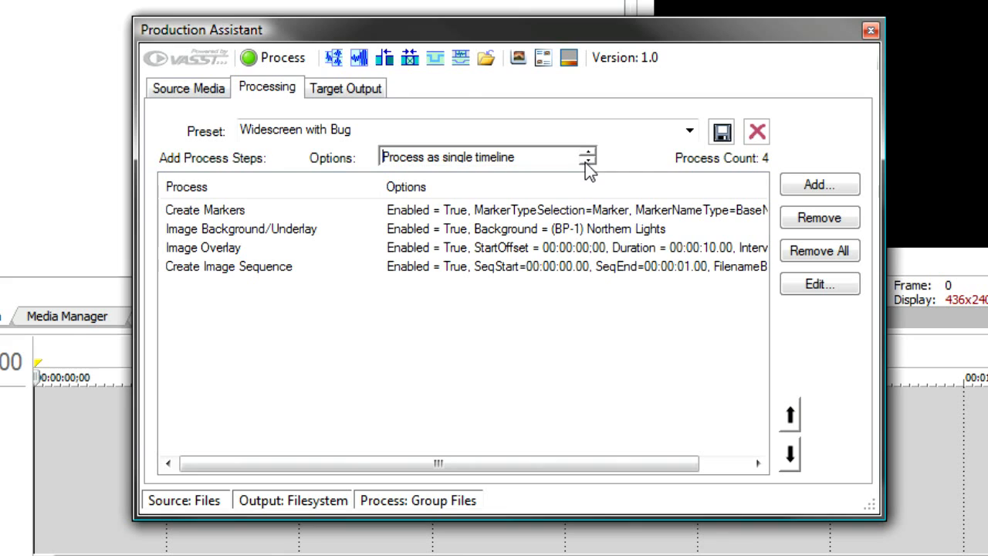
pyautogui.moveTo(466, 519)
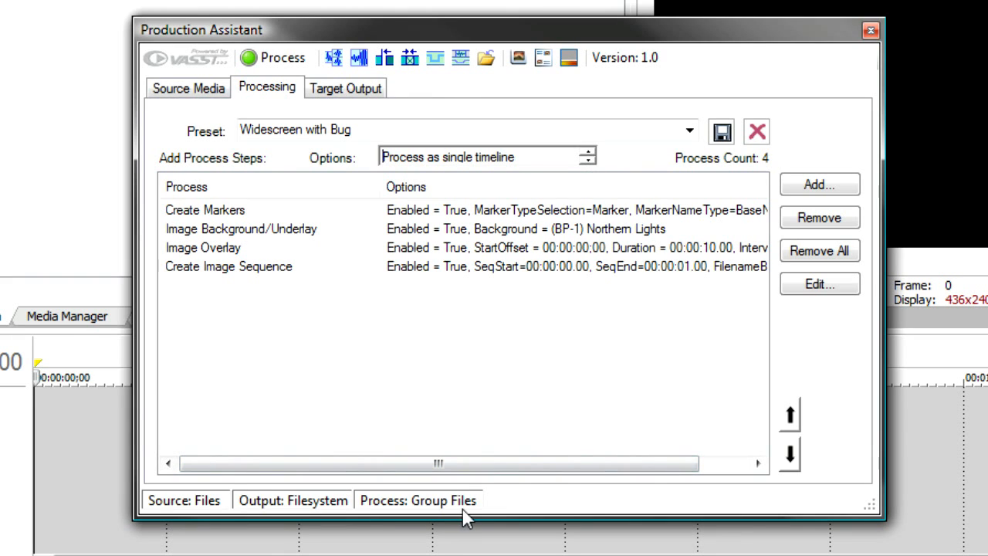
pyautogui.moveTo(598, 157)
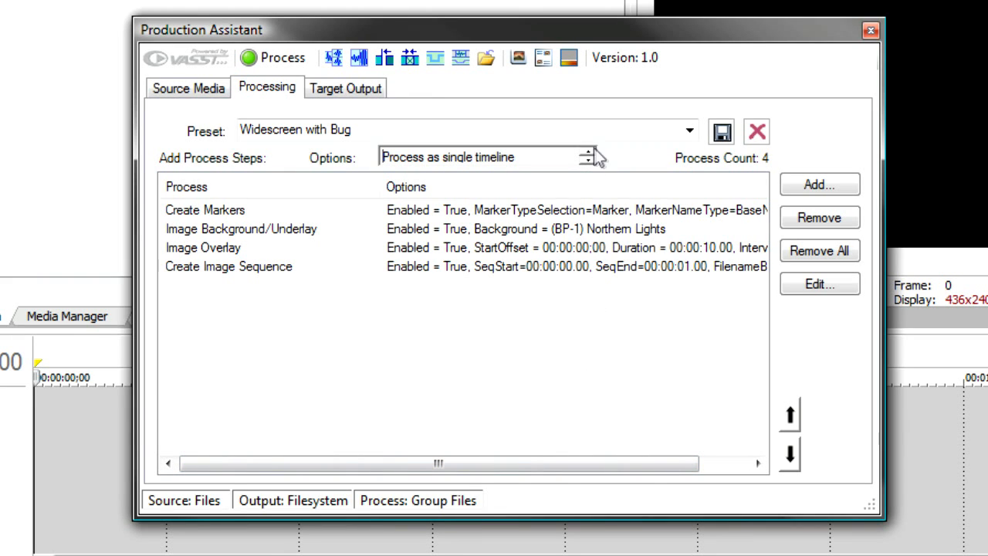
pyautogui.click(587, 162)
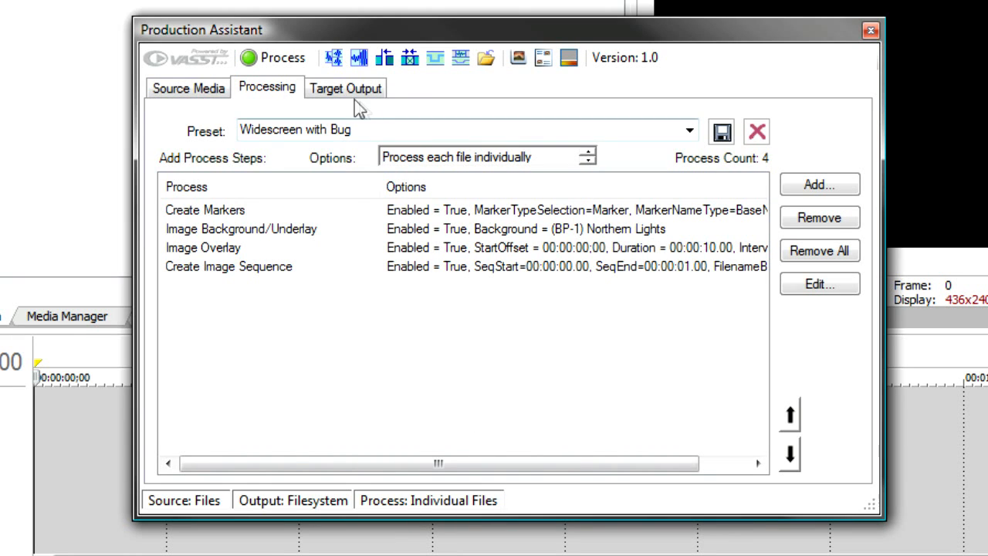
# - On the Target Output tab, open Edit List for the NTSC DV Widescreen AVI render format
pyautogui.click(345, 88)
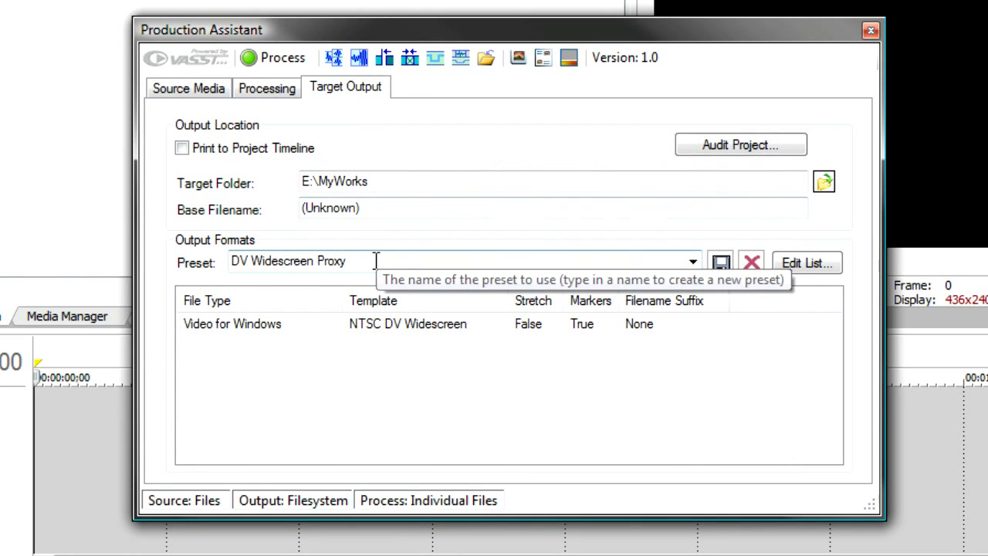
pyautogui.click(692, 261)
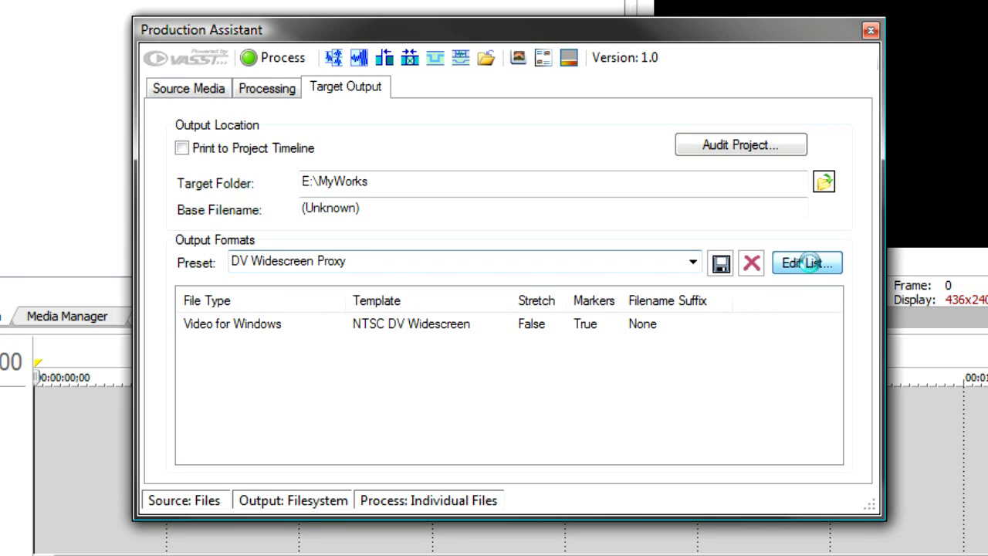
pyautogui.click(806, 262)
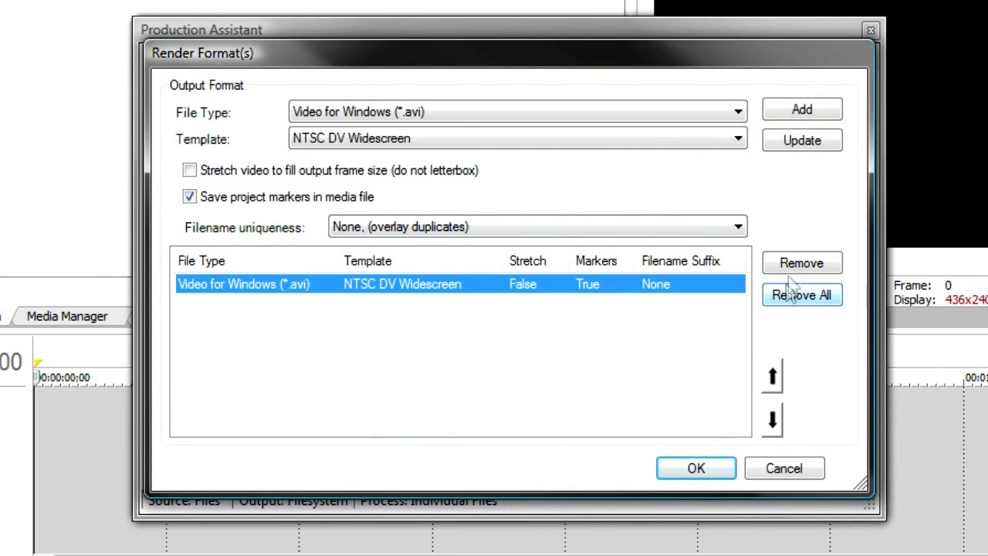
# - Replace the Video for Windows format with a MainConcept AVC Apple iPod 640x480 format
pyautogui.click(802, 295)
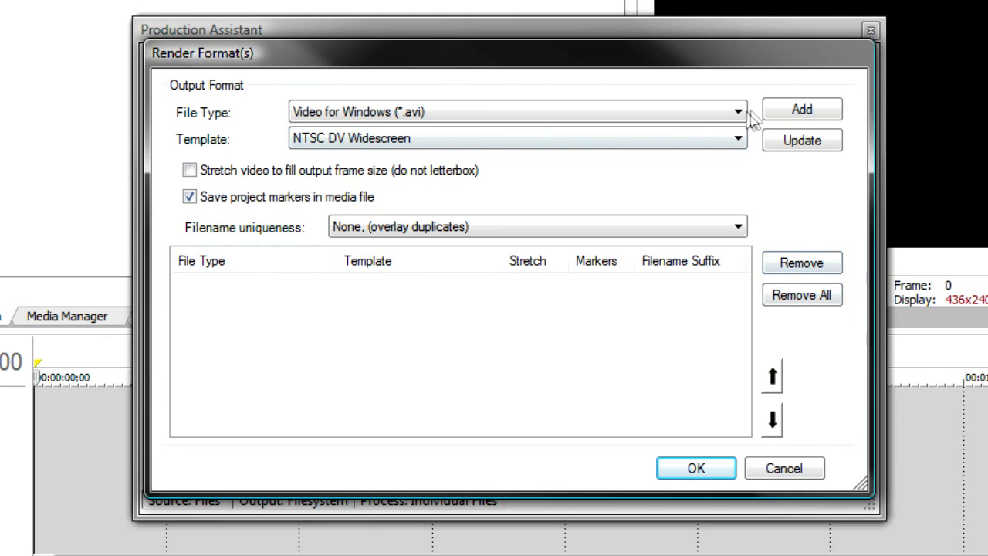
pyautogui.click(737, 112)
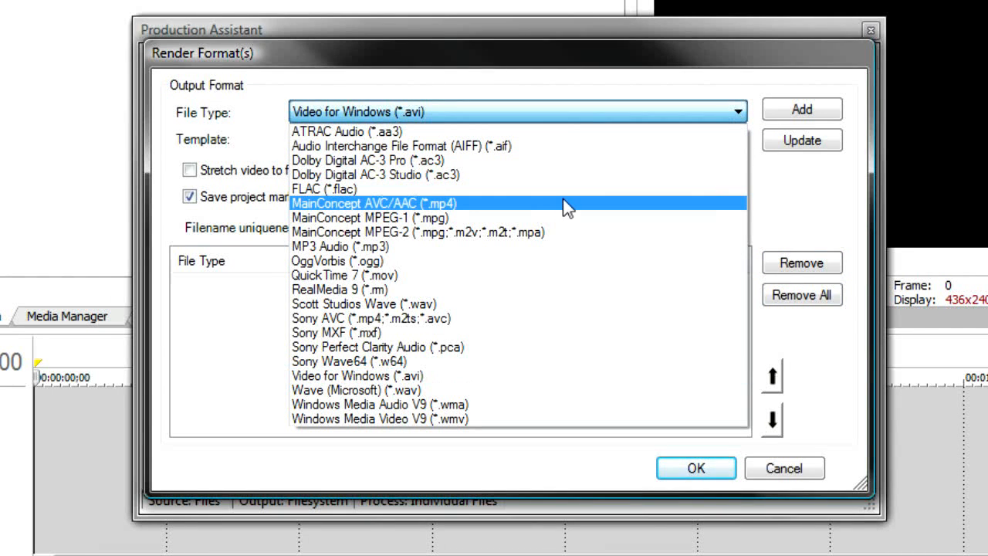
pyautogui.click(373, 203)
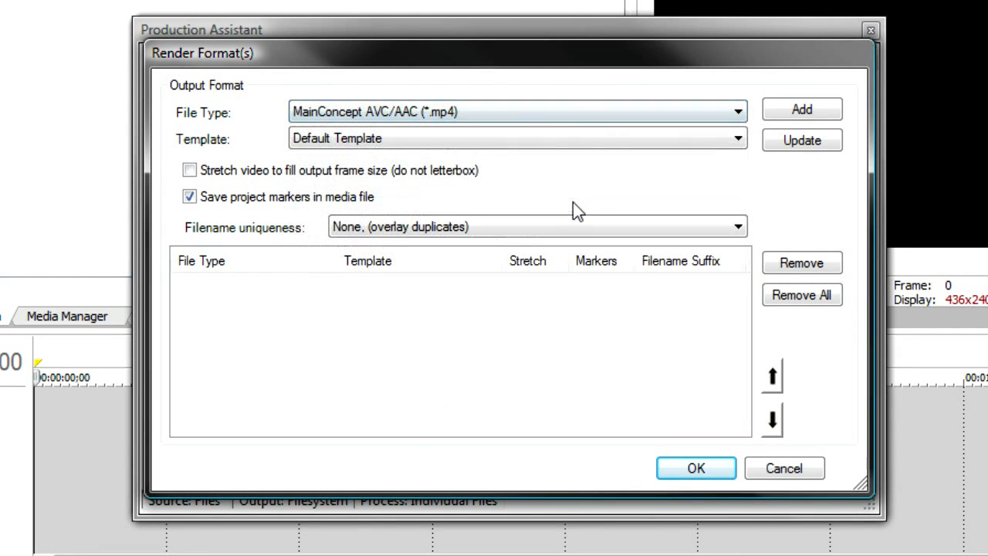
pyautogui.click(735, 139)
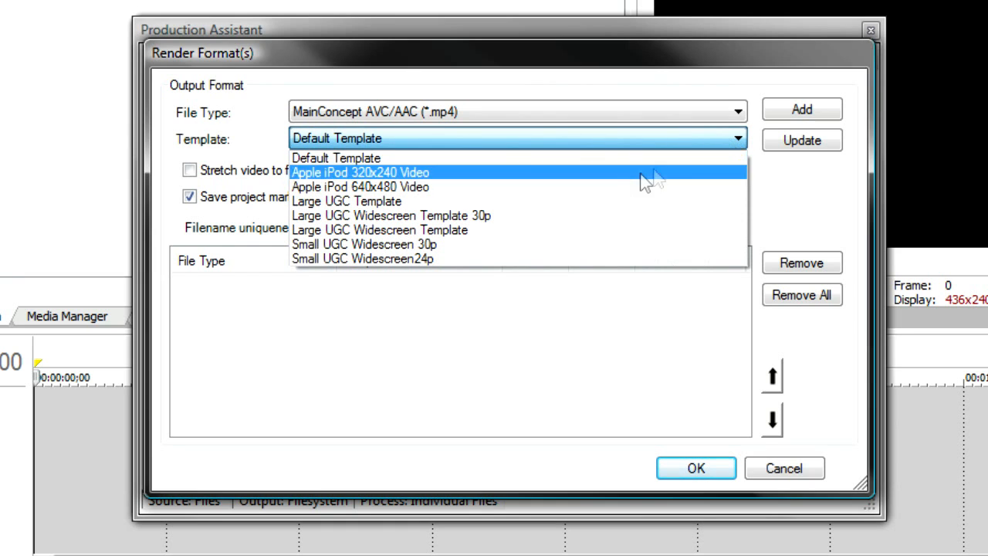
pyautogui.click(361, 187)
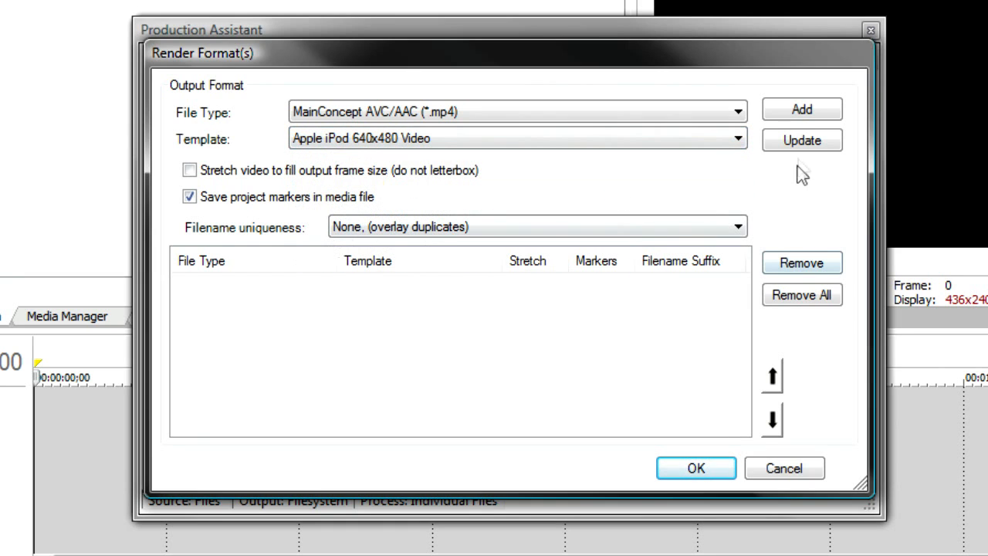
pyautogui.click(801, 109)
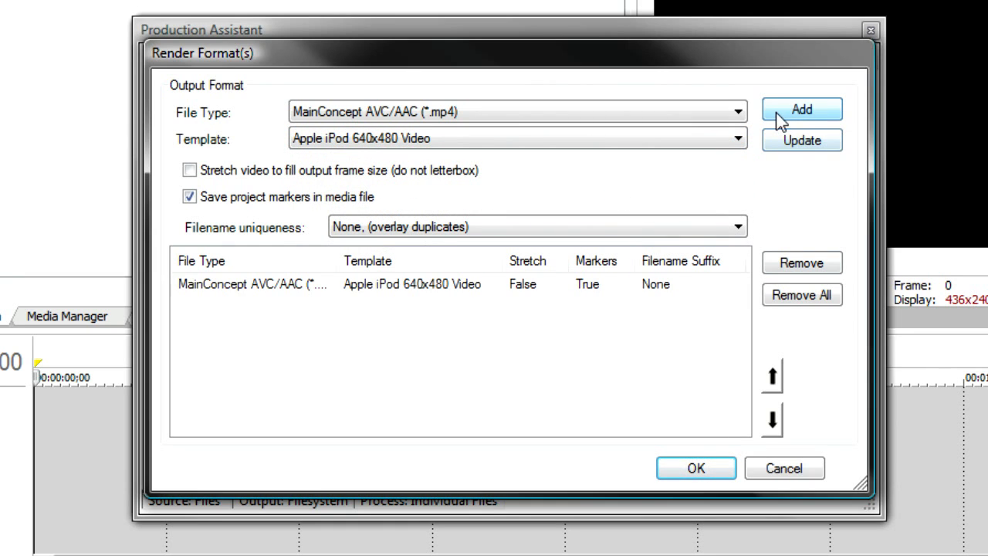
# - Add a Windows Media Video V9 512 Kbps format and a QuickTime 7 1 Mbps format
pyautogui.click(736, 112)
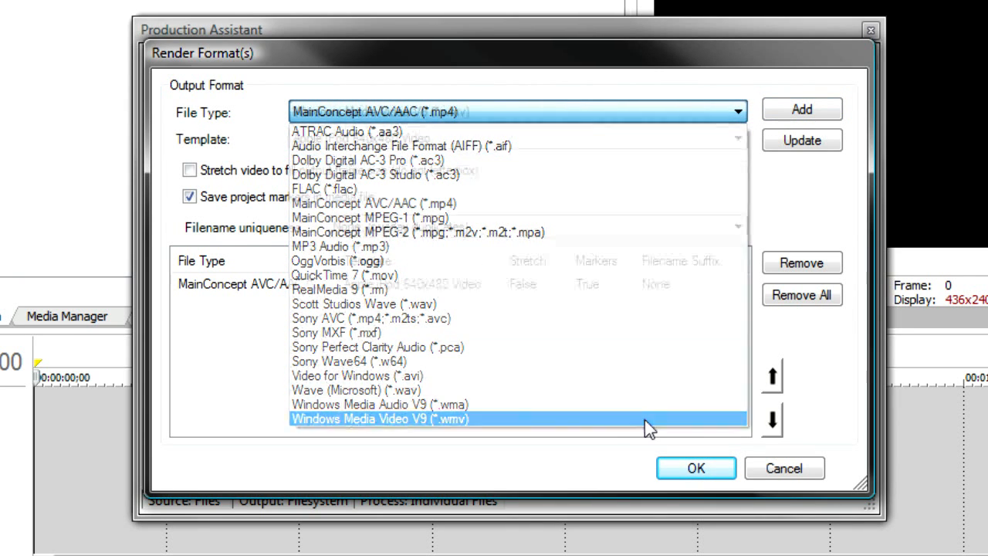
pyautogui.click(379, 418)
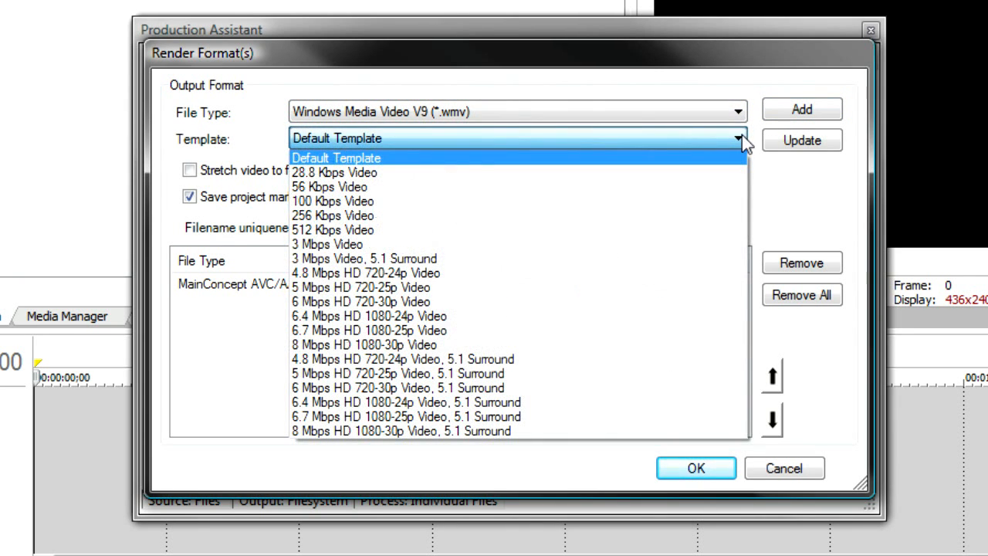
pyautogui.moveTo(656, 230)
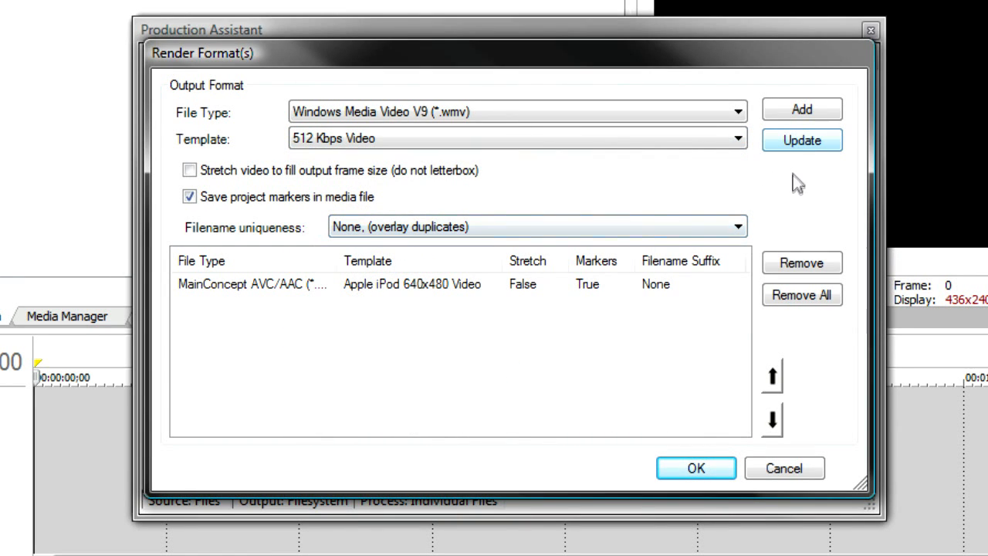
pyautogui.click(802, 109)
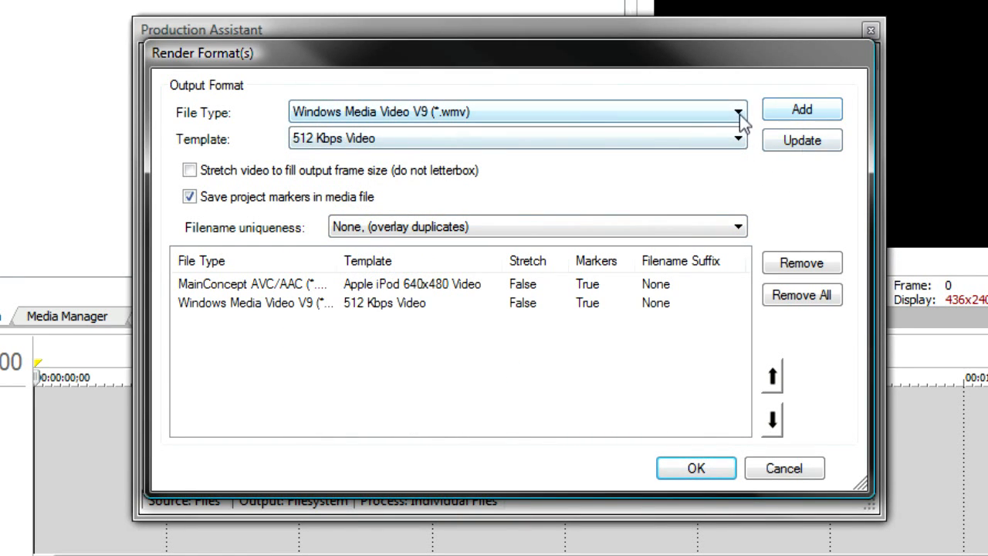
pyautogui.click(737, 112)
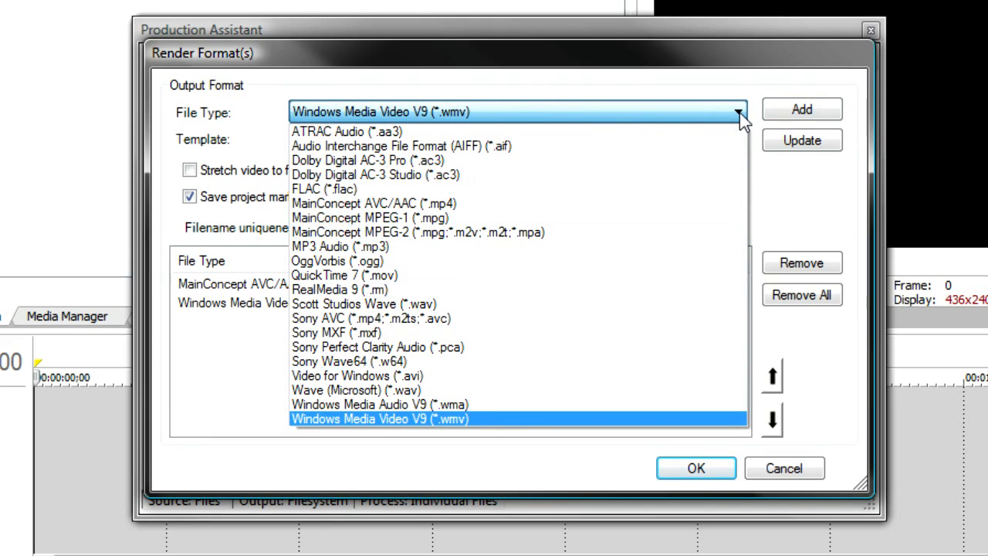
pyautogui.click(337, 275)
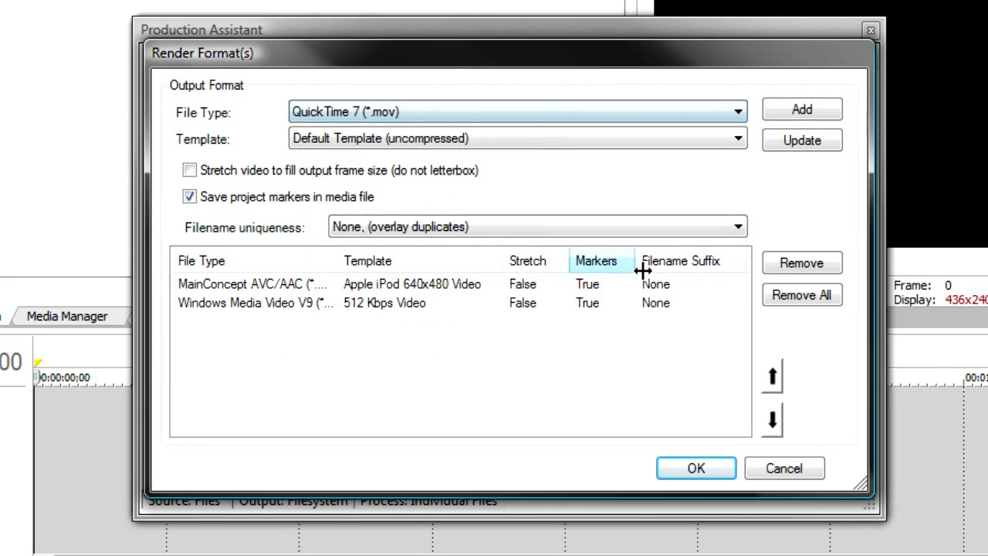
pyautogui.click(736, 138)
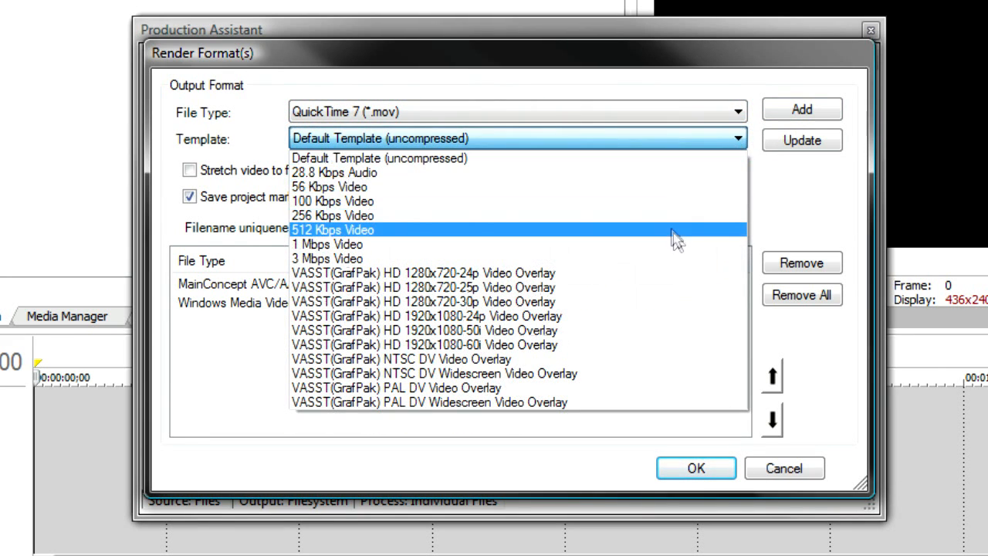
pyautogui.click(327, 244)
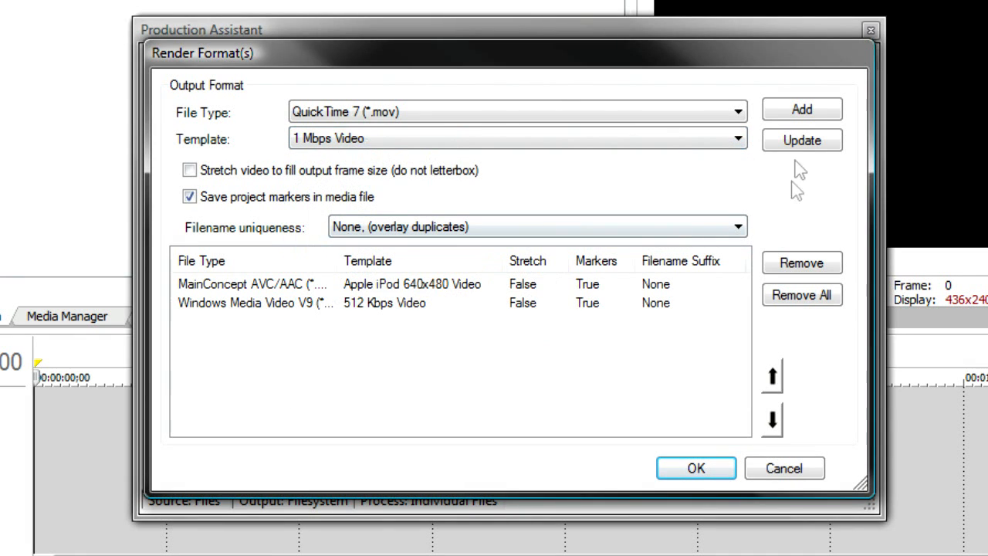
pyautogui.click(802, 109)
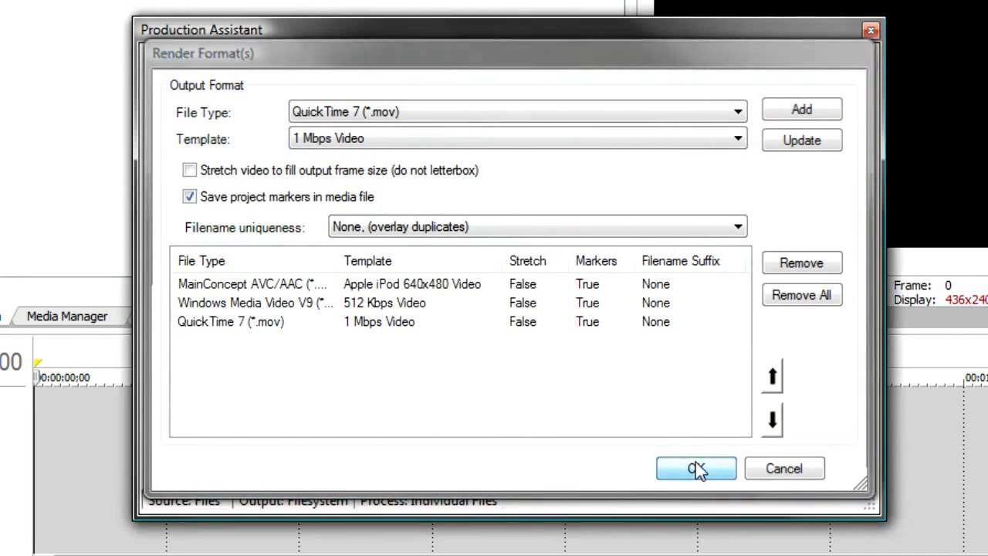
# - Confirm the three render formats and name the preset 'My Preset for the Web'
pyautogui.click(696, 468)
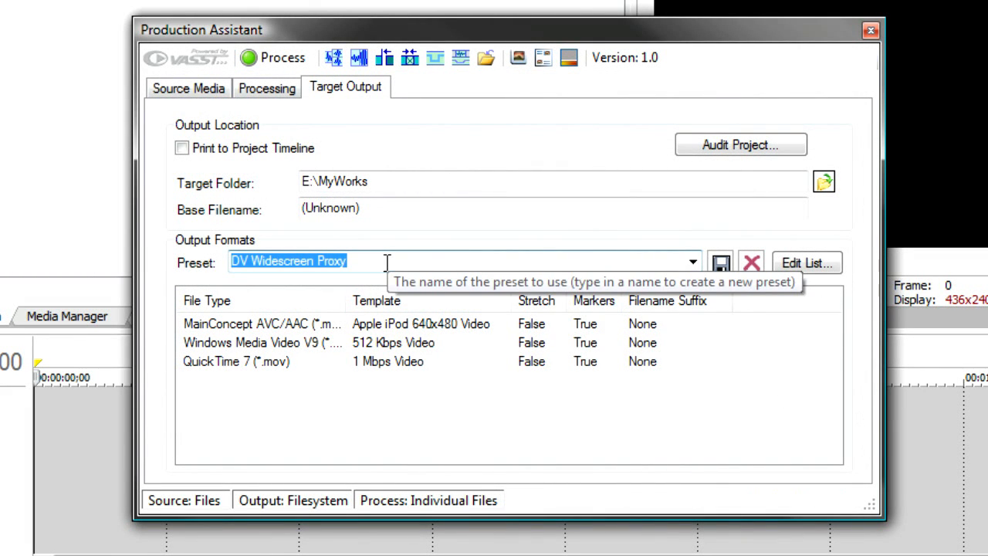
pyautogui.write('My Preset fo')
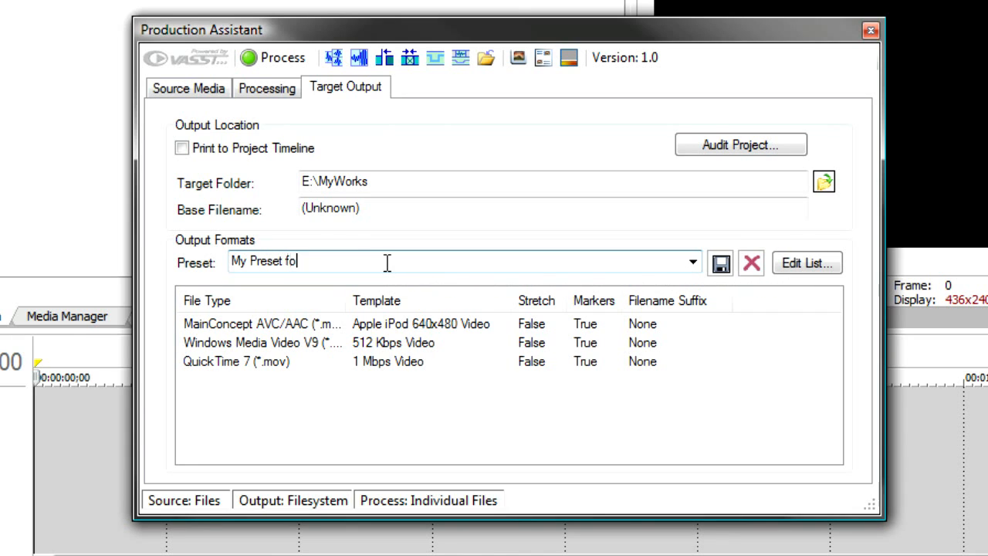
pyautogui.write('r the')
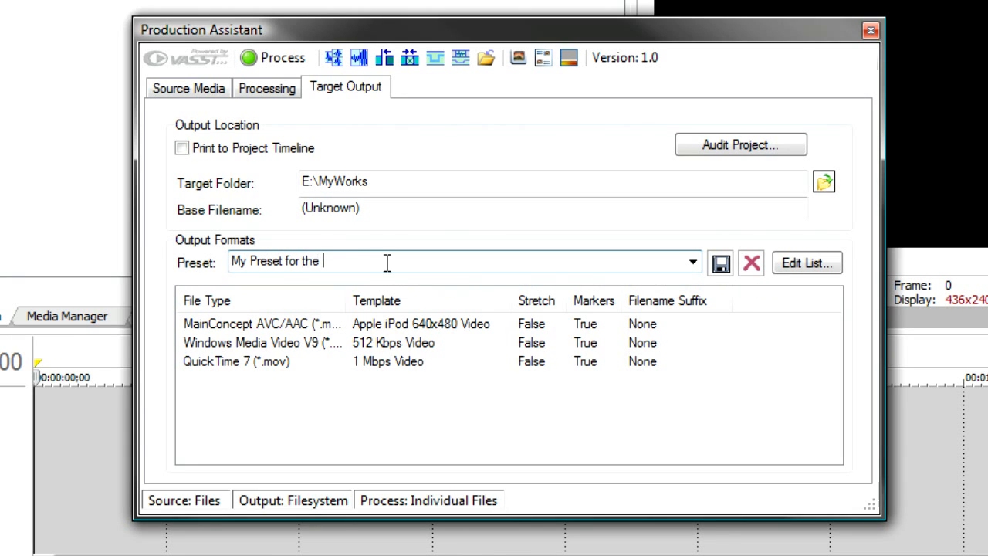
pyautogui.write('Web')
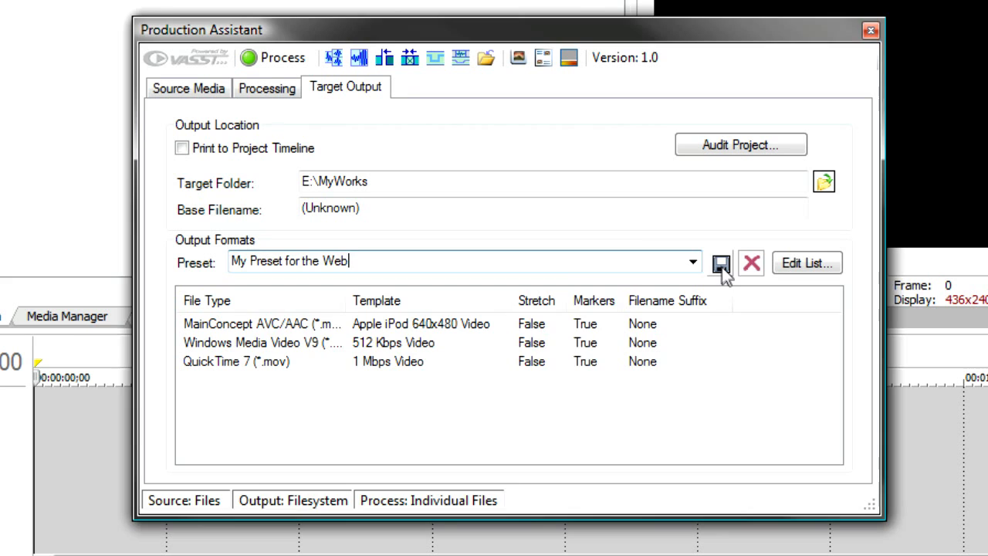
pyautogui.moveTo(579, 330)
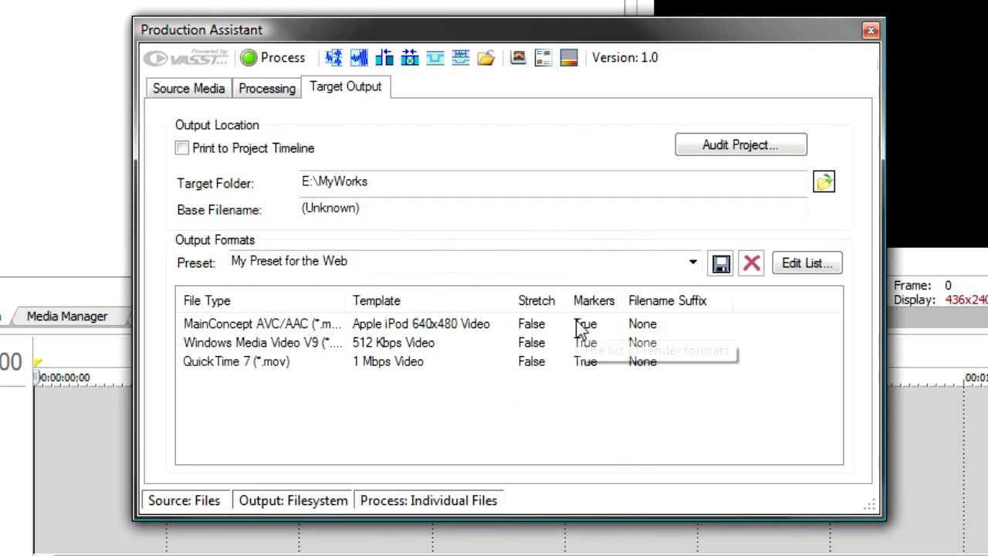
pyautogui.moveTo(187, 88)
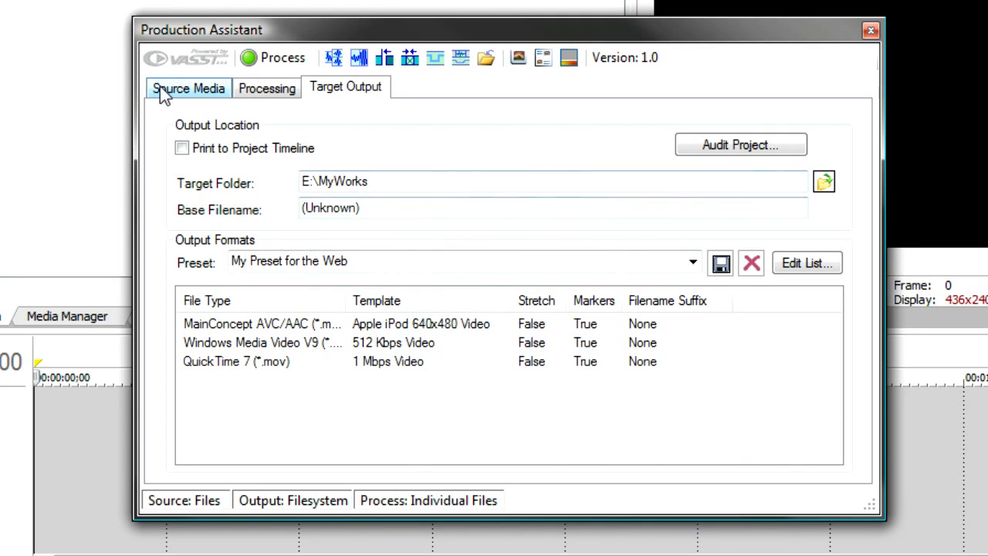
pyautogui.click(187, 87)
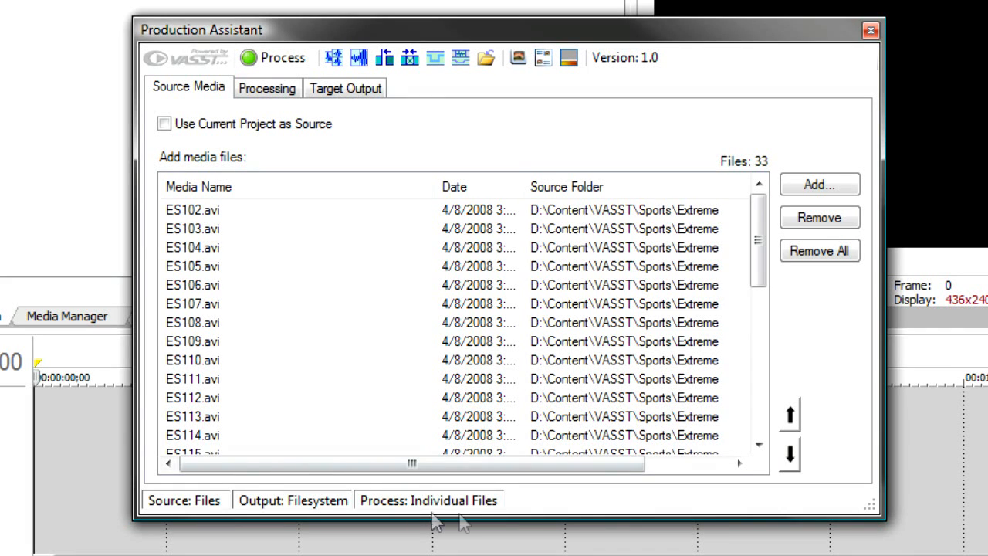
pyautogui.click(266, 87)
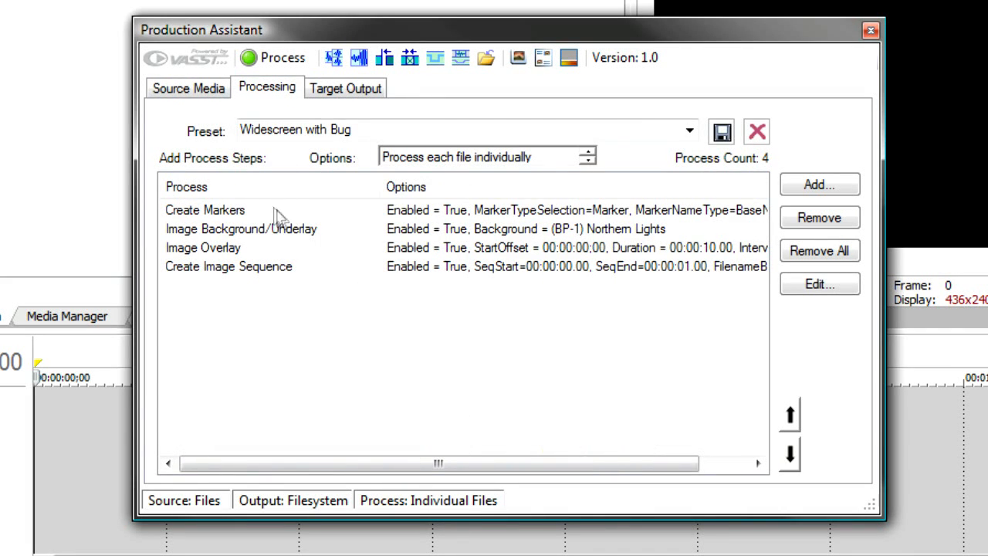
pyautogui.moveTo(293, 313)
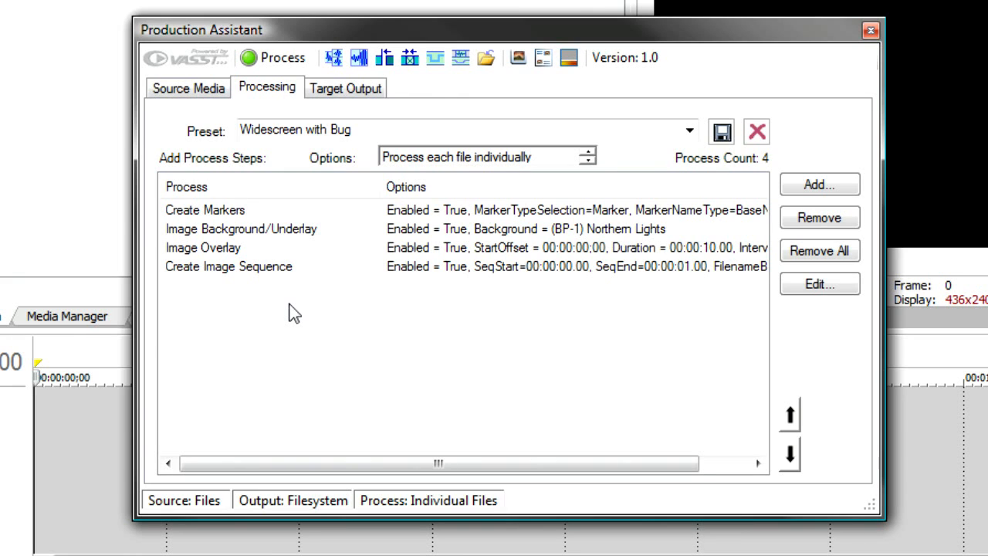
pyautogui.click(345, 87)
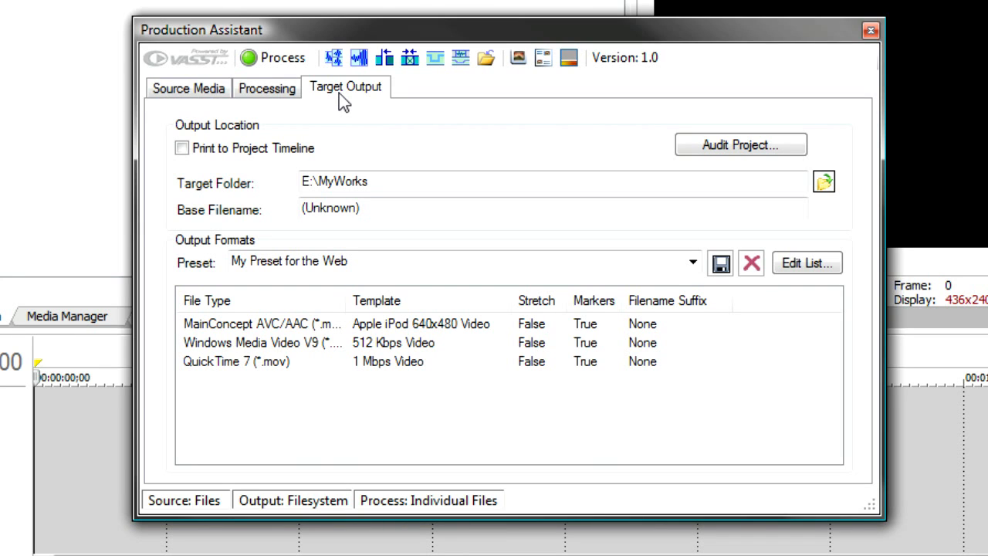
pyautogui.moveTo(271, 66)
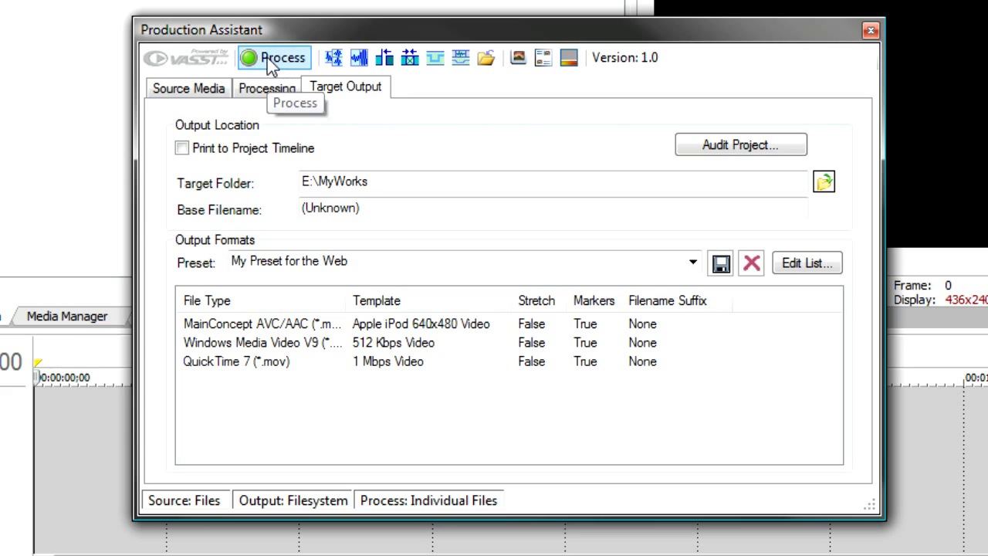
# - Run the assistant's processing and confirm the New Project dialog for the Lion Dance project
pyautogui.click(274, 57)
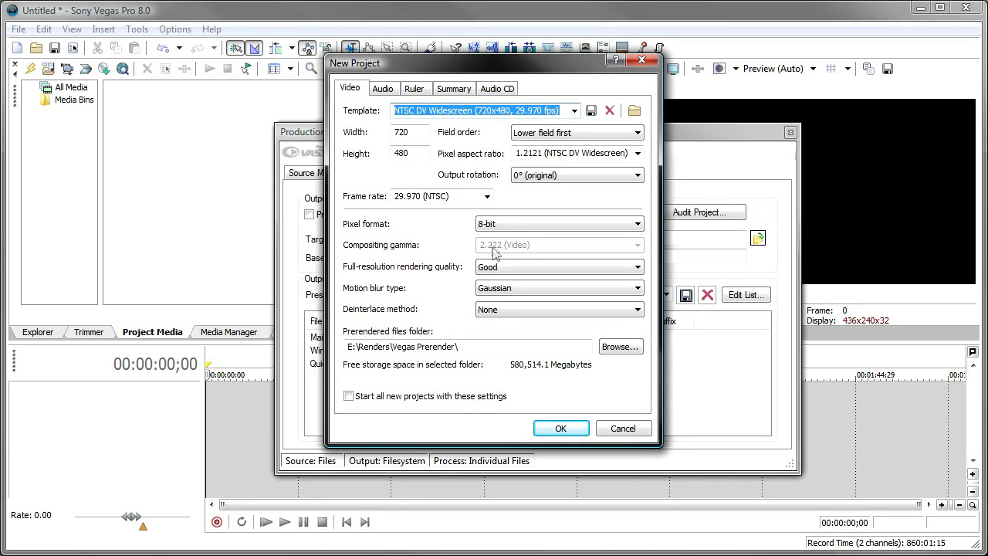
pyautogui.moveTo(487, 143)
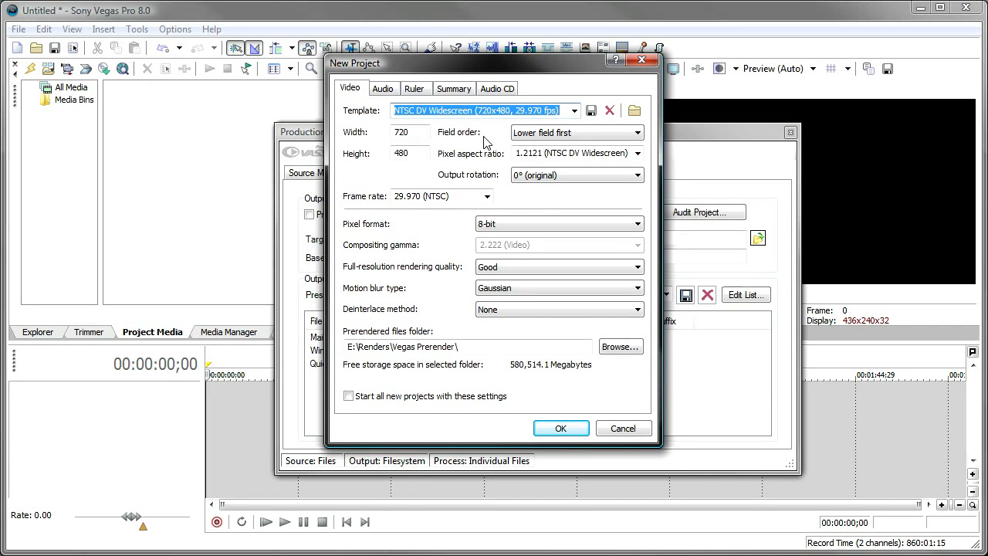
pyautogui.click(561, 429)
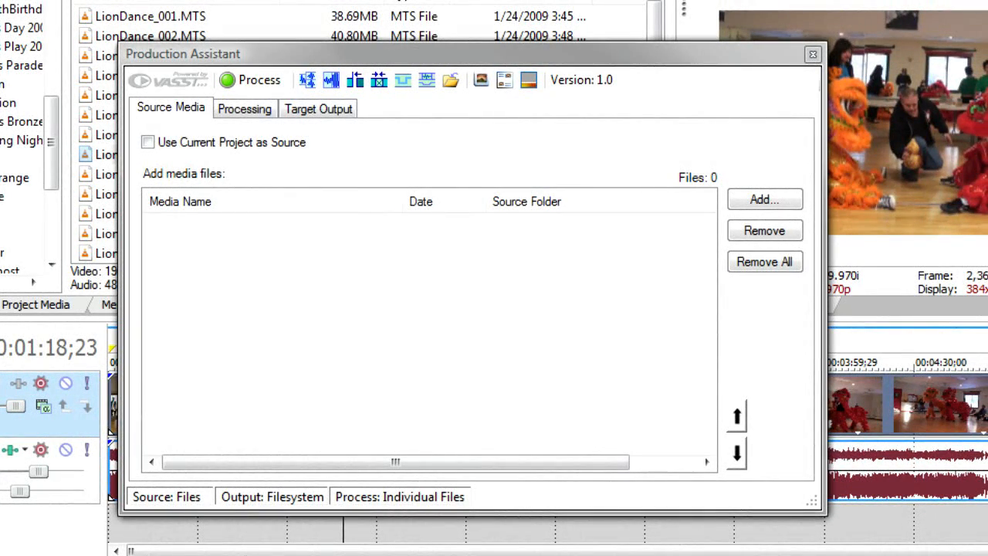
pyautogui.moveTo(195, 135)
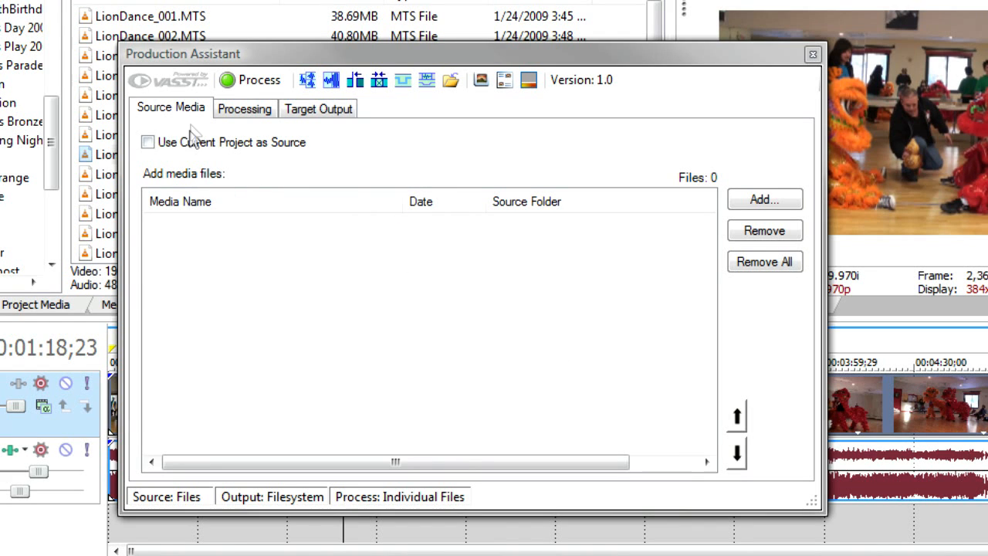
# - Enable Use Current Project as Source and Print to Project Timeline in Production Assistant
pyautogui.click(147, 142)
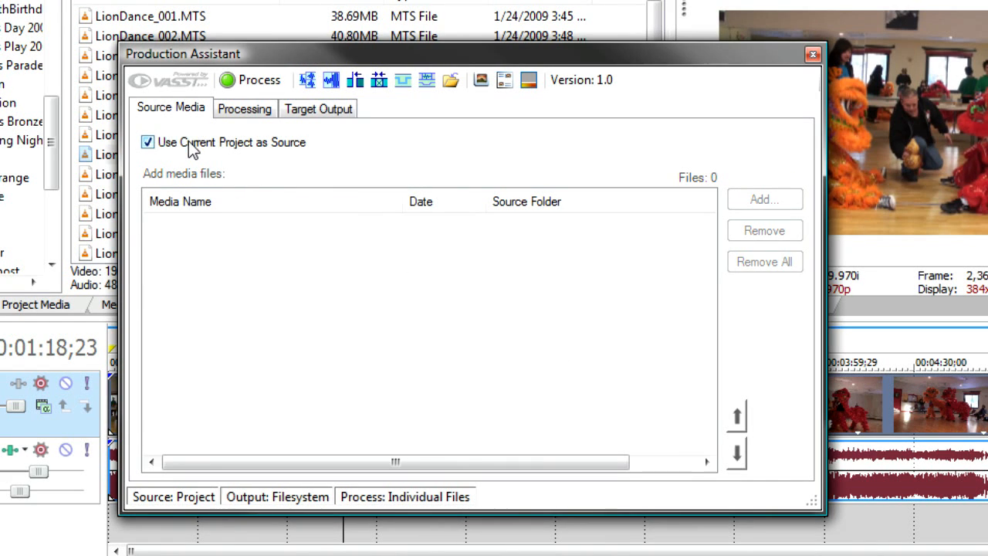
pyautogui.click(317, 108)
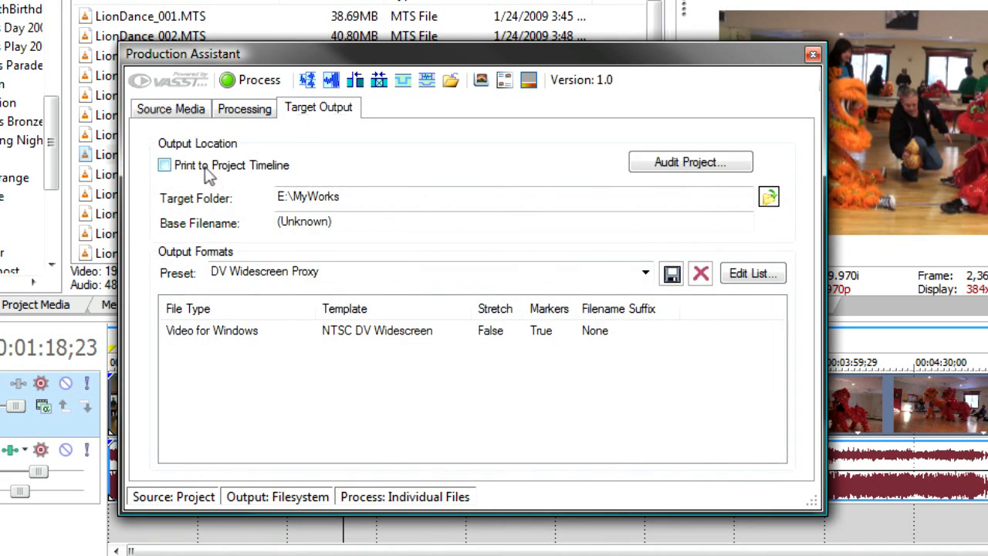
pyautogui.click(164, 165)
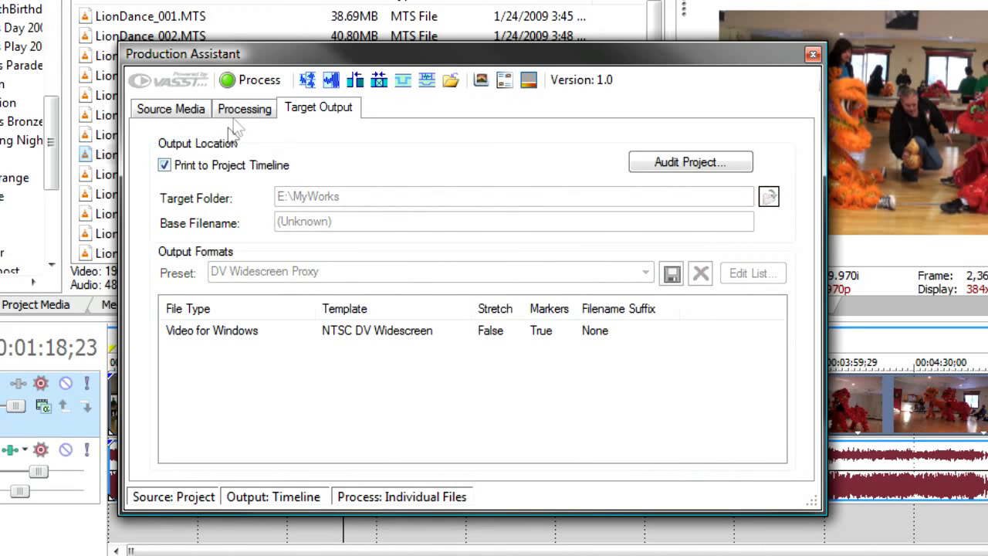
pyautogui.click(244, 108)
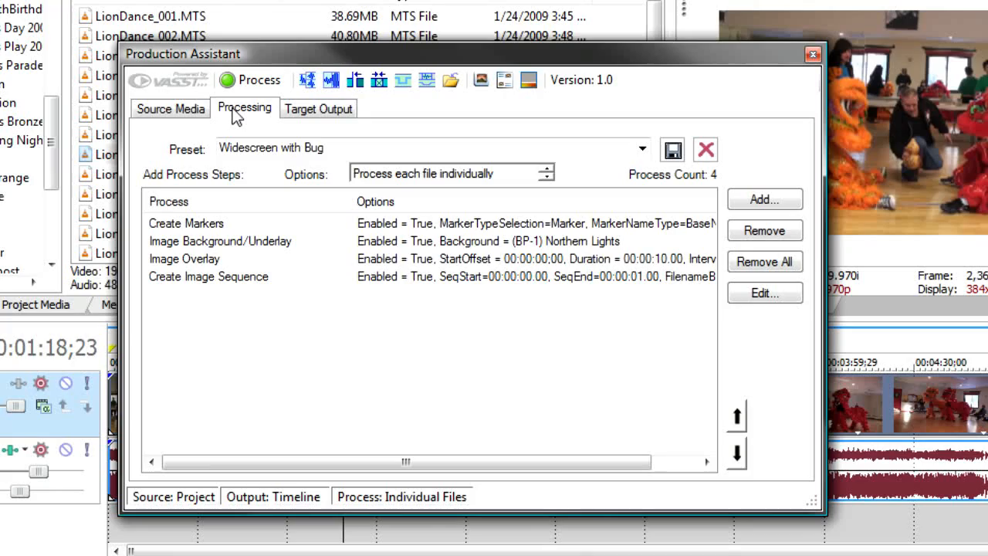
pyautogui.moveTo(176, 66)
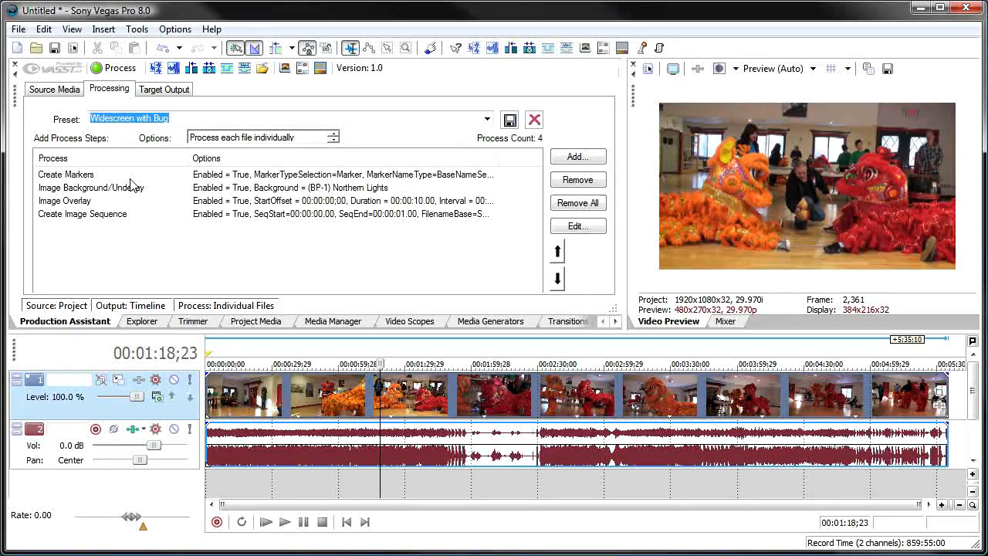
pyautogui.click(193, 322)
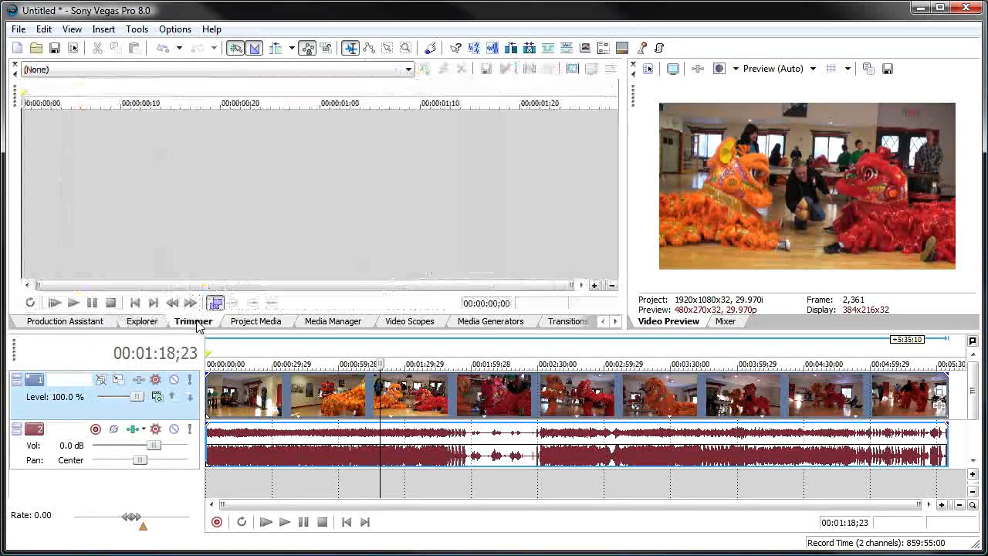
pyautogui.click(64, 321)
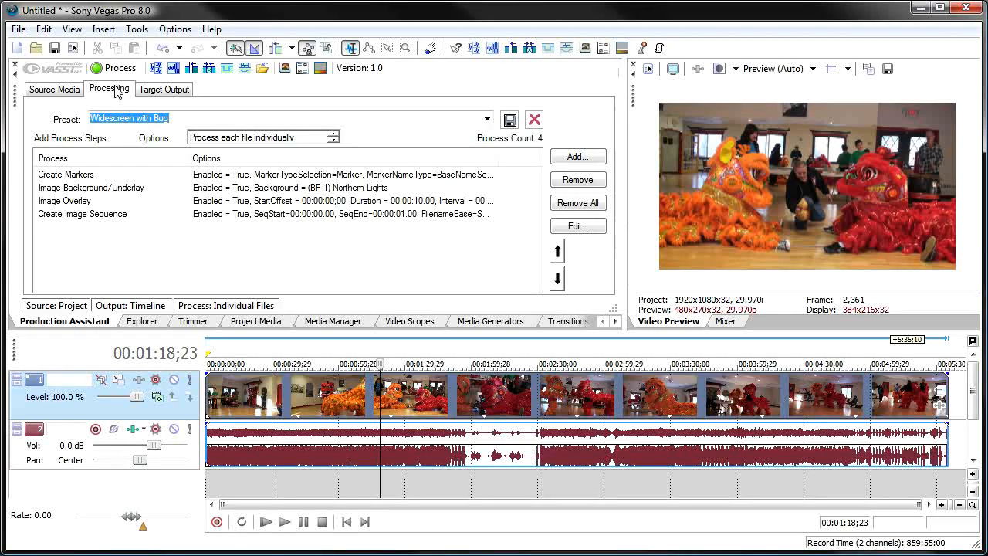
pyautogui.moveTo(577, 202)
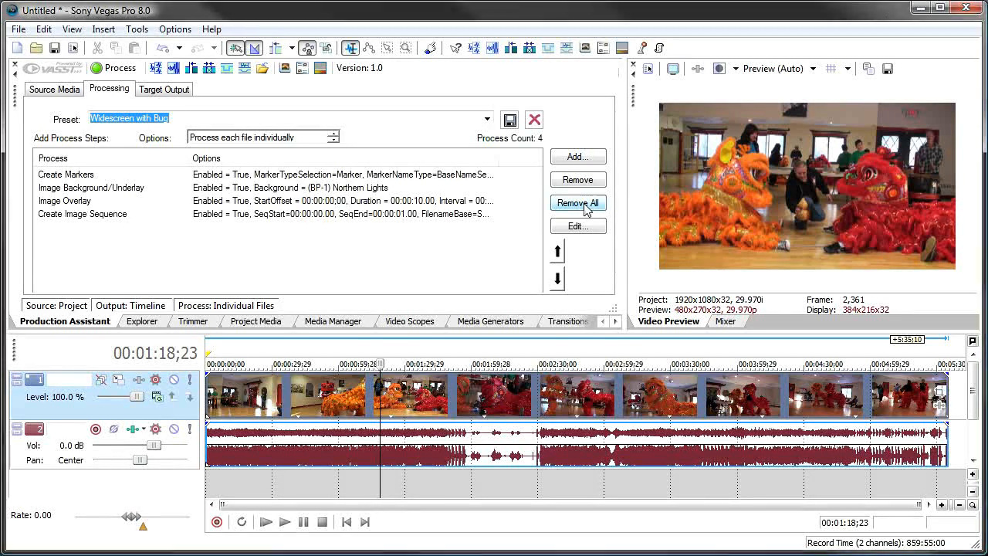
# - Remove all process steps and add one Cine-Look step set to (RP-0) Pushed 16mm
pyautogui.click(577, 203)
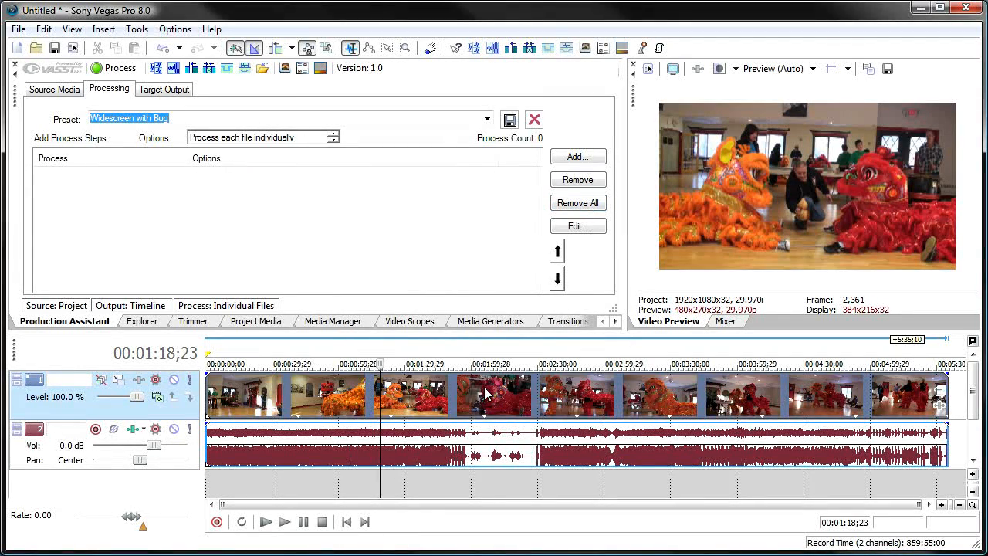
pyautogui.click(578, 156)
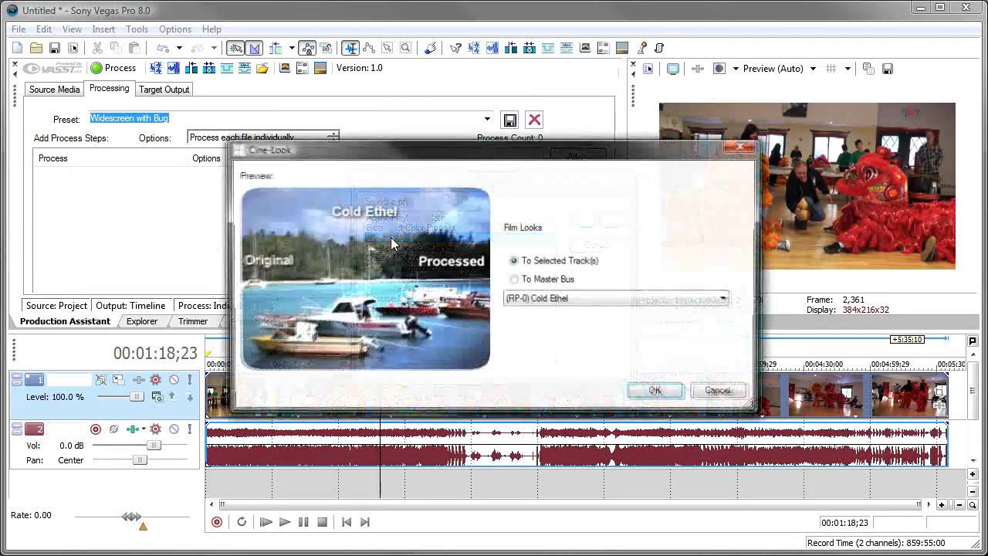
pyautogui.click(723, 299)
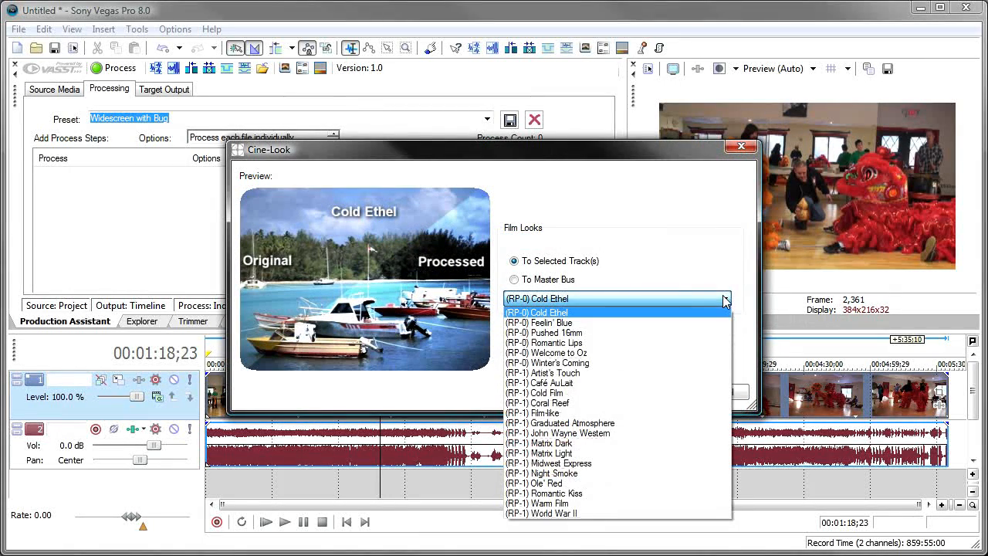
pyautogui.click(545, 333)
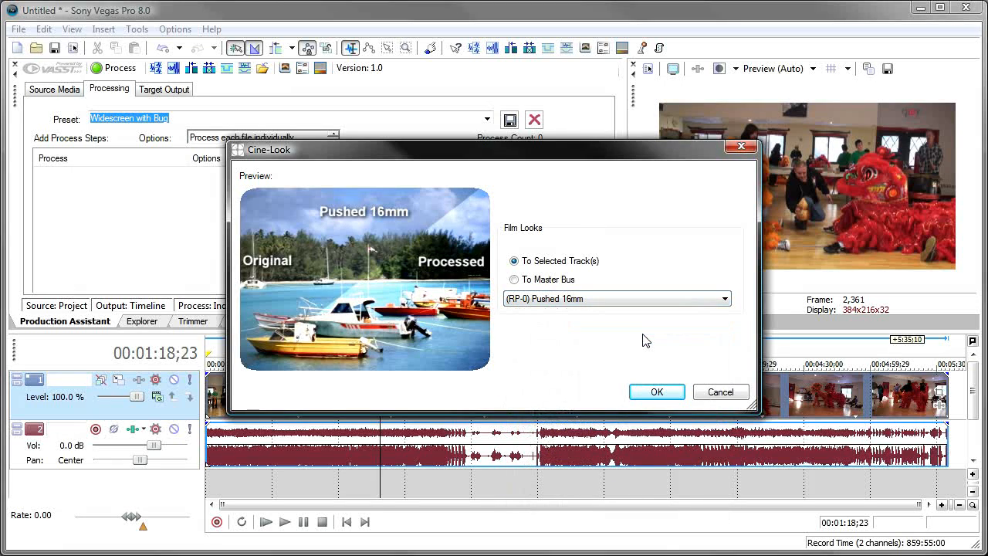
pyautogui.moveTo(657, 391)
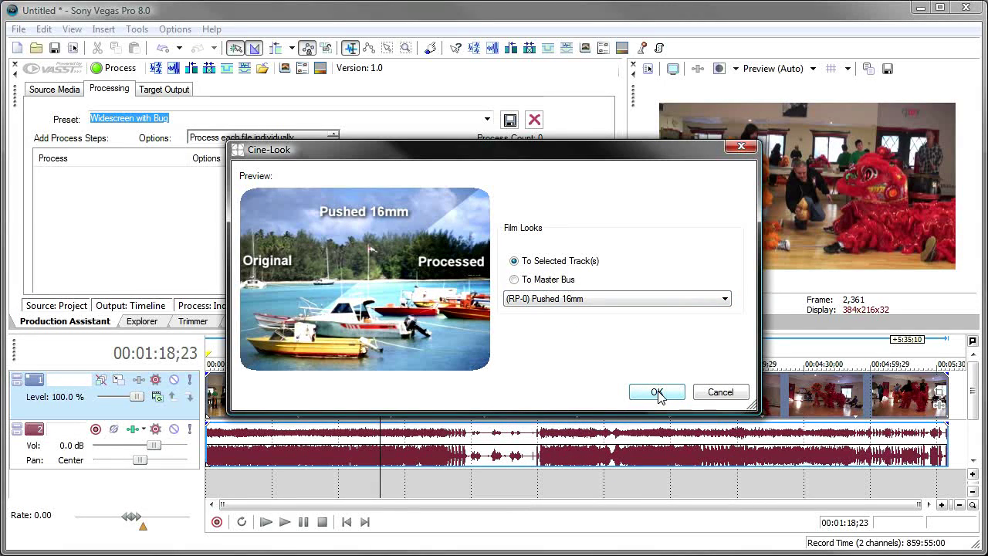
pyautogui.click(655, 392)
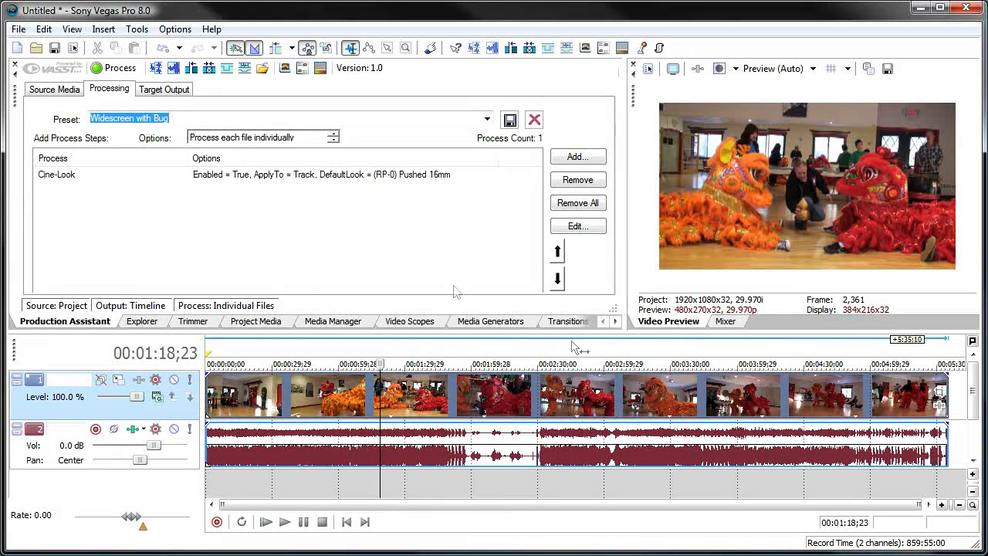
pyautogui.click(113, 68)
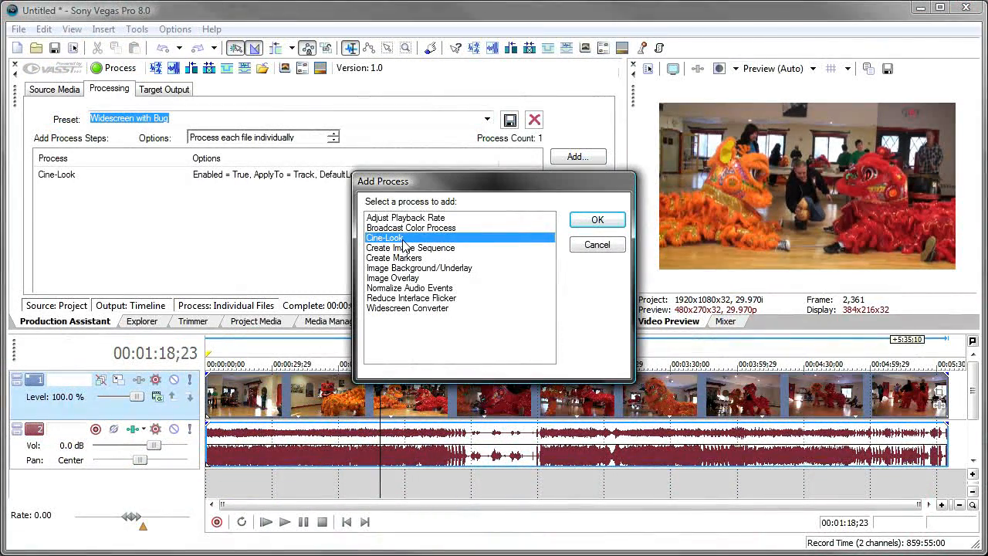
# - Edit the Cine-Look step, try Welcome to Oz, and settle on (RP-1) Midwest Express
pyautogui.click(597, 220)
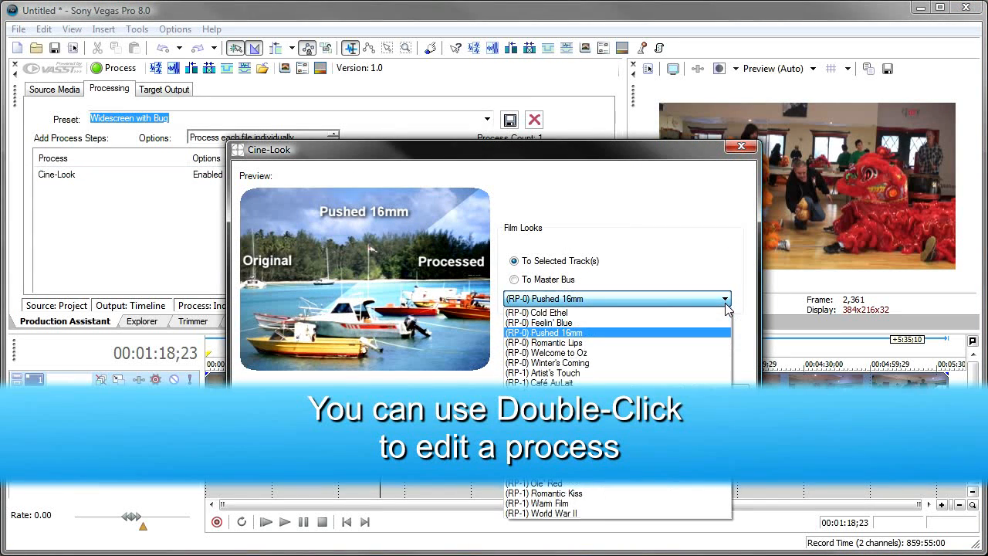
pyautogui.click(545, 353)
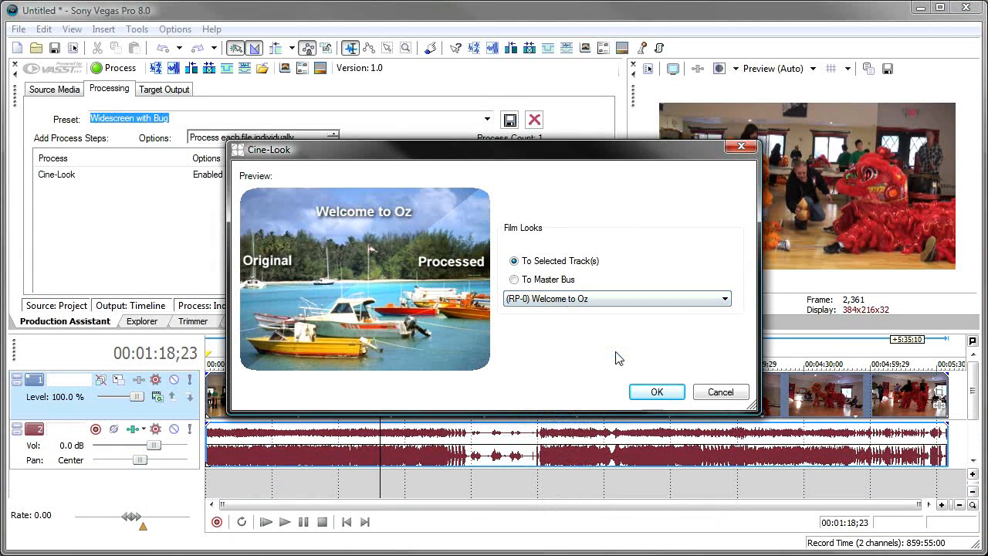
pyautogui.click(722, 299)
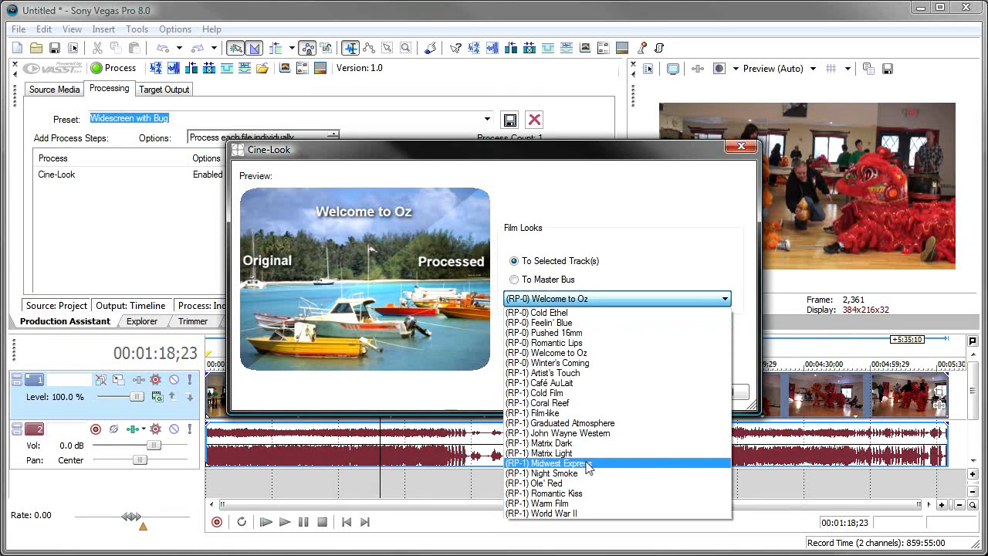
pyautogui.click(549, 462)
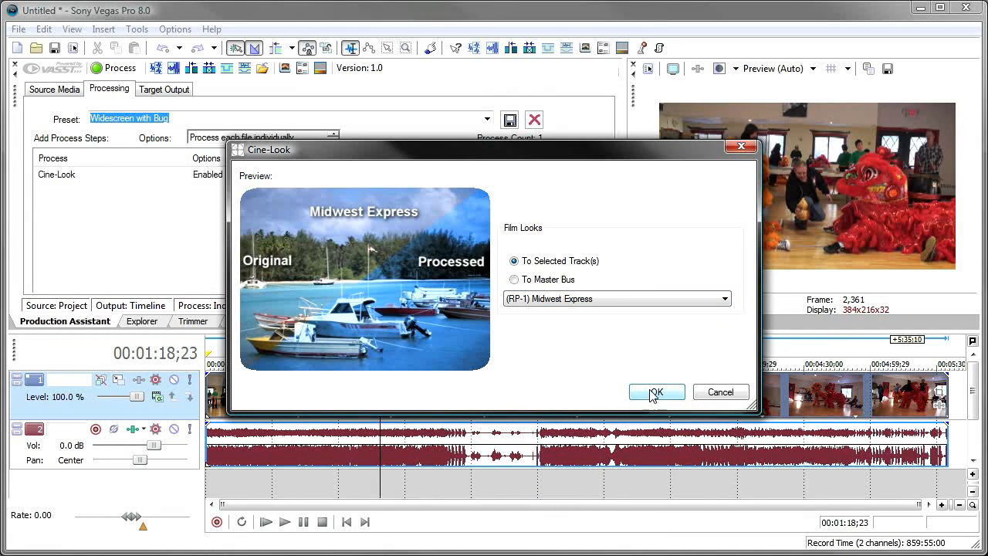
pyautogui.click(656, 393)
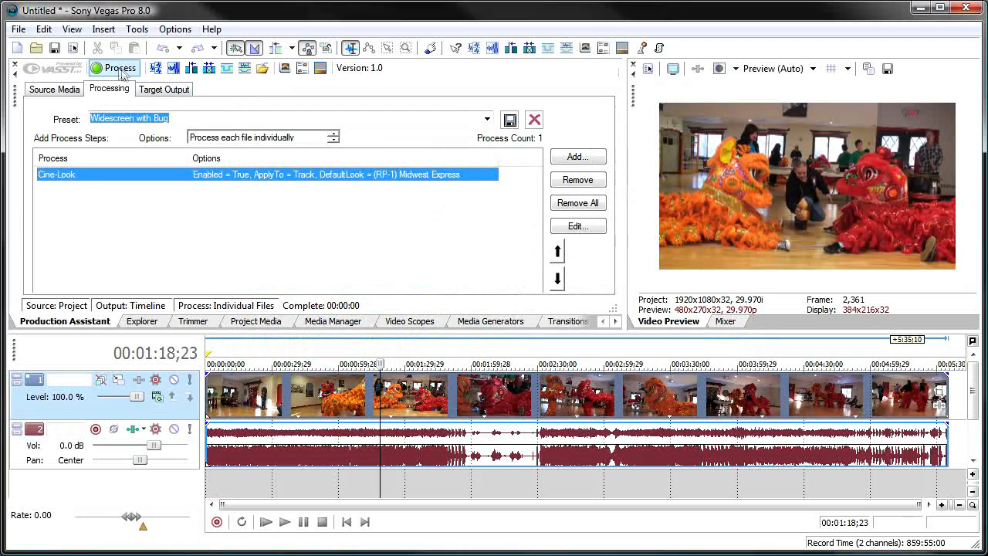